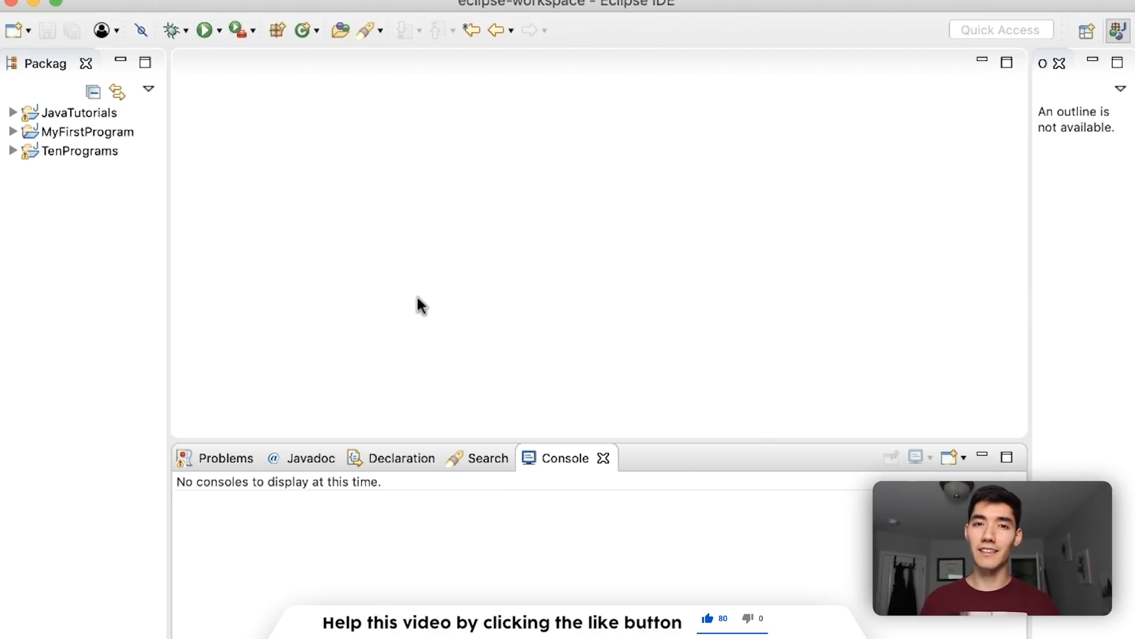
mouse_move(637, 293)
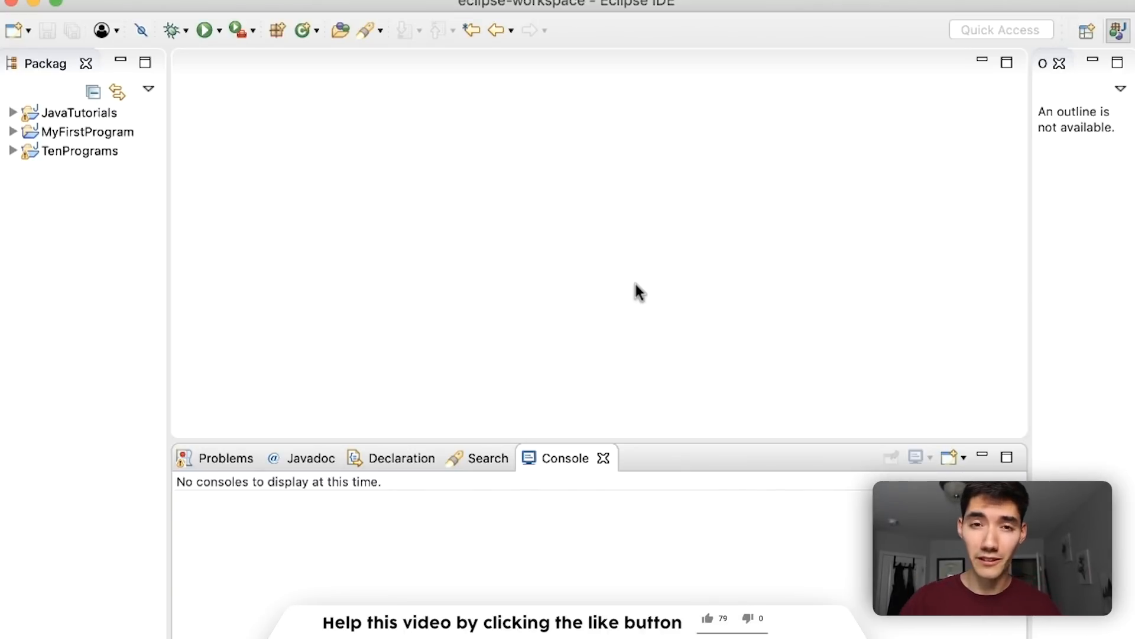
Create the Shortcuts Java project, then add a Main class with a main stub in src.
left_click(708, 618)
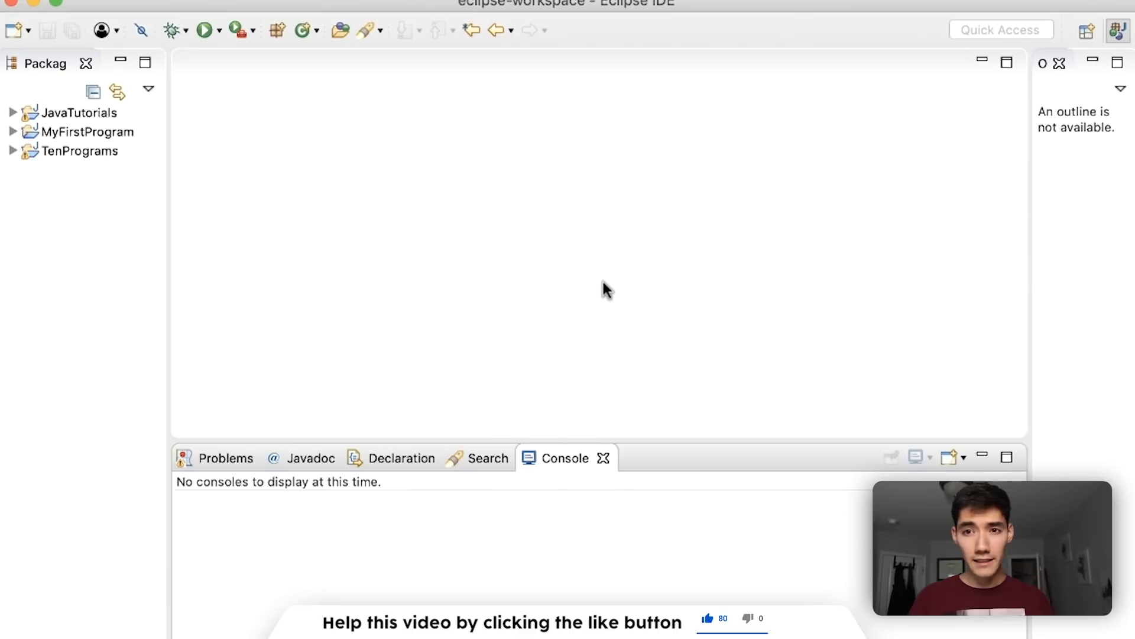
left_click(22, 3)
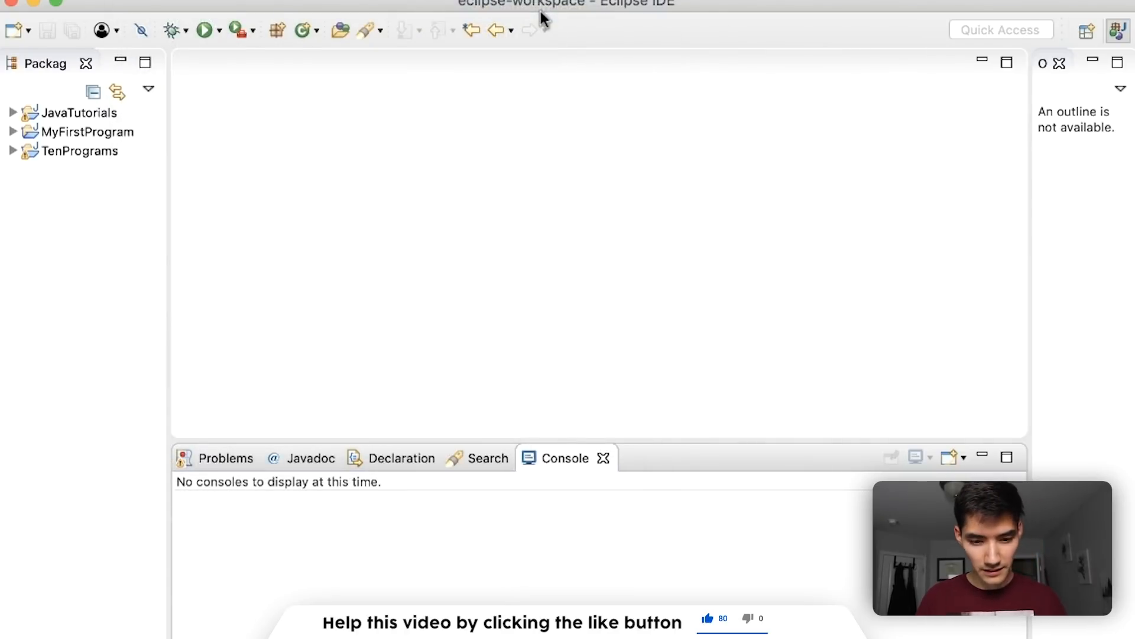
type("Short")
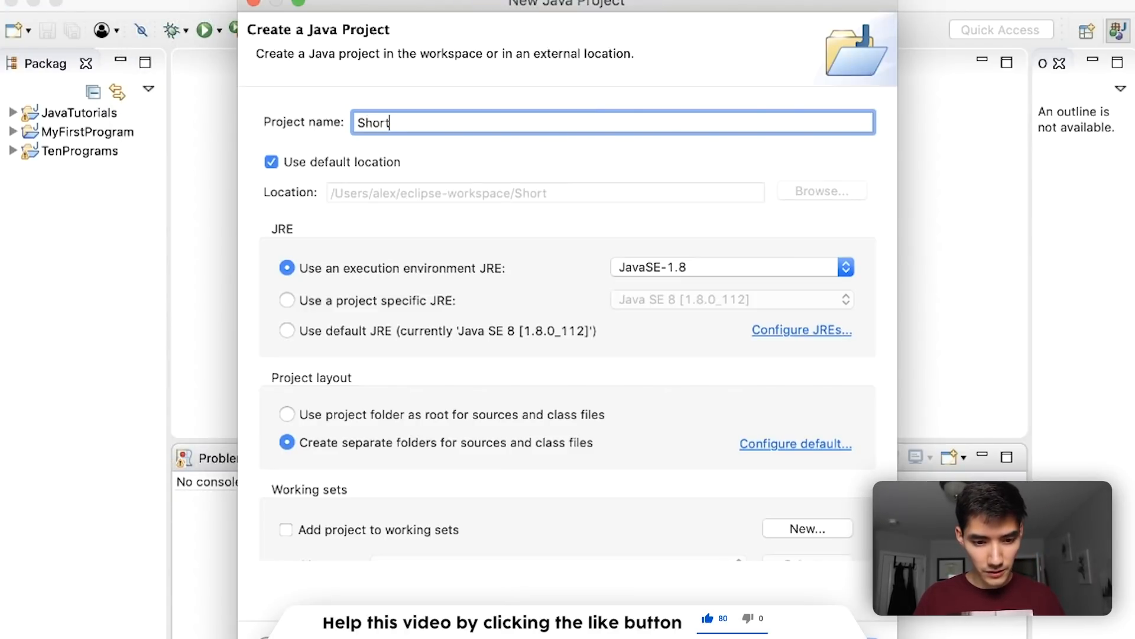
type("cuts")
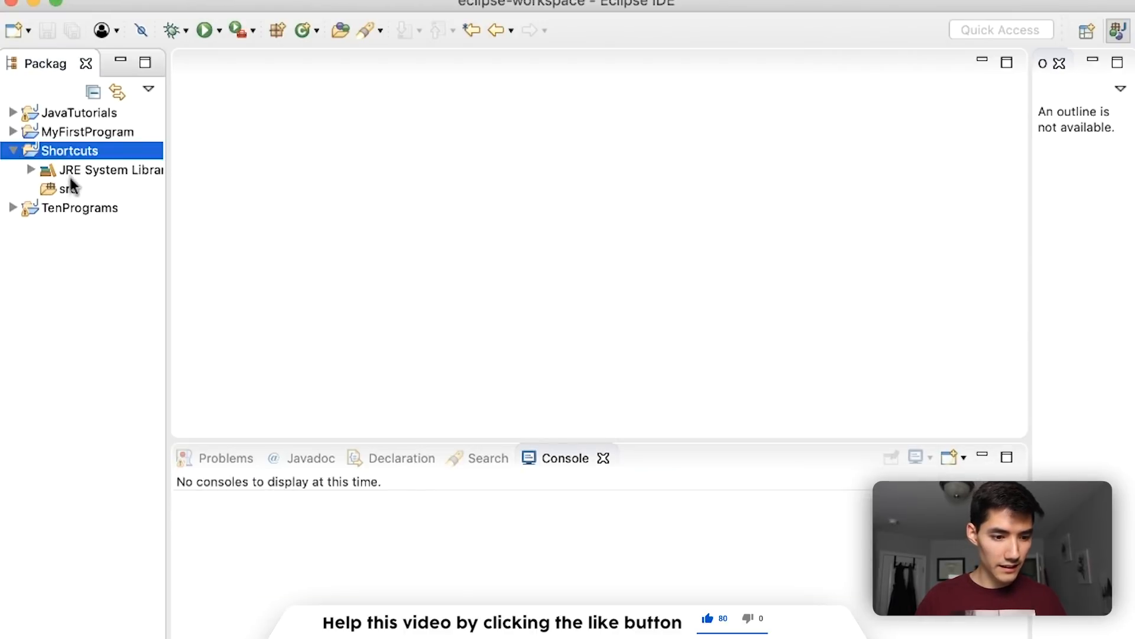
right_click(65, 190)
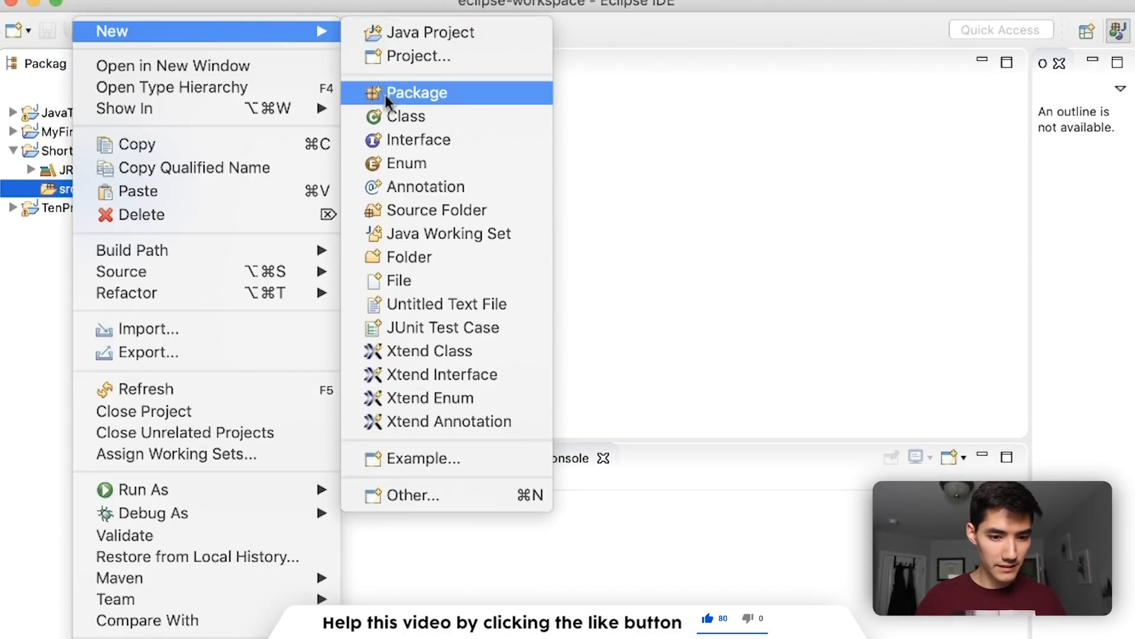
left_click(406, 116)
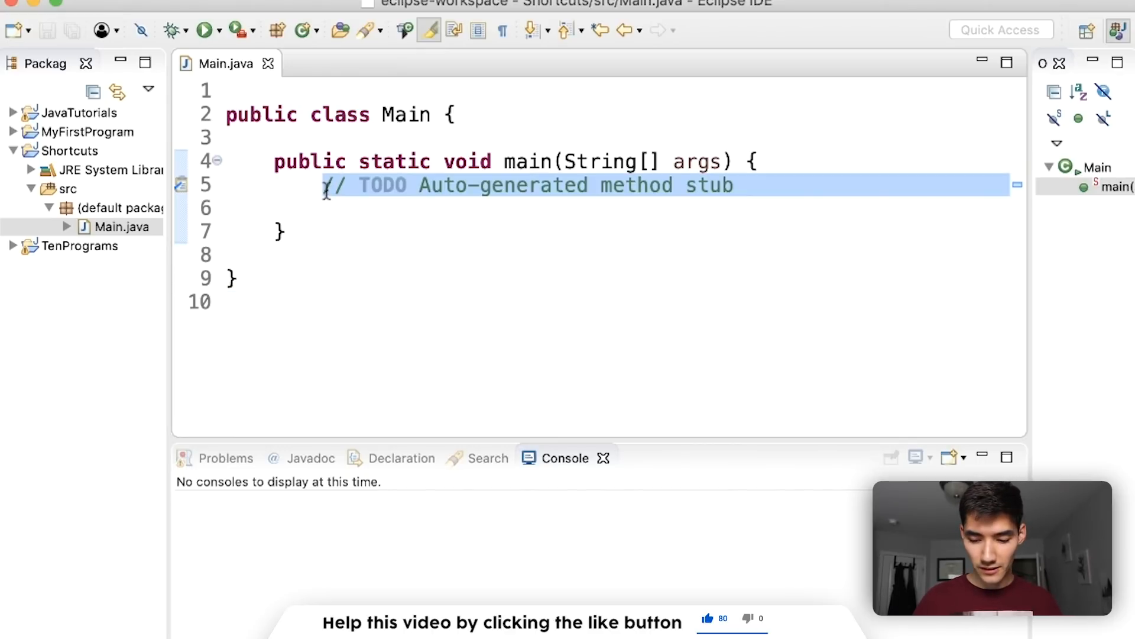
Replace the TODO comment with println statements printing "abc" and "123", and run.
key("Delete")
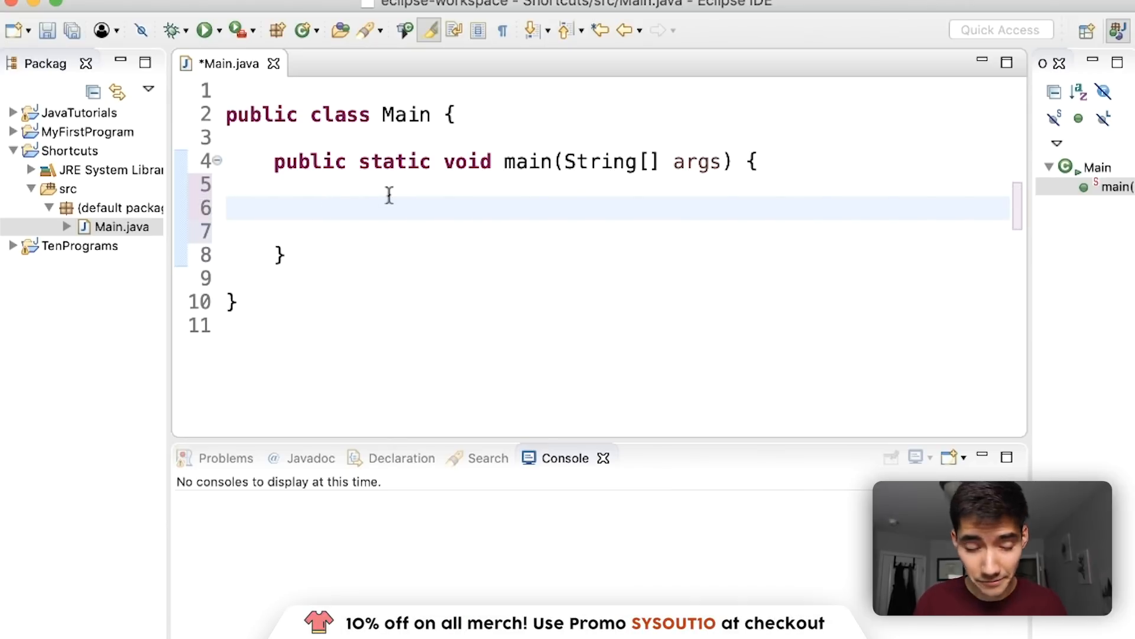
type("System.out.println();")
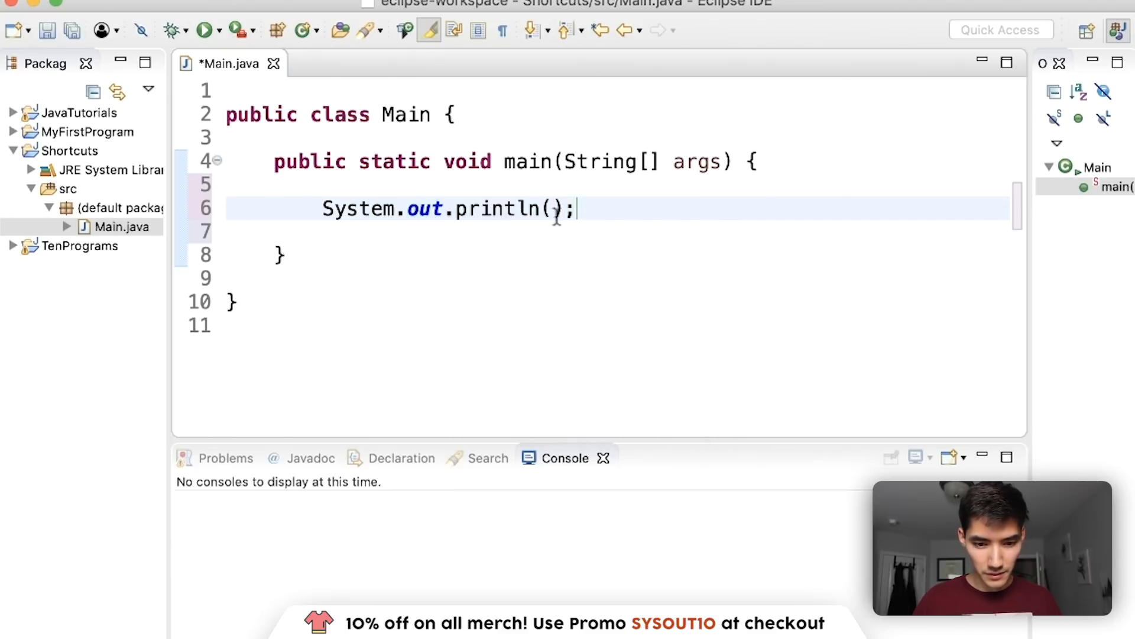
type("System.out.println(")
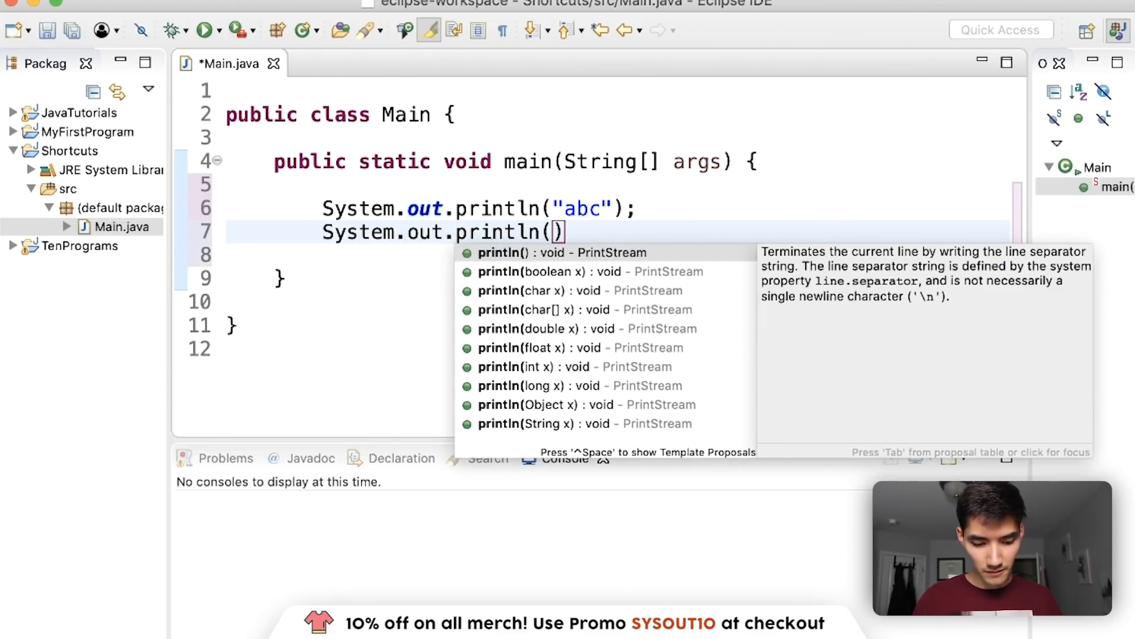
type("\"123")
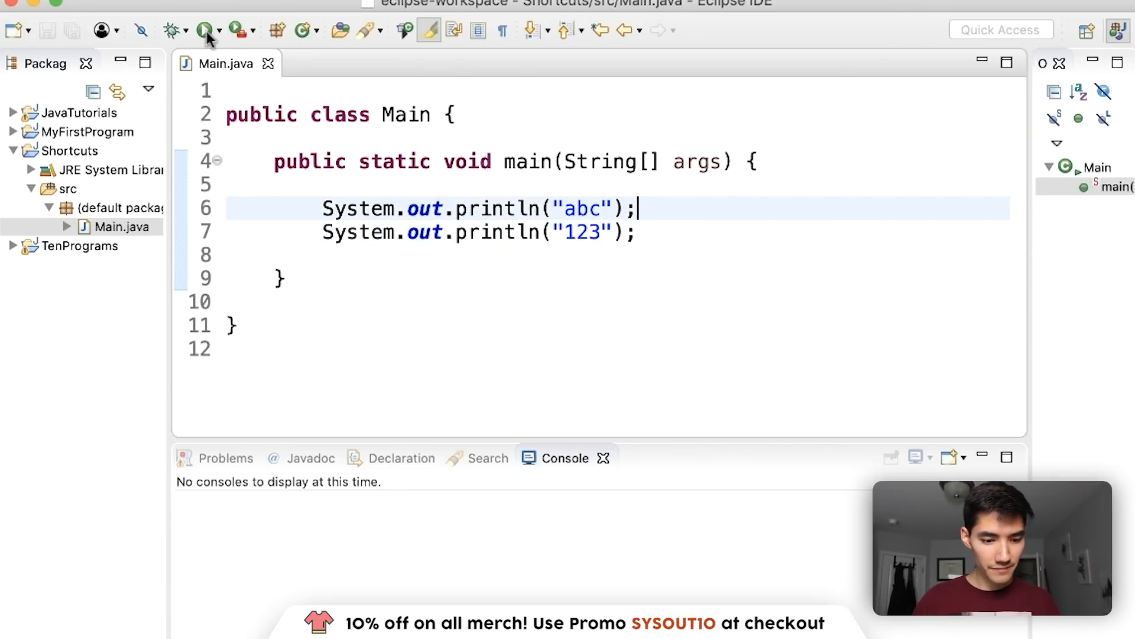
left_click(206, 29)
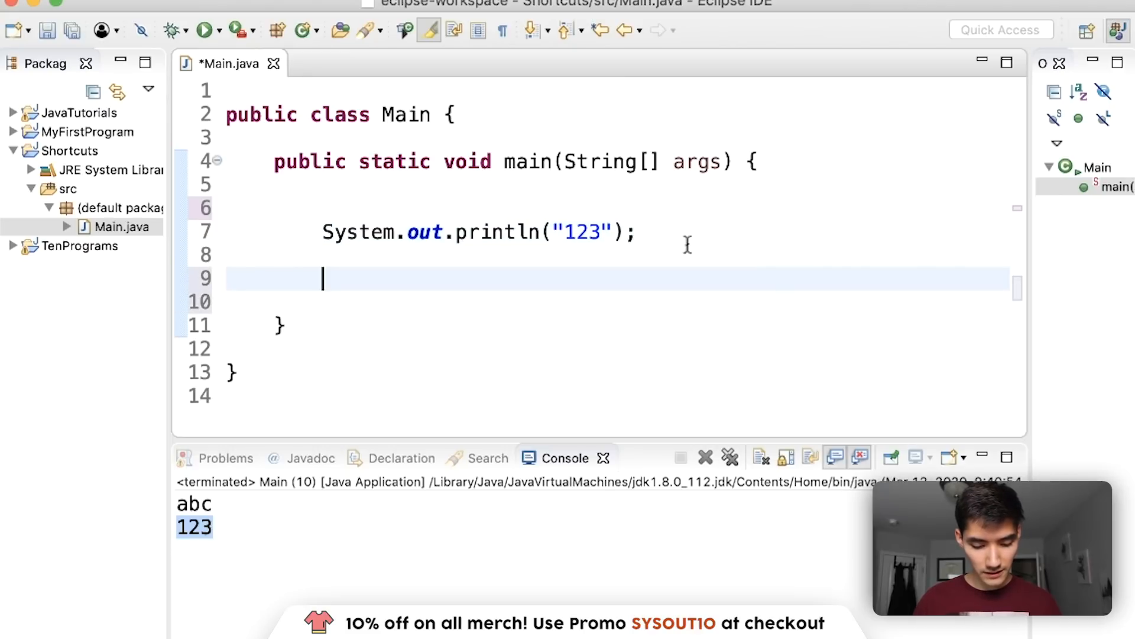
type("System.out.println(\"abc\");")
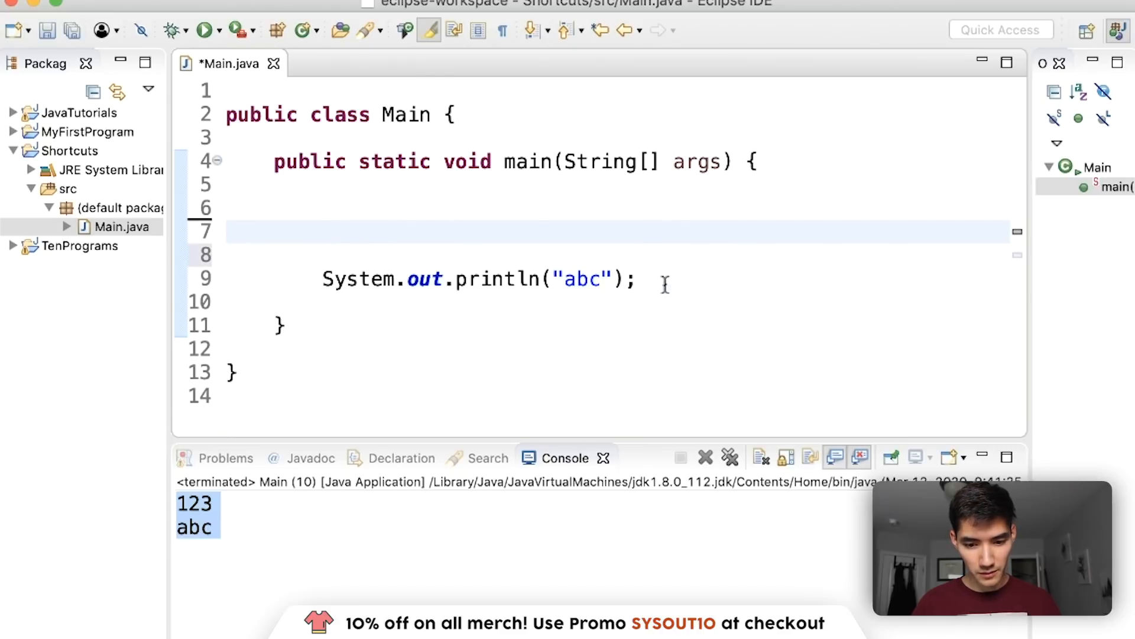
type("System.out.println(\"123\");")
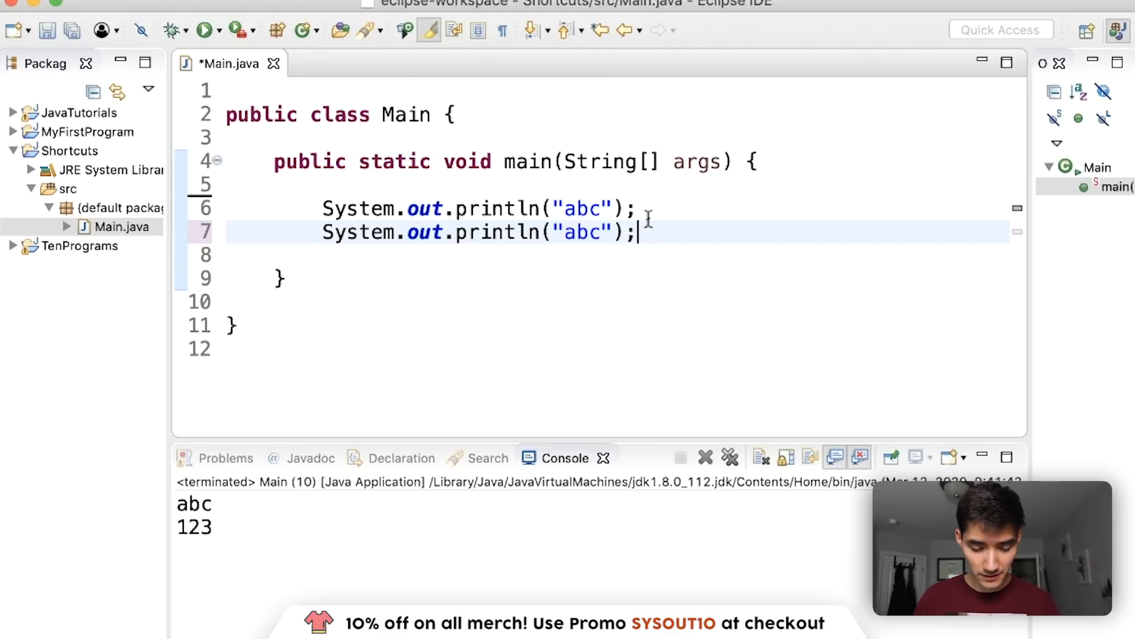
Change the duplicated line's message to 123 and save with 123 printed before abc.
key("Backspace")
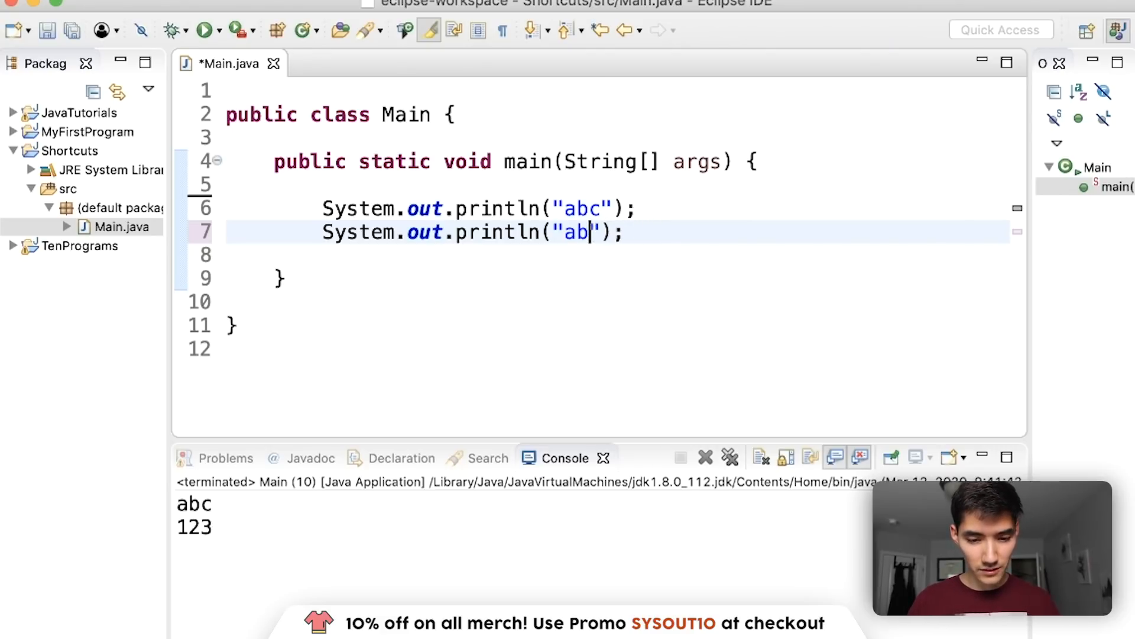
type("123")
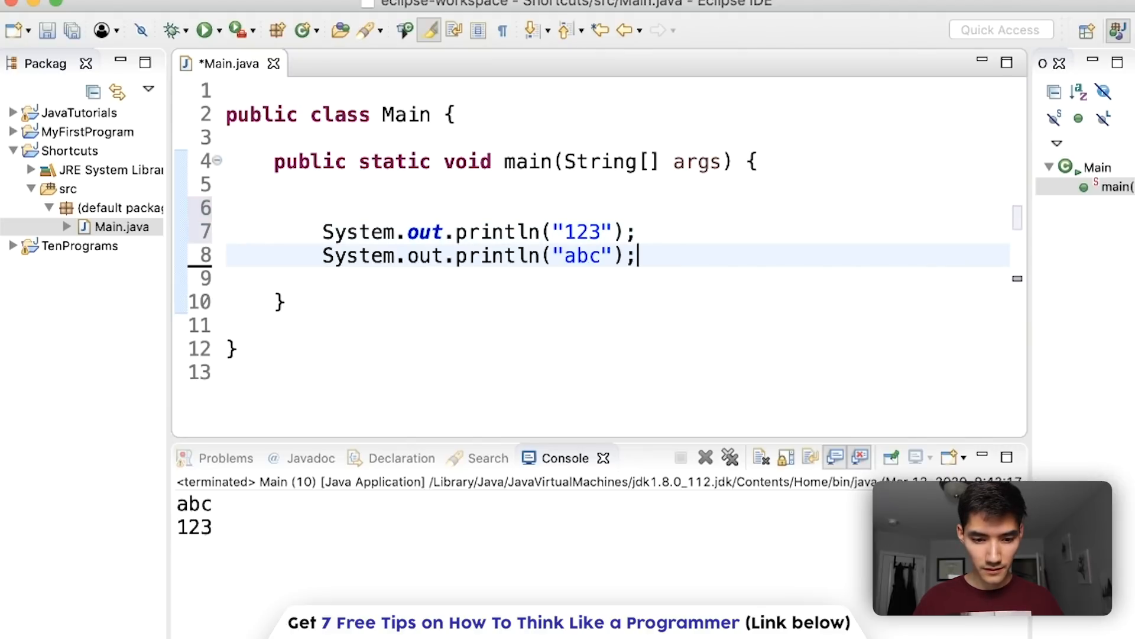
key("cmd+s")
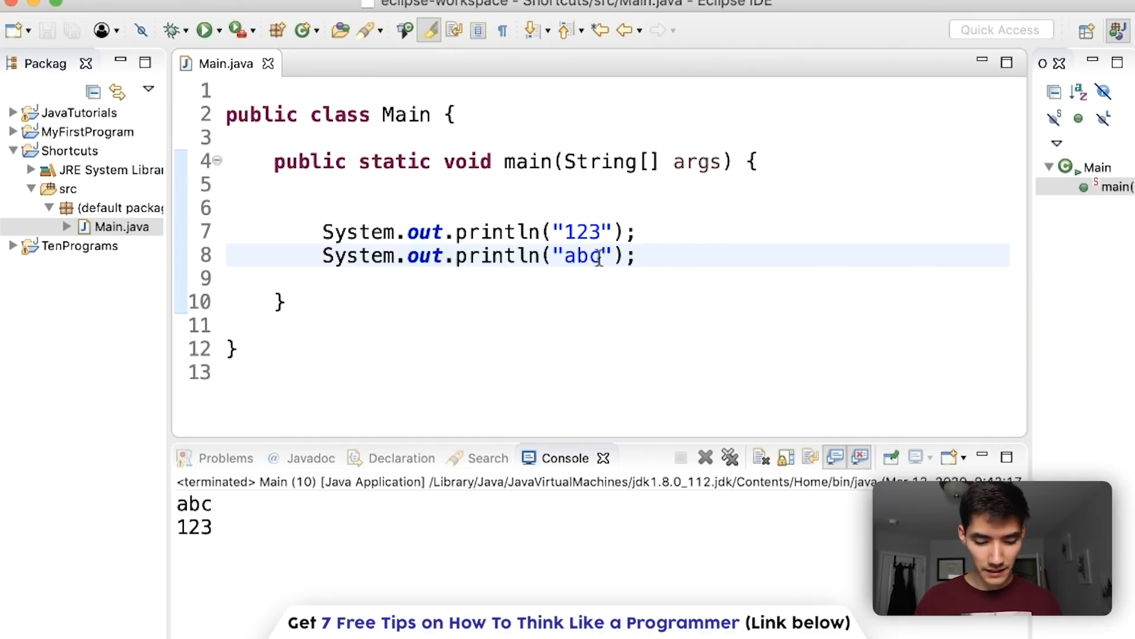
Shorten "abc" to "ab", then run the program.
key("Backspace")
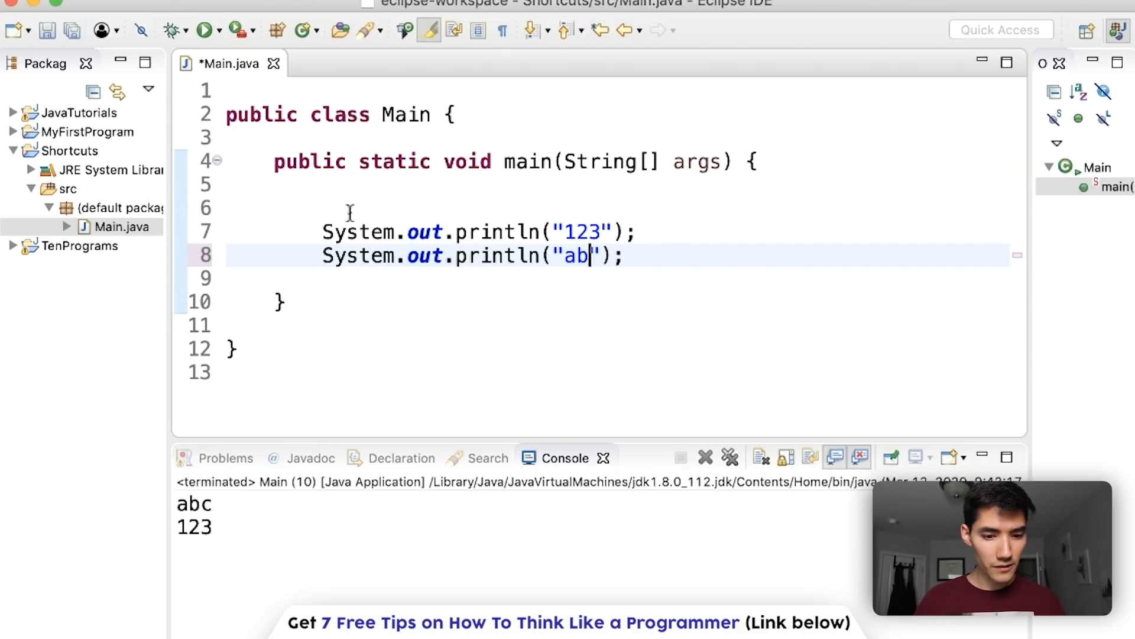
left_click(48, 30)
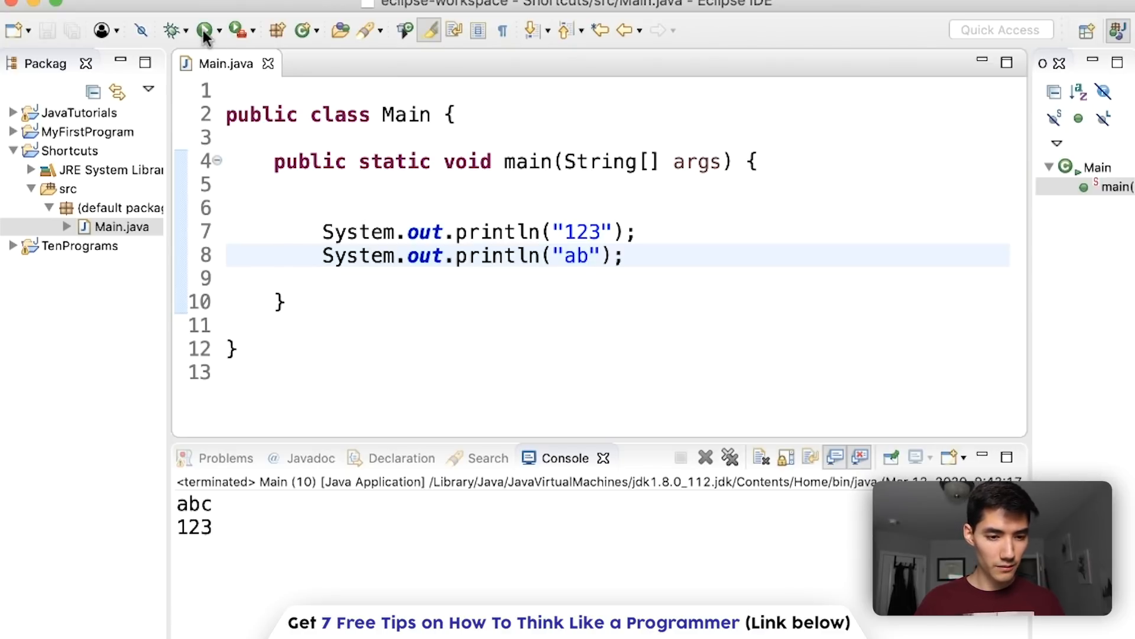
left_click(205, 29)
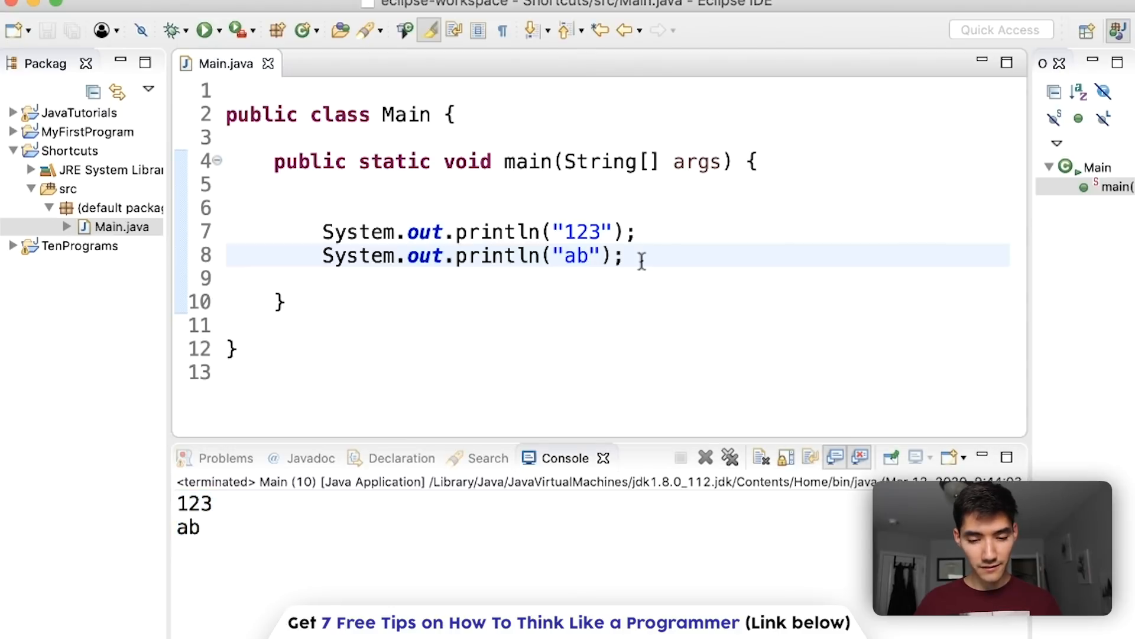
Retype and remove the c, save Main.java, and run it again.
type("c")
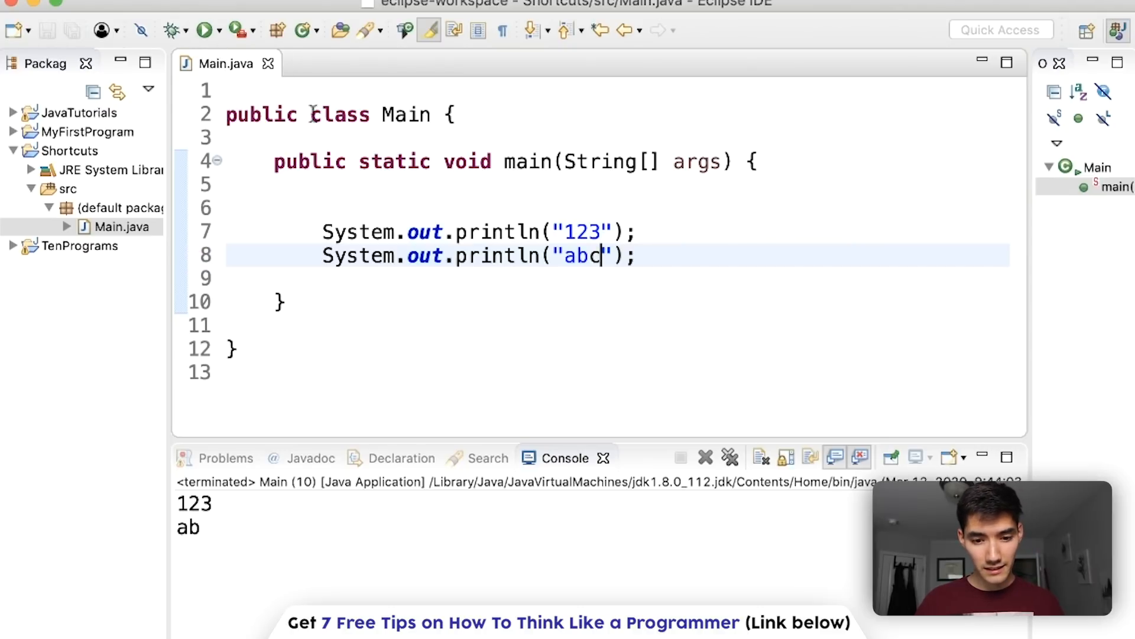
key("Backspace")
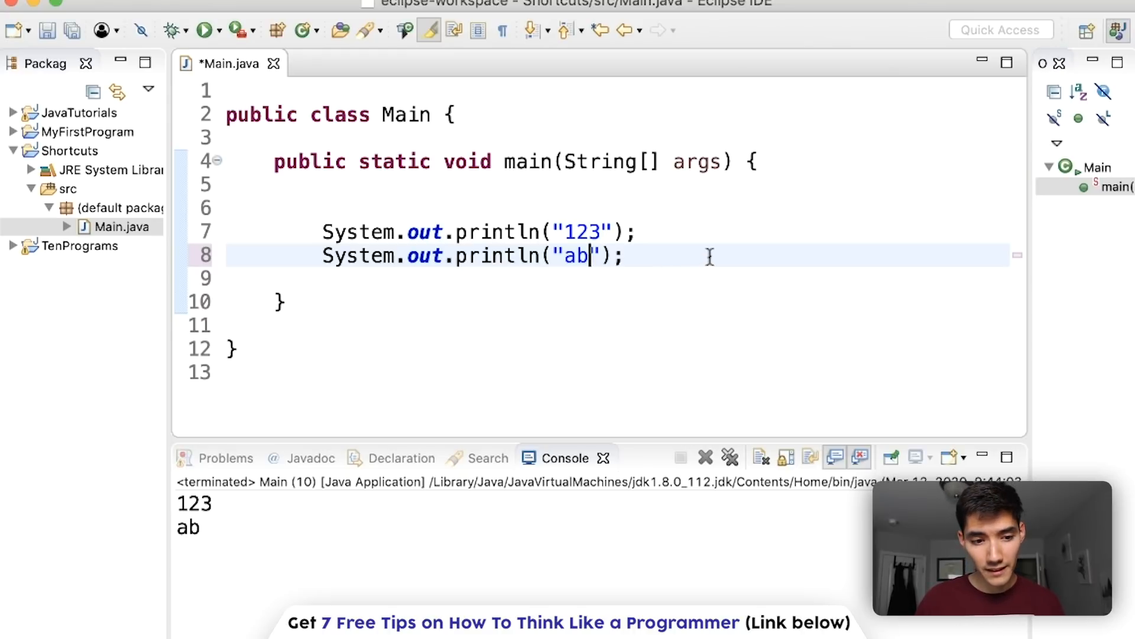
key("cmd+s")
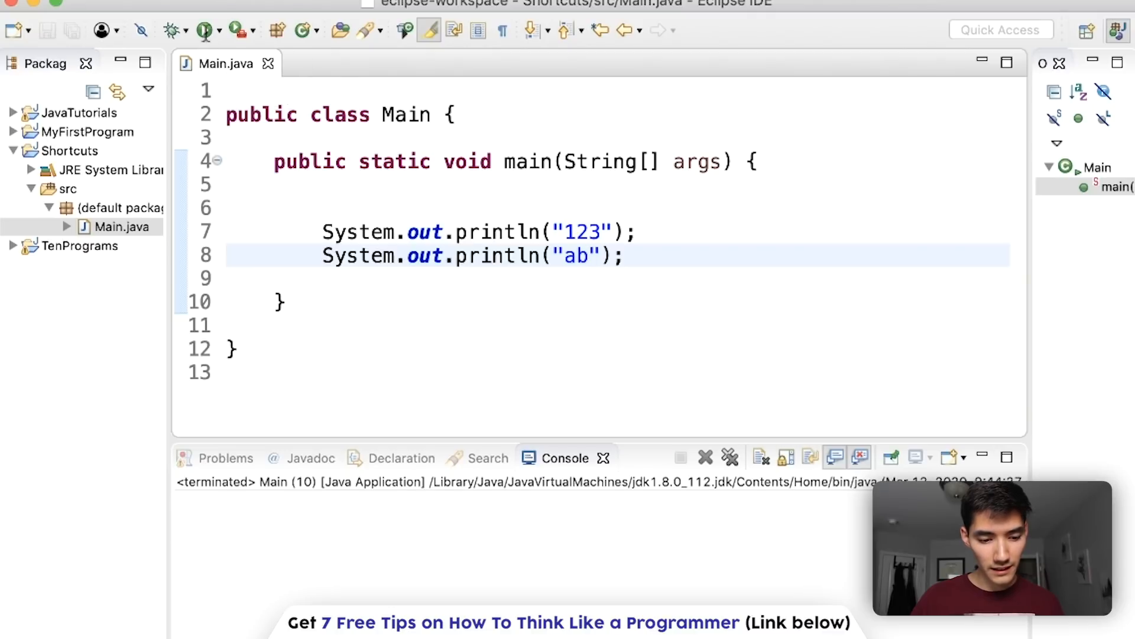
left_click(206, 29)
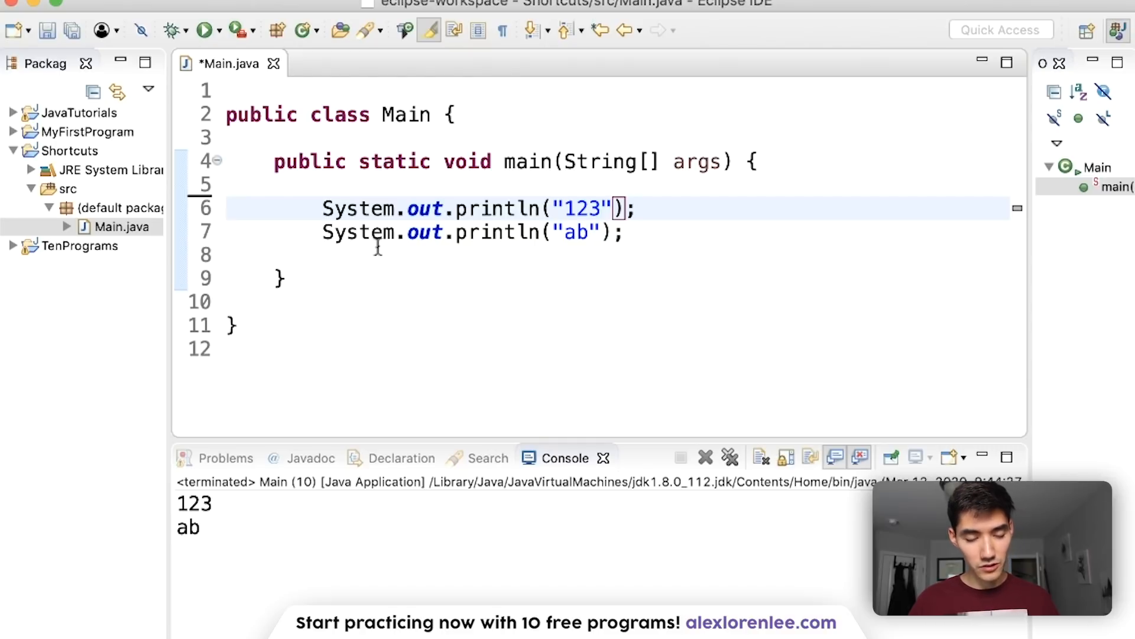
key("cmd+s")
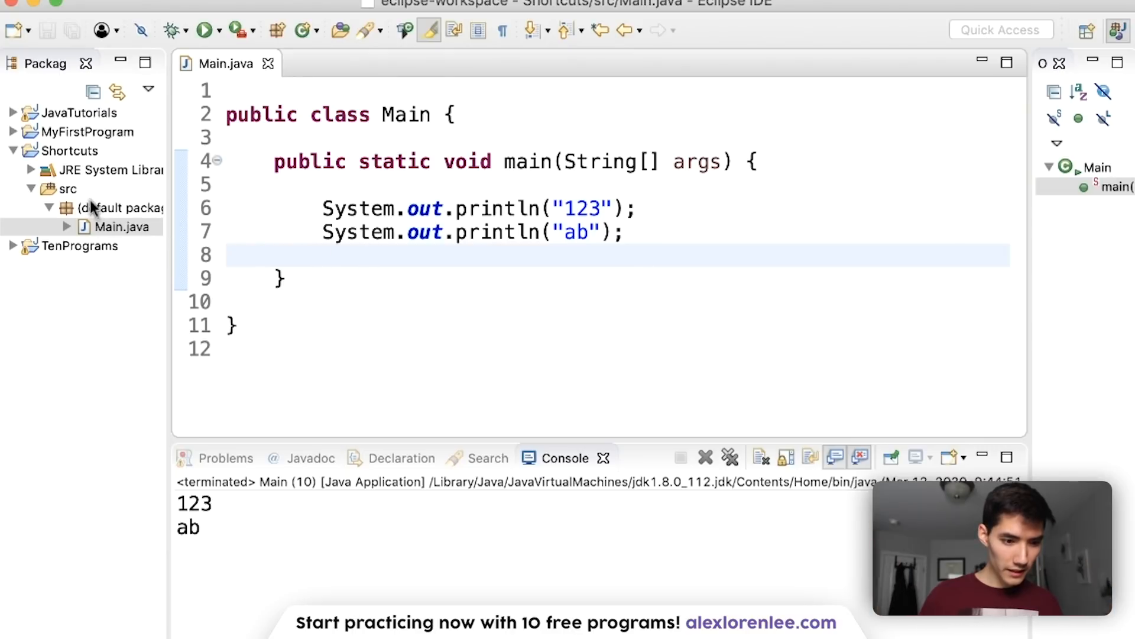
right_click(67, 189)
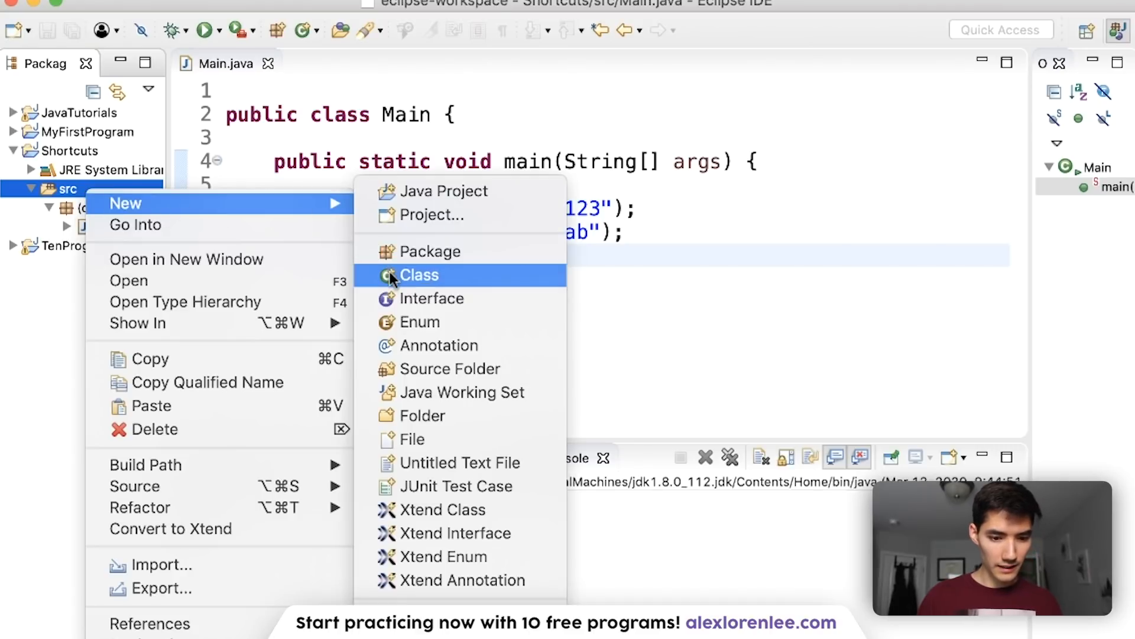
left_click(419, 274)
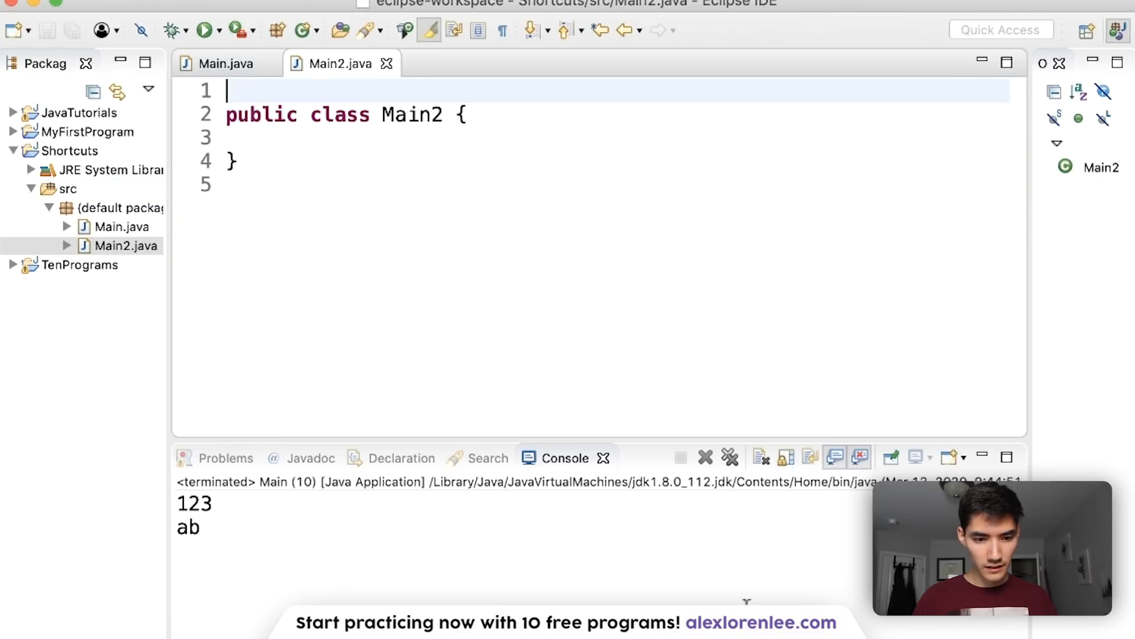
left_click(222, 64)
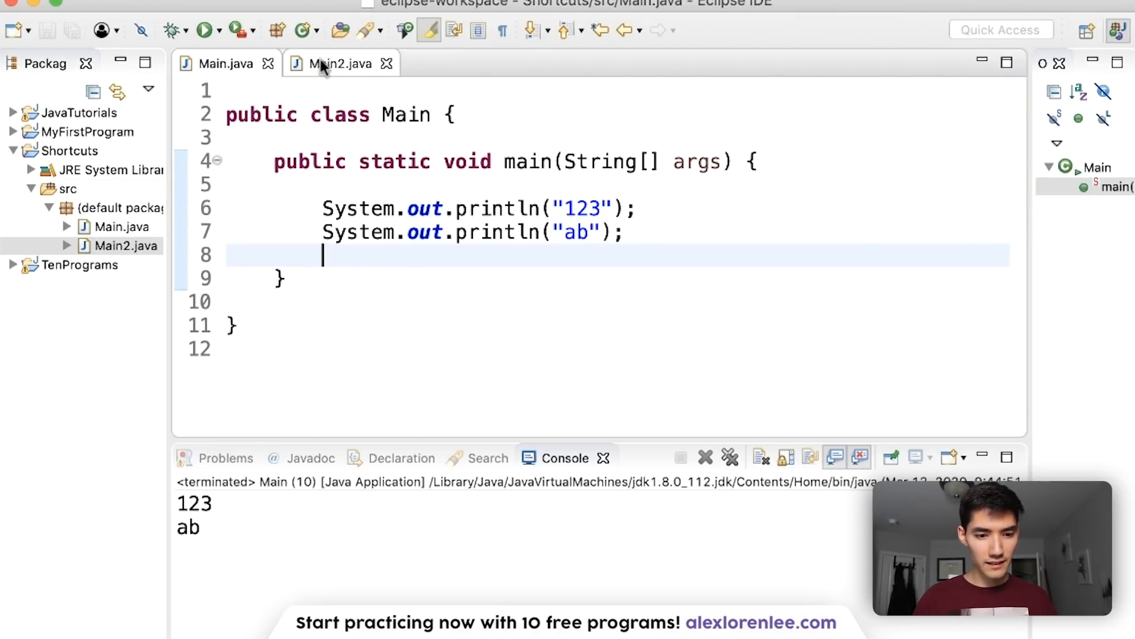
left_click(221, 64)
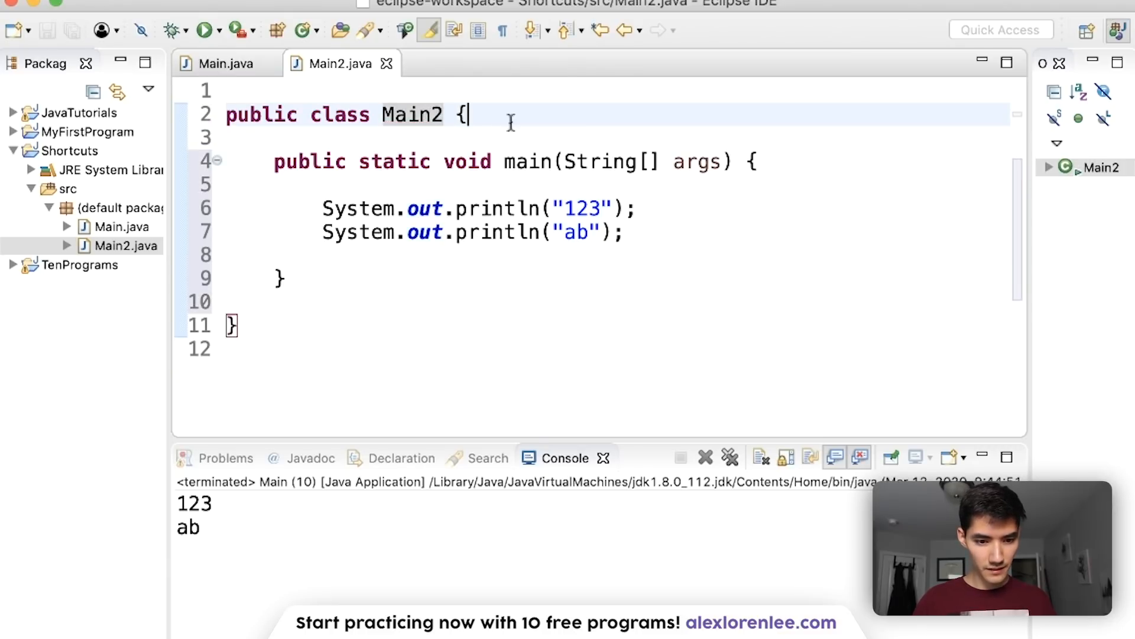
left_click(227, 63)
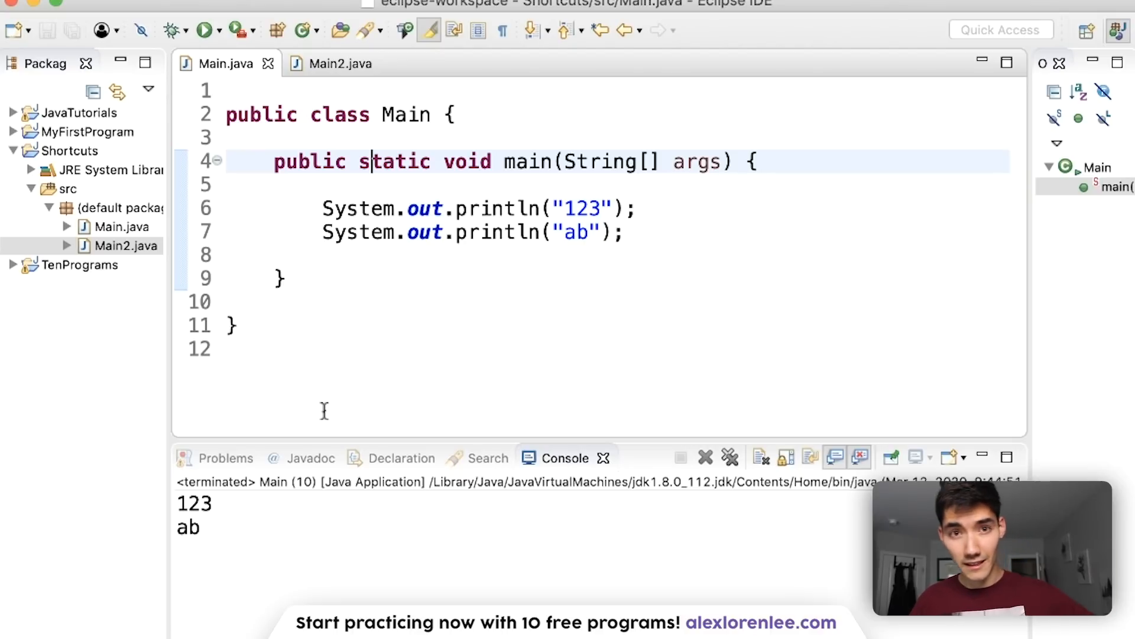
key("cmd+a")
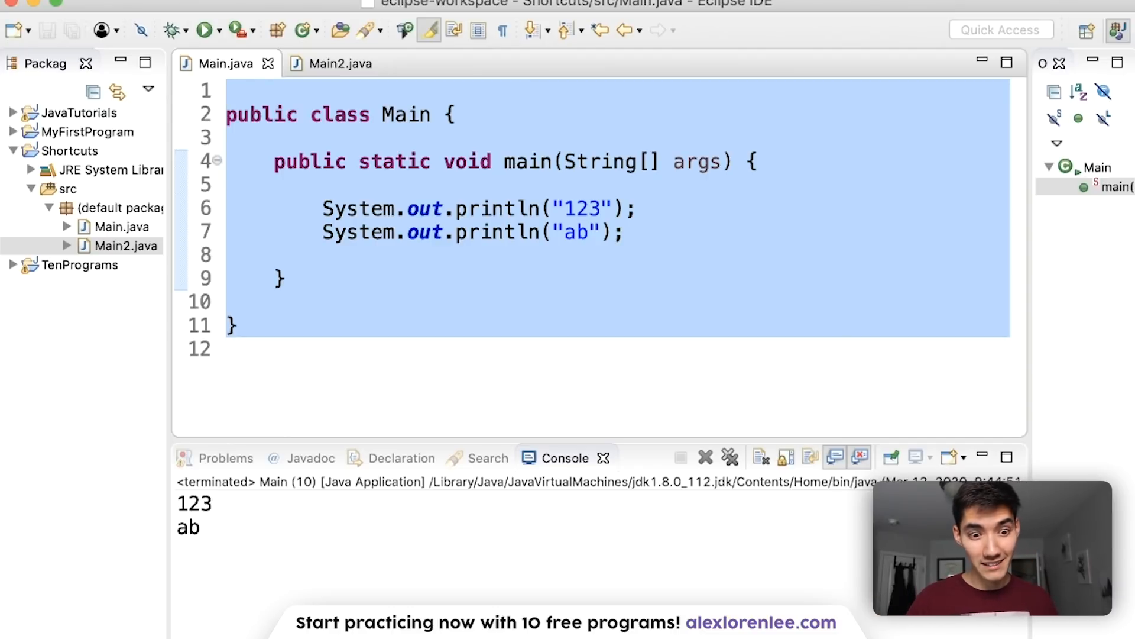
Paste all of Main's code into Main2.java, rename the class to Main2, and save.
left_click(342, 296)
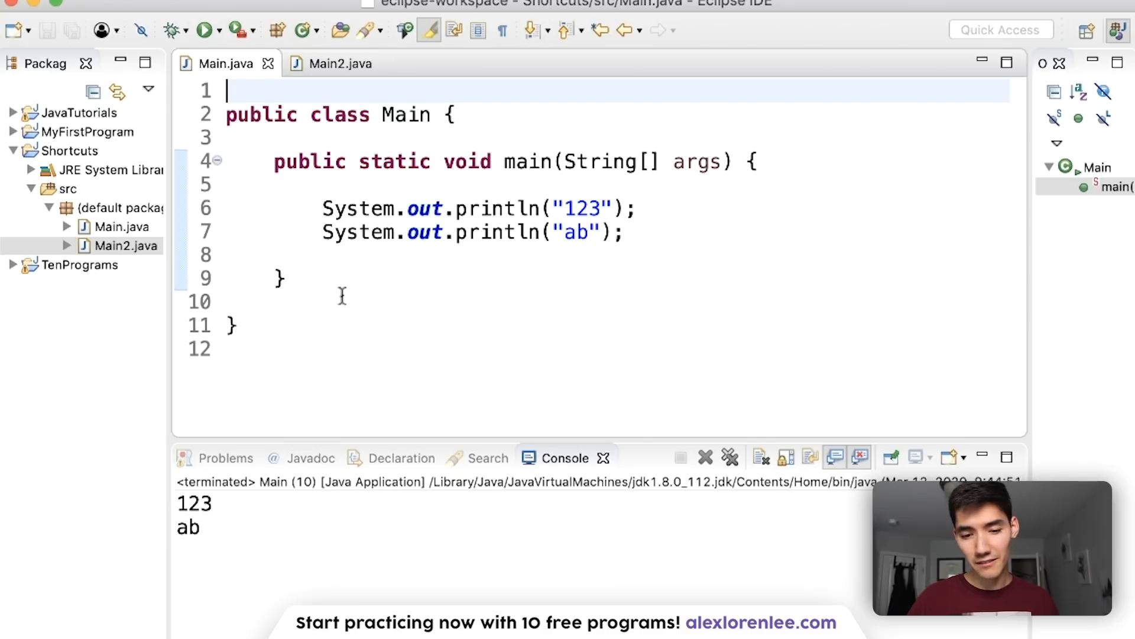
mouse_move(458, 250)
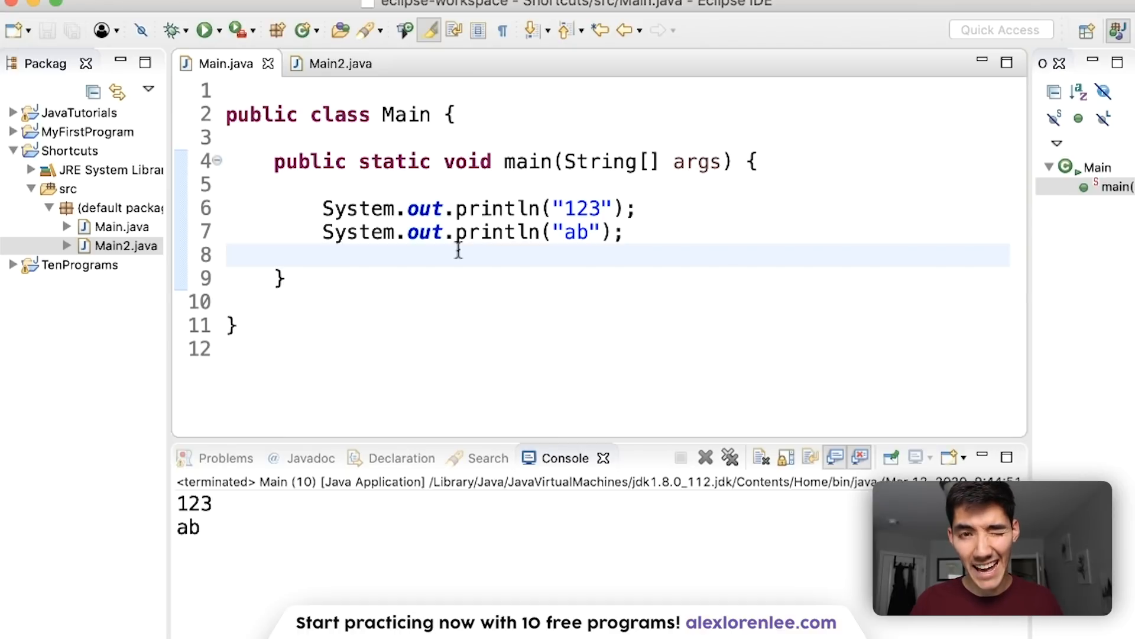
key("cmd+a")
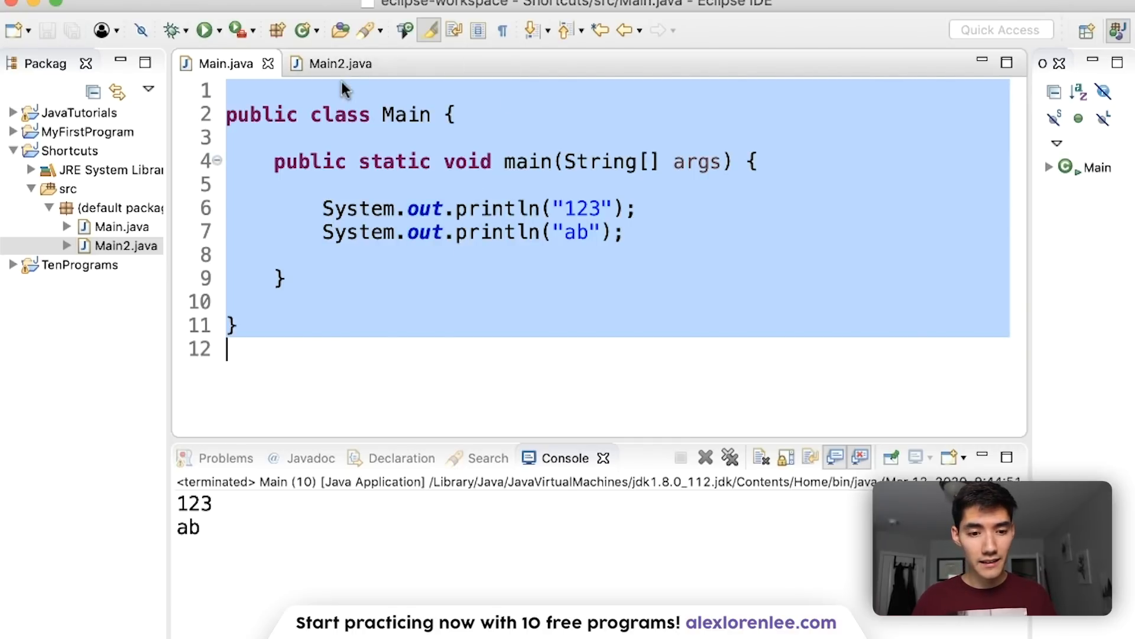
left_click(337, 64)
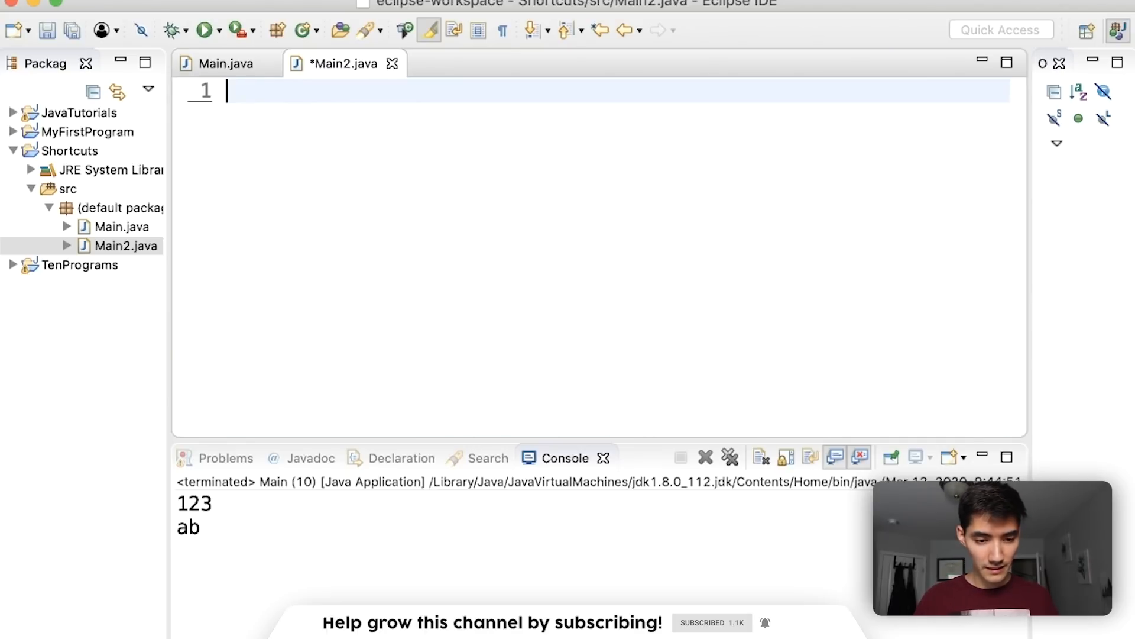
left_click(225, 64)
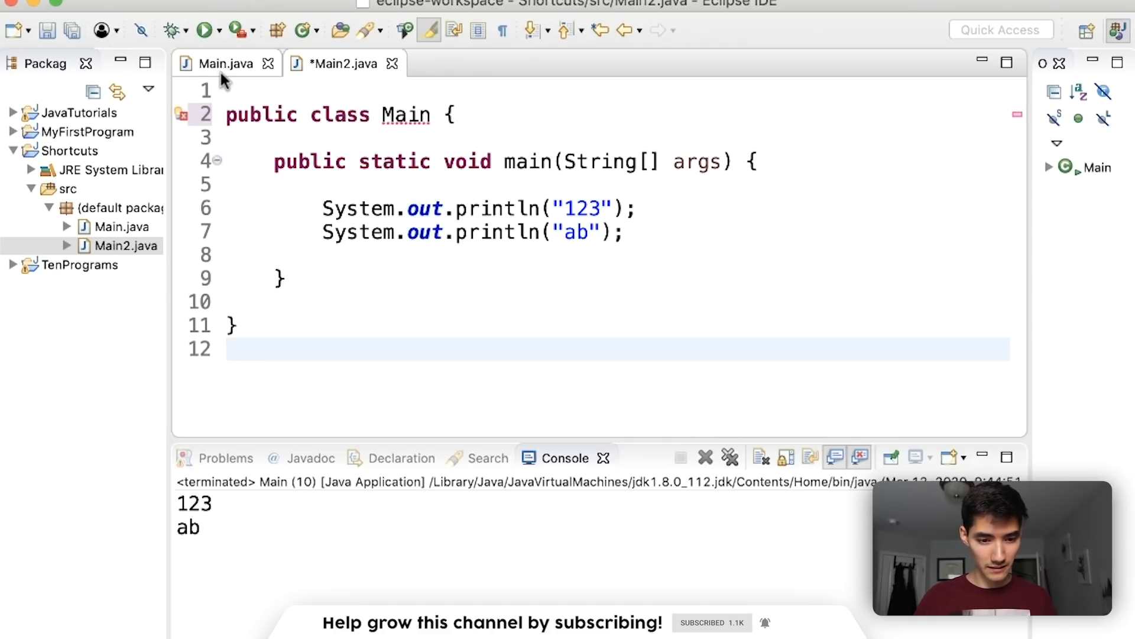
key("cmd+s")
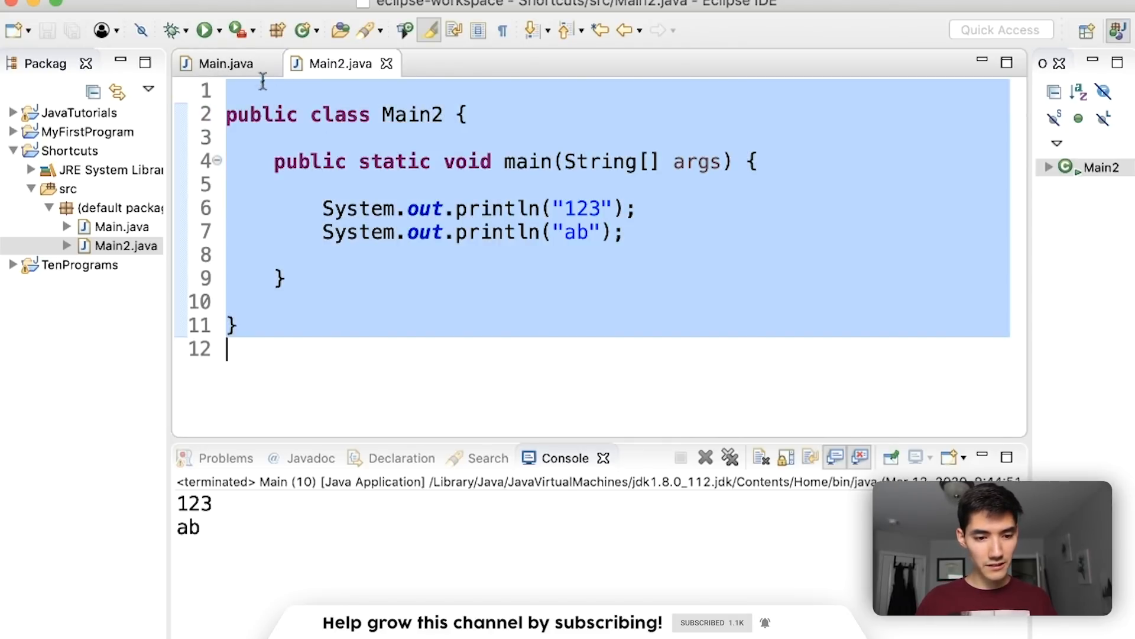
left_click(224, 64)
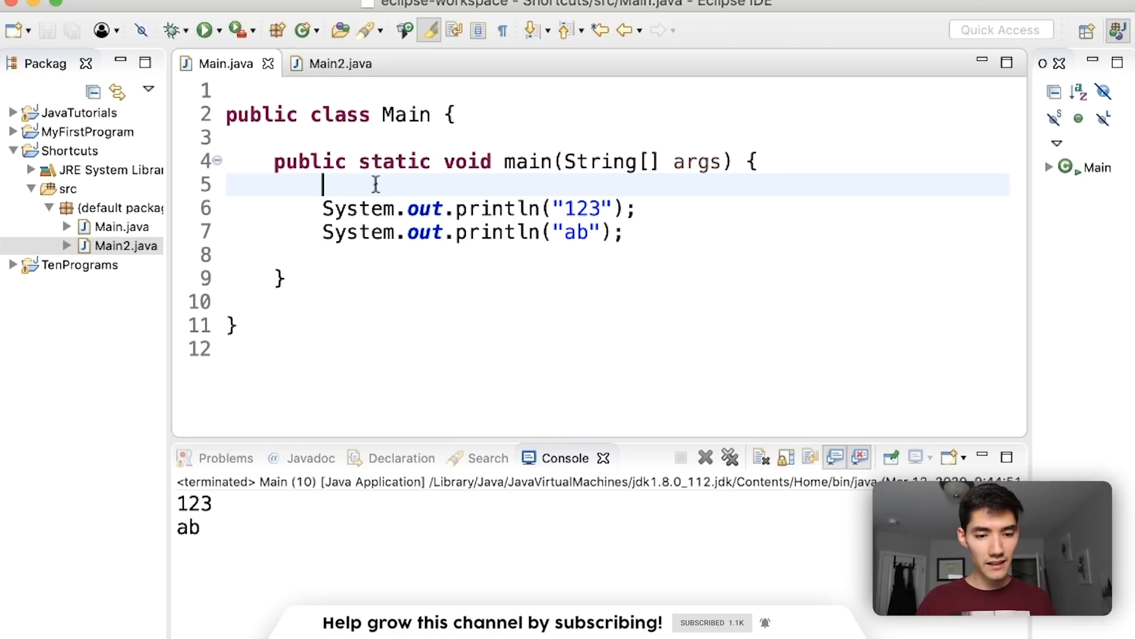
left_click(341, 64)
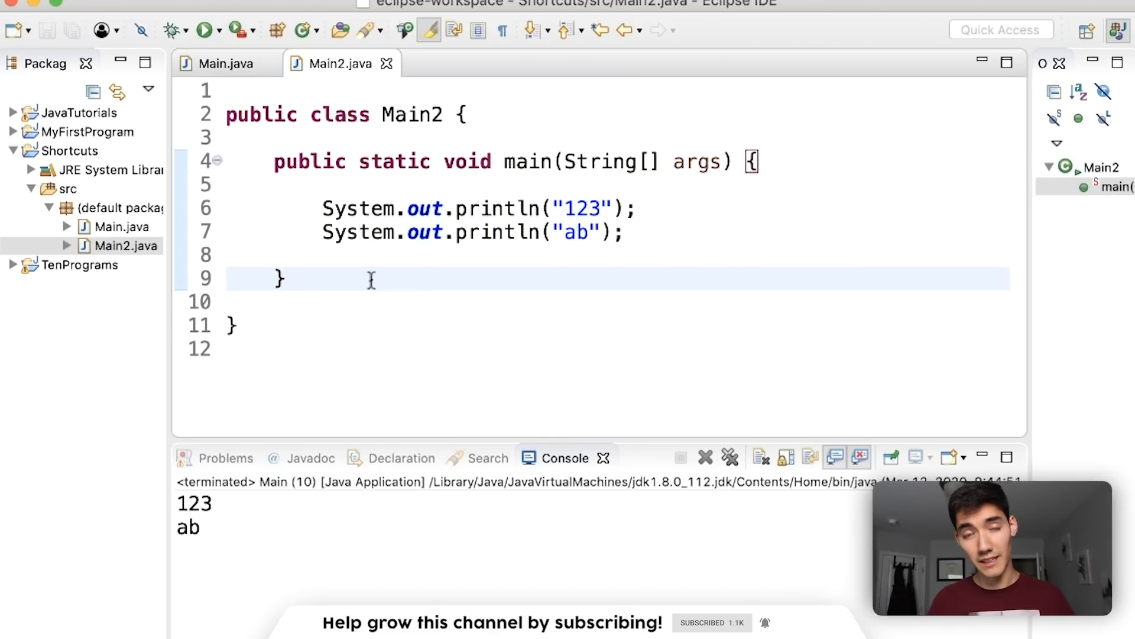
Edit Main's println strings so the three lines print 123, 122 and 123.
left_click(221, 64)
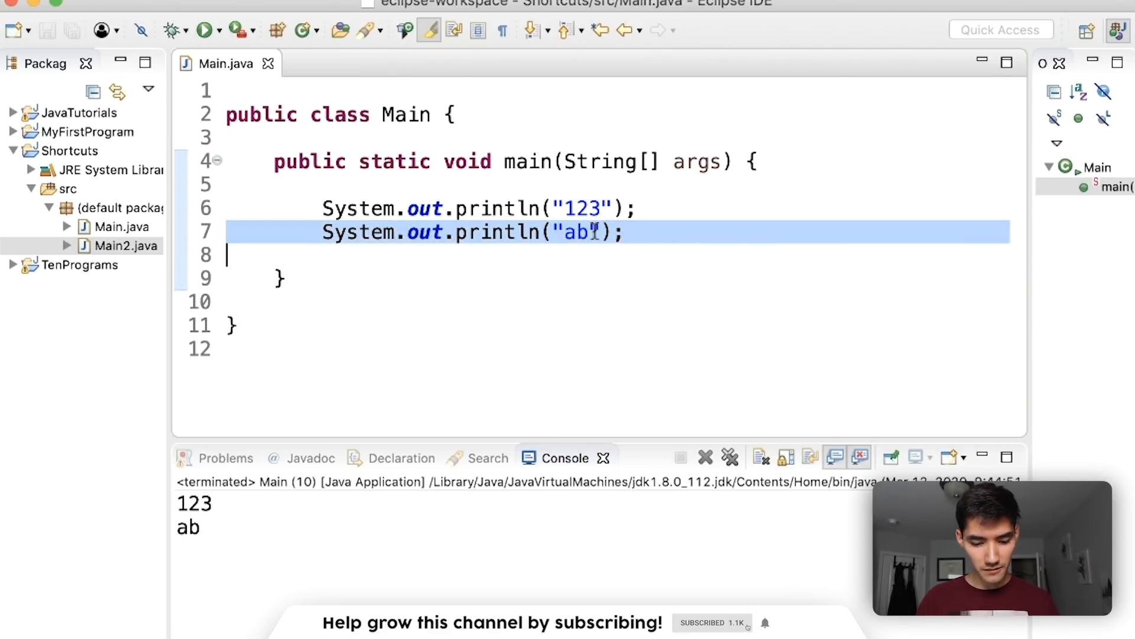
type("123")
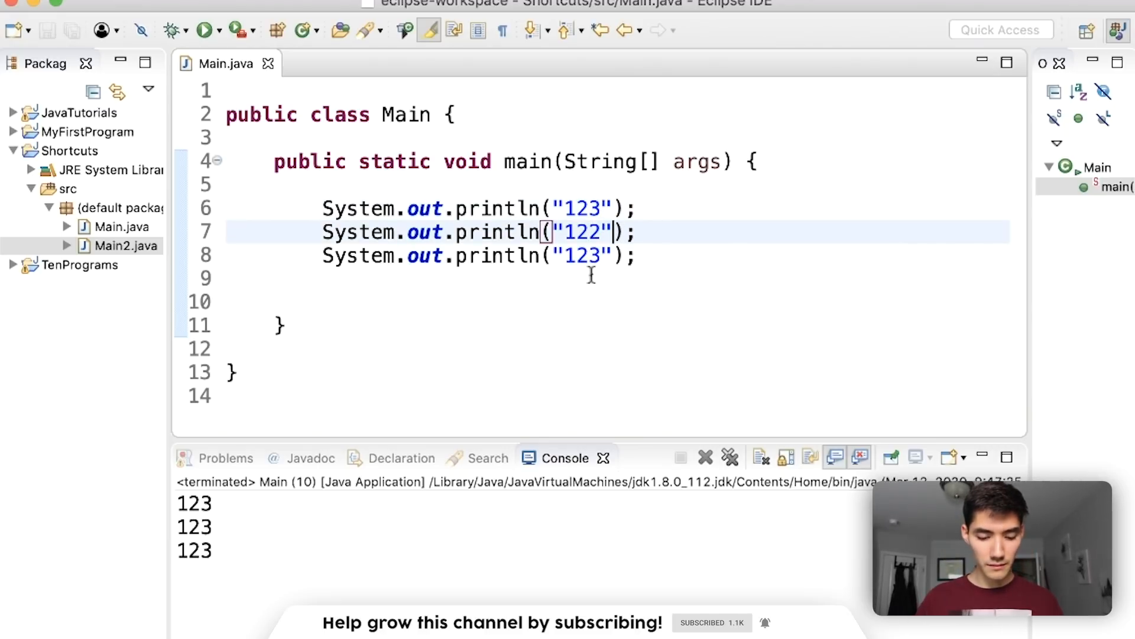
key("cmd+f")
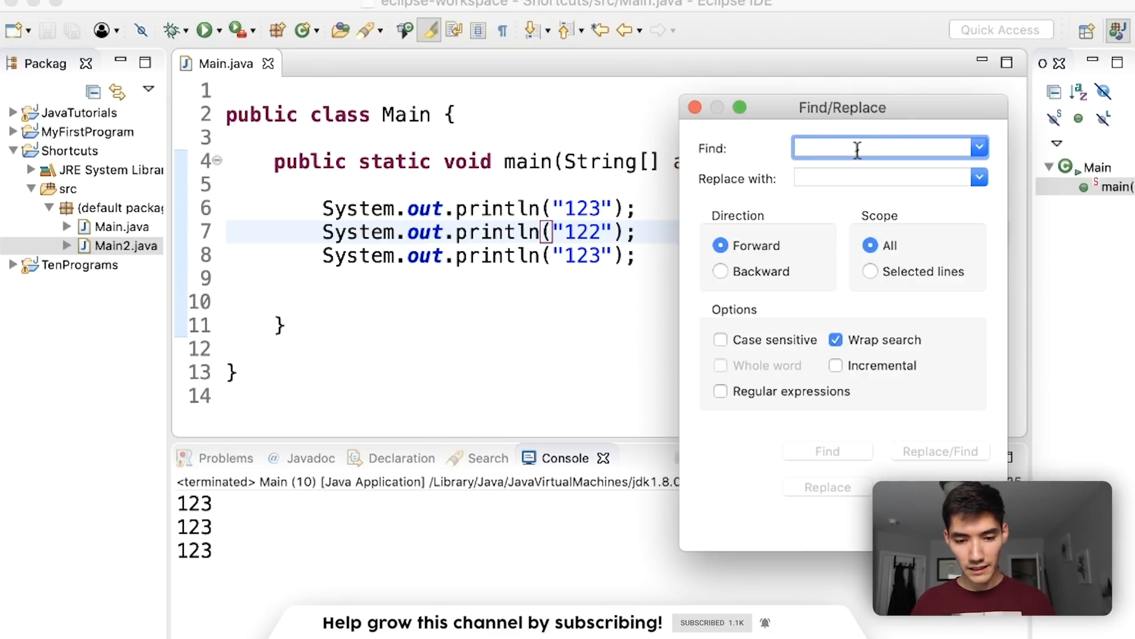
Search Main's code for 122, then narrow the search term to 12.
type("122")
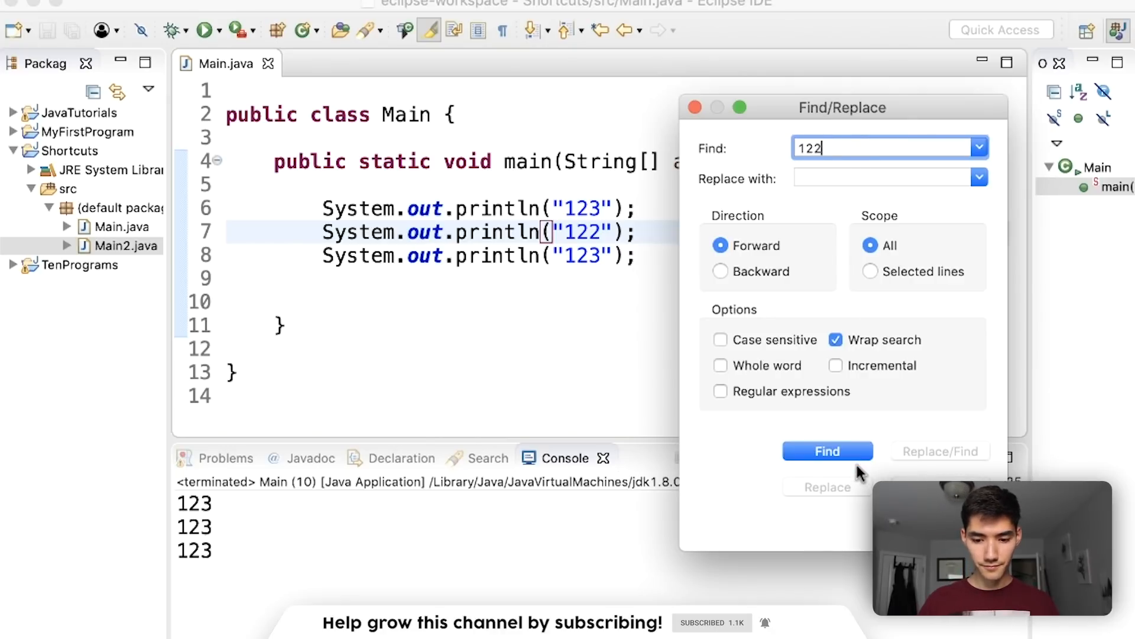
left_click(826, 451)
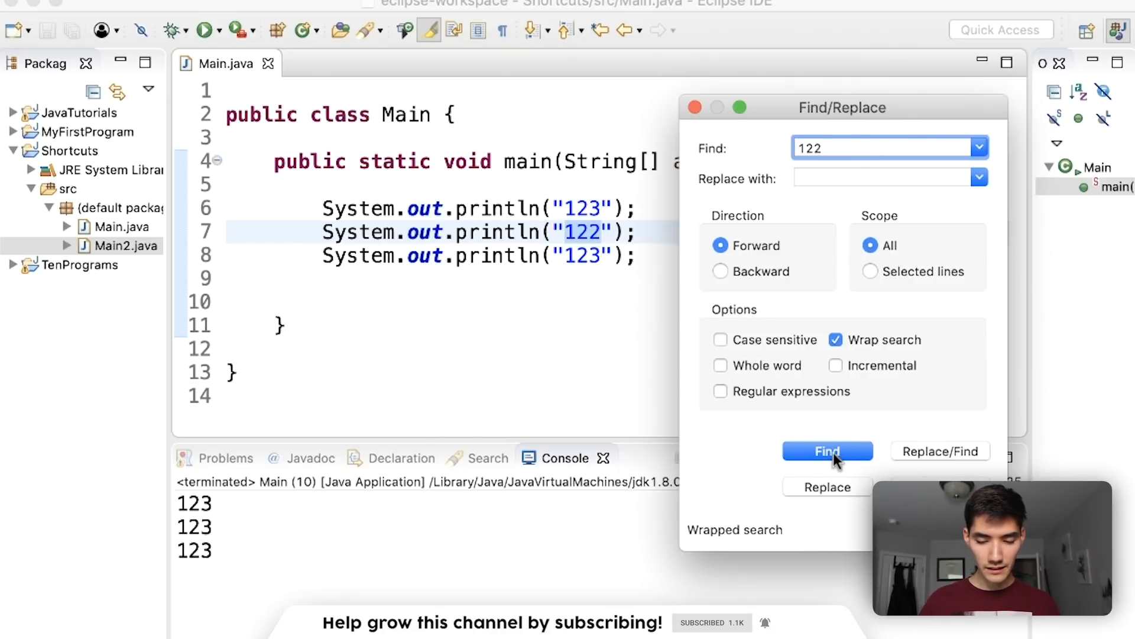
left_click_drag(843, 107, 939, 100)
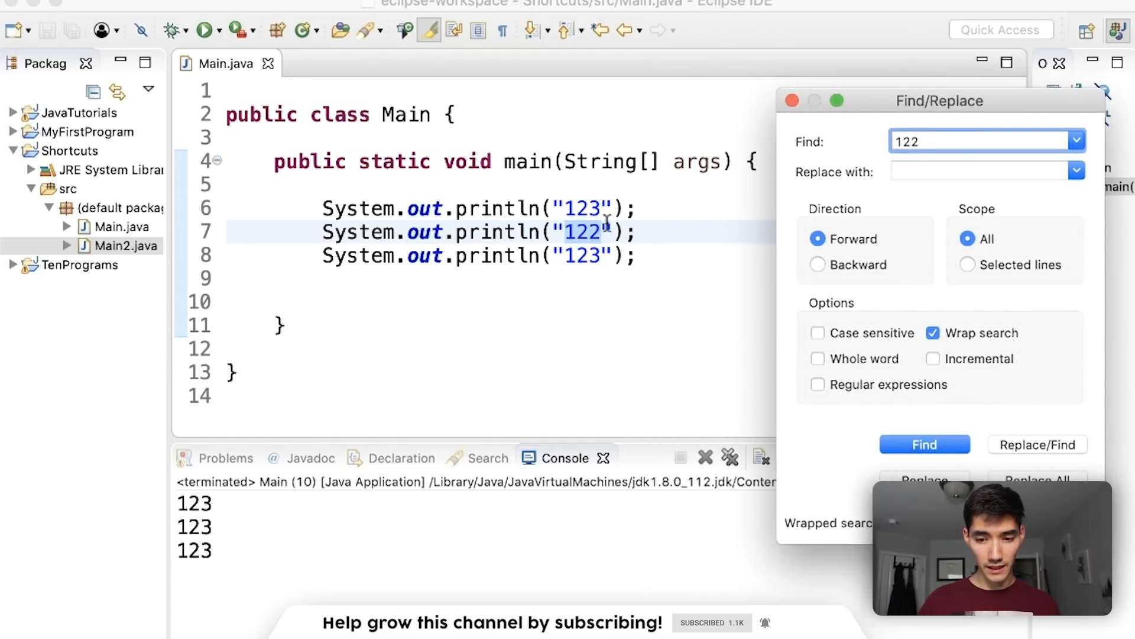
key("Backspace")
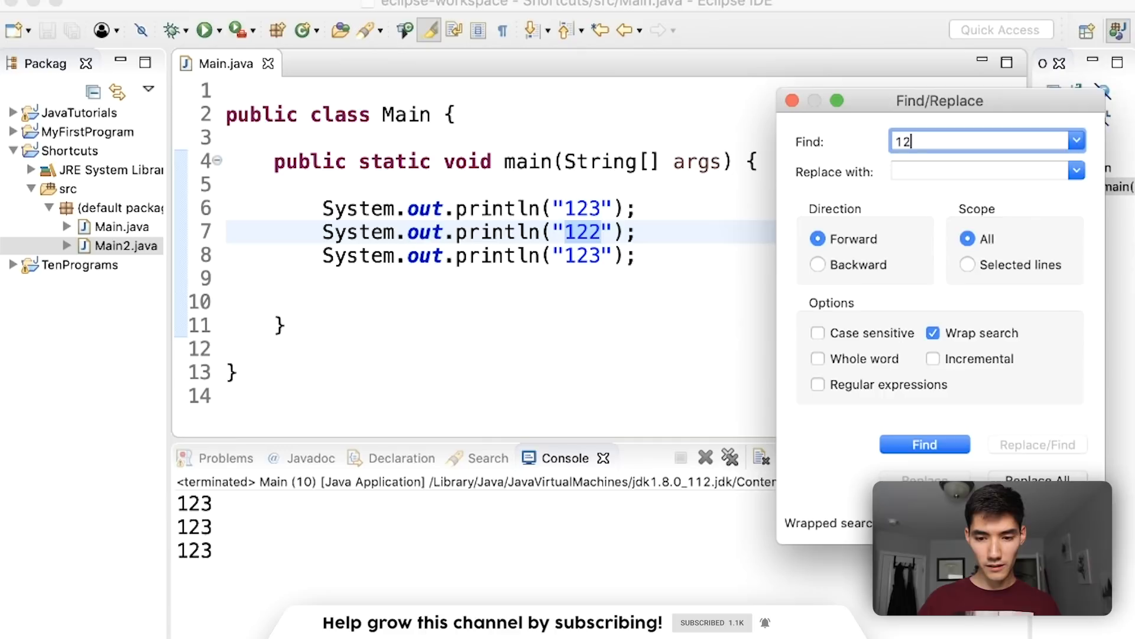
left_click(925, 444)
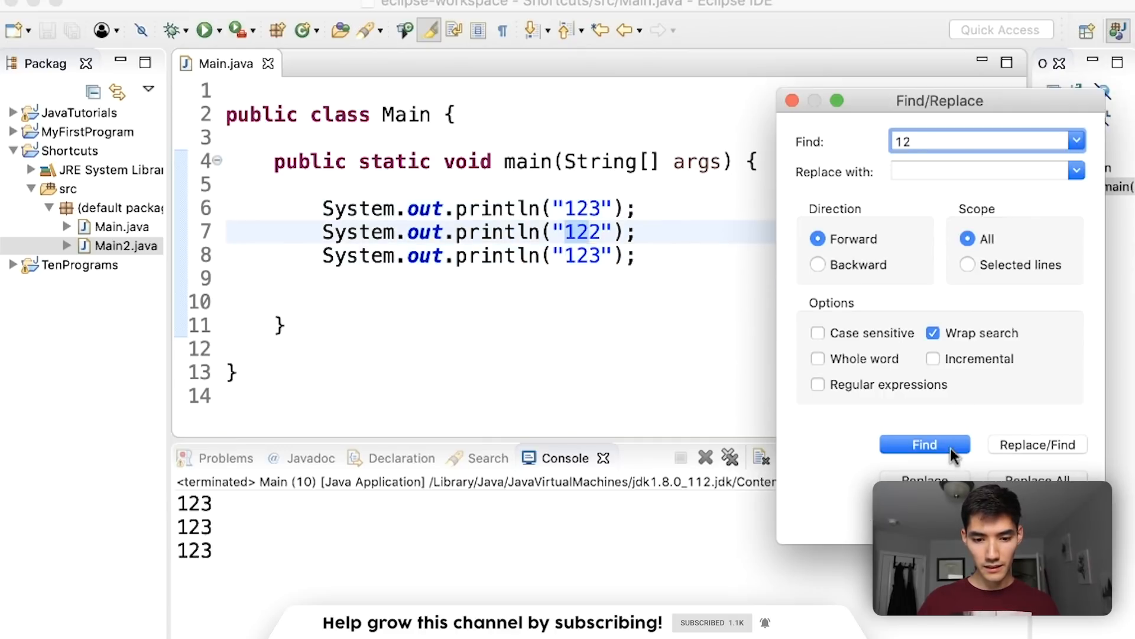
Enter -a1 as the replacement and replace every 12 match.
left_click(925, 444)
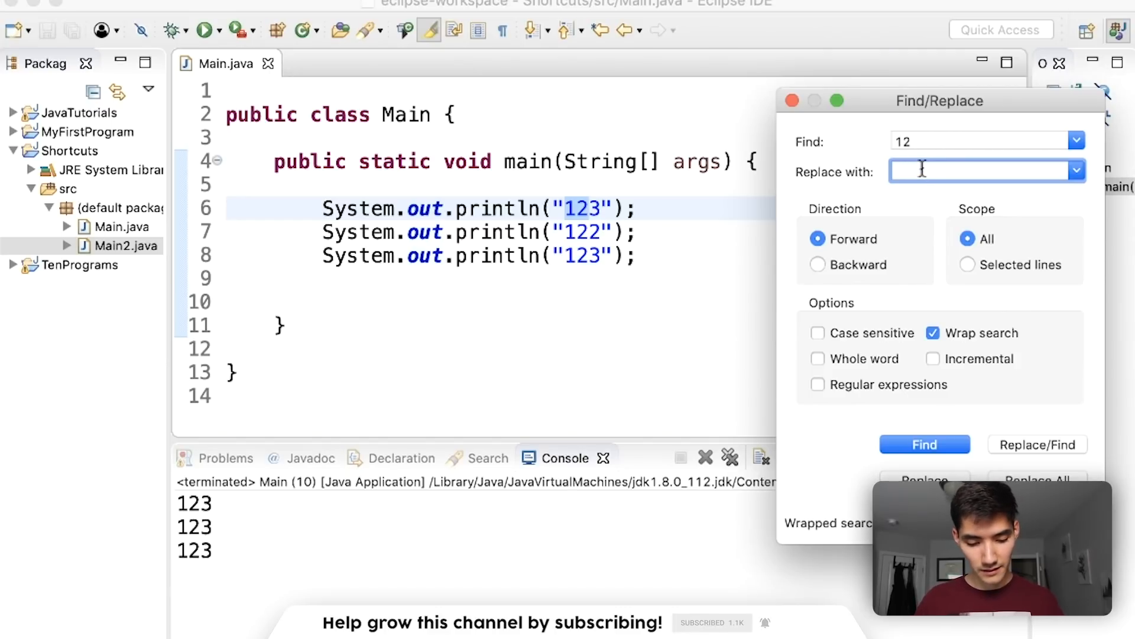
type("33")
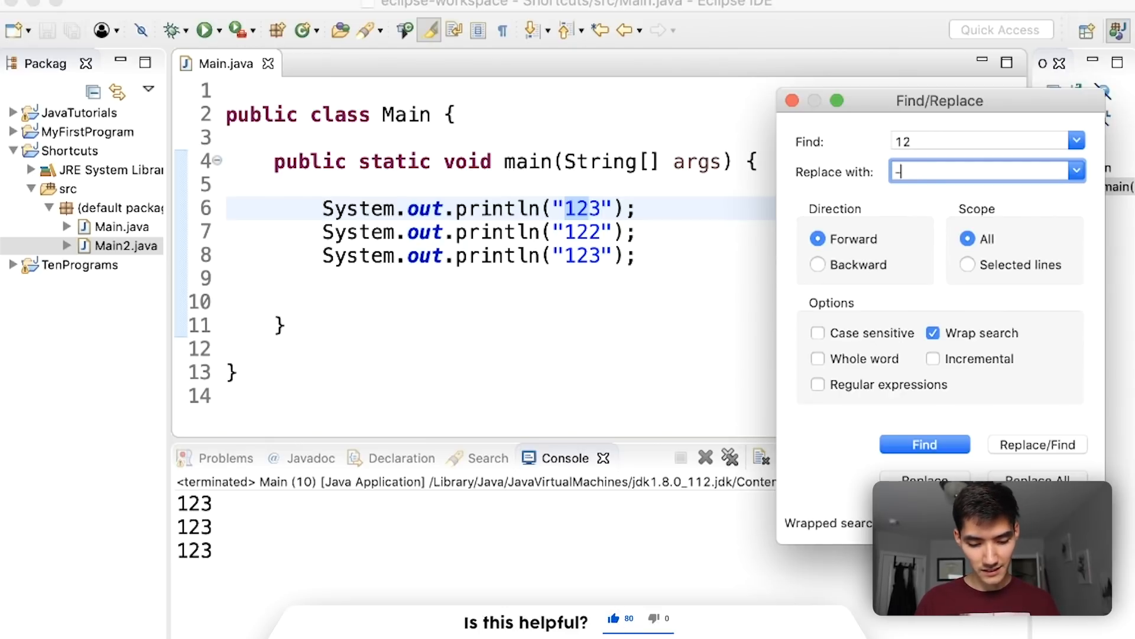
type("a1")
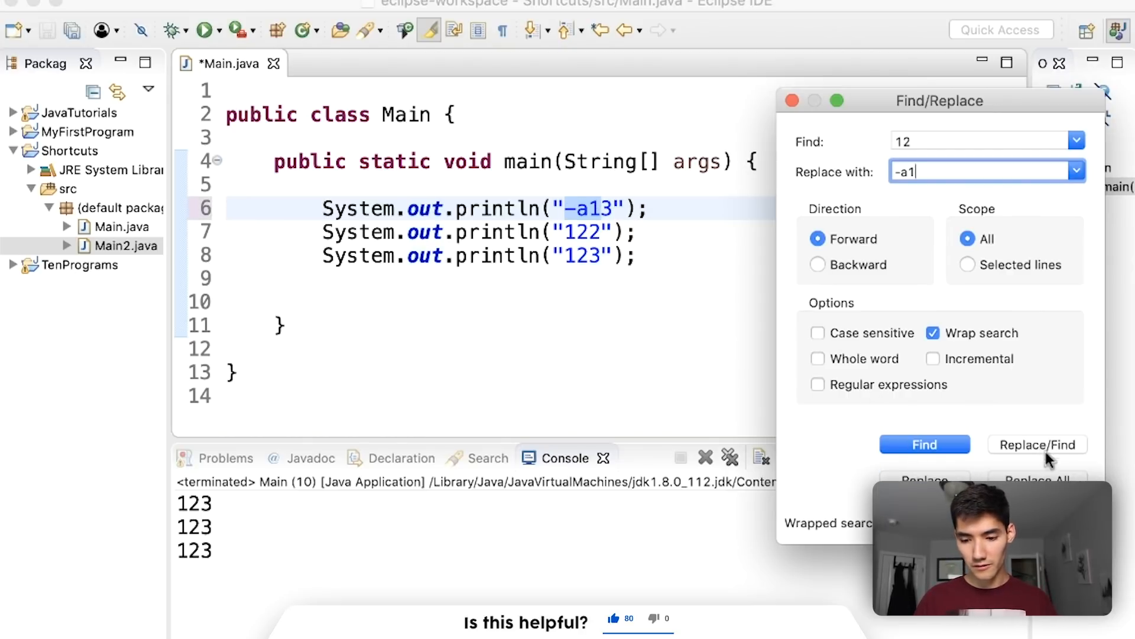
left_click(1037, 478)
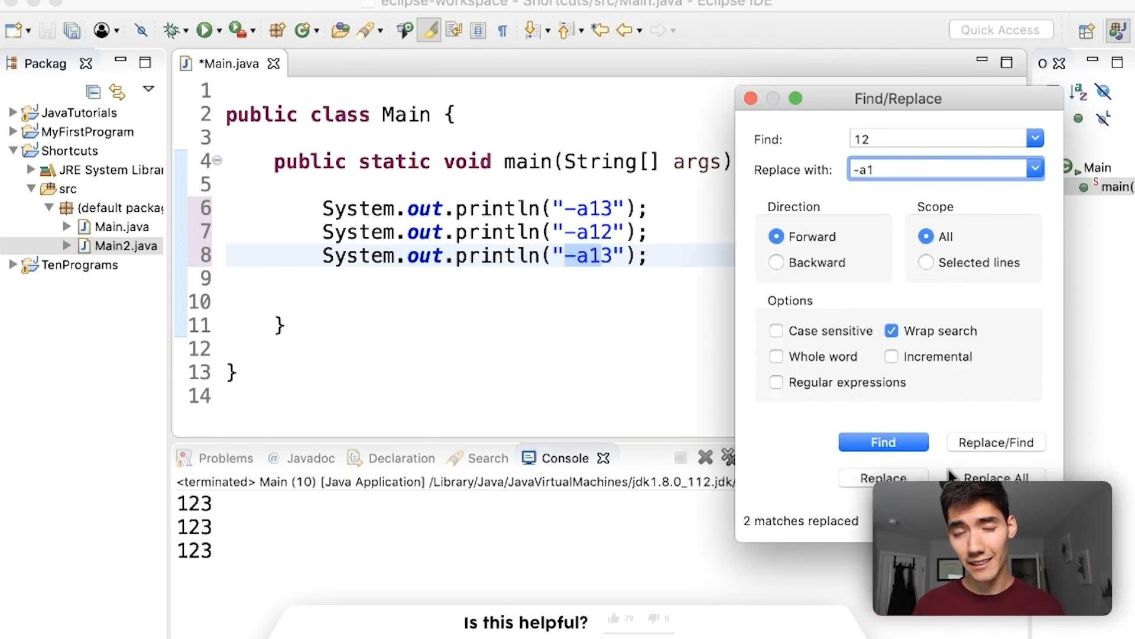
left_click(614, 618)
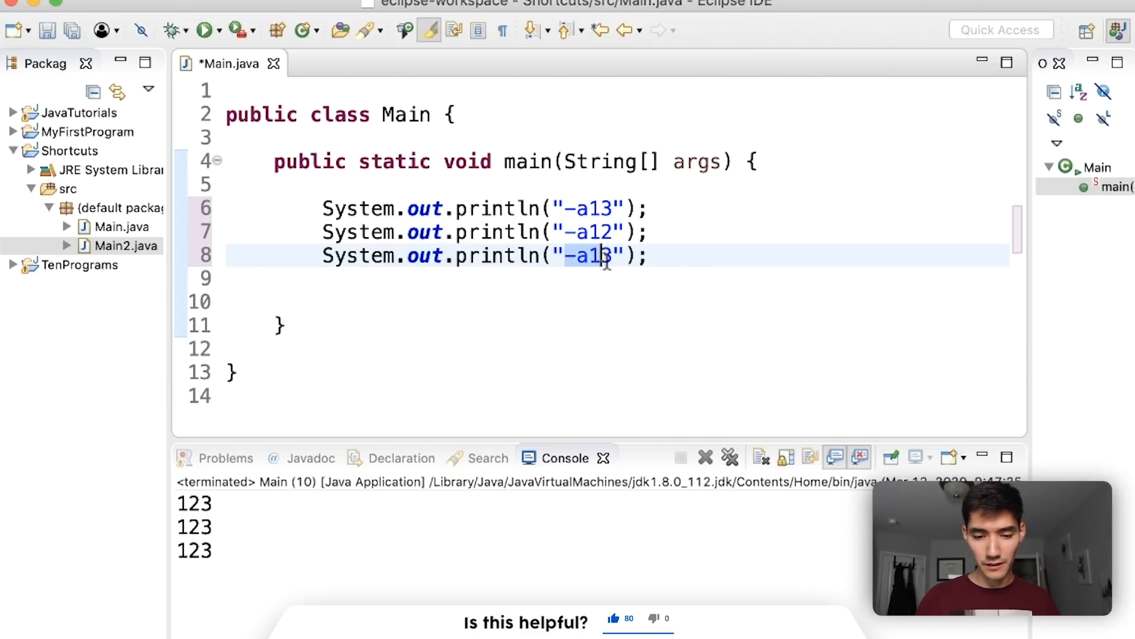
Replace -a with nothing via Find/Replace, leaving 13, 12 and 13.
key("cmd+f")
type("12")
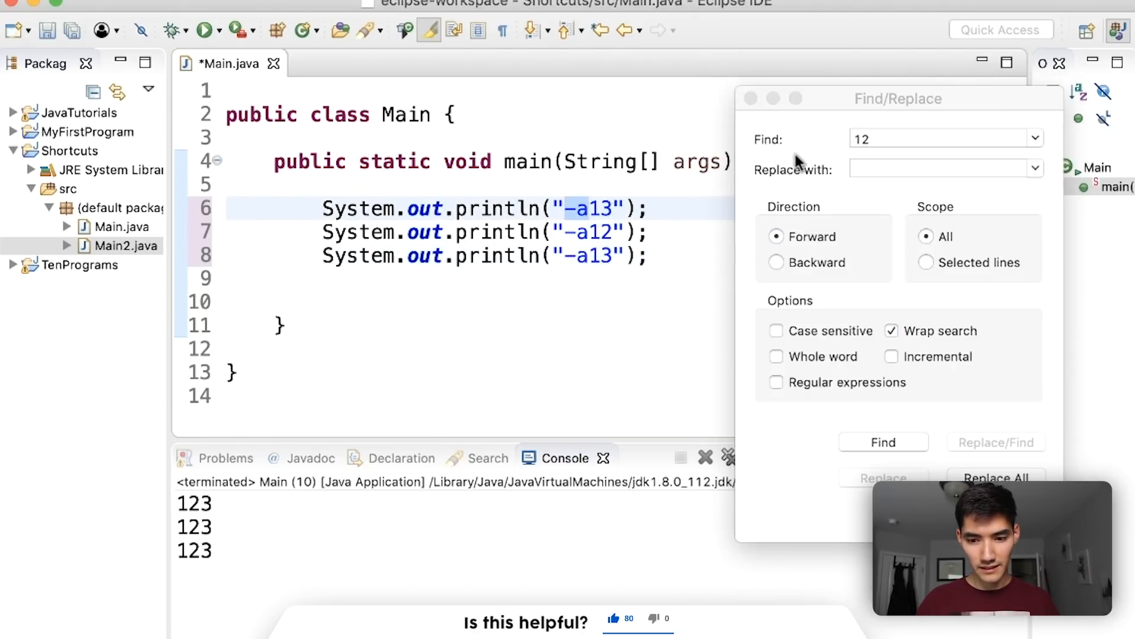
left_click(941, 139)
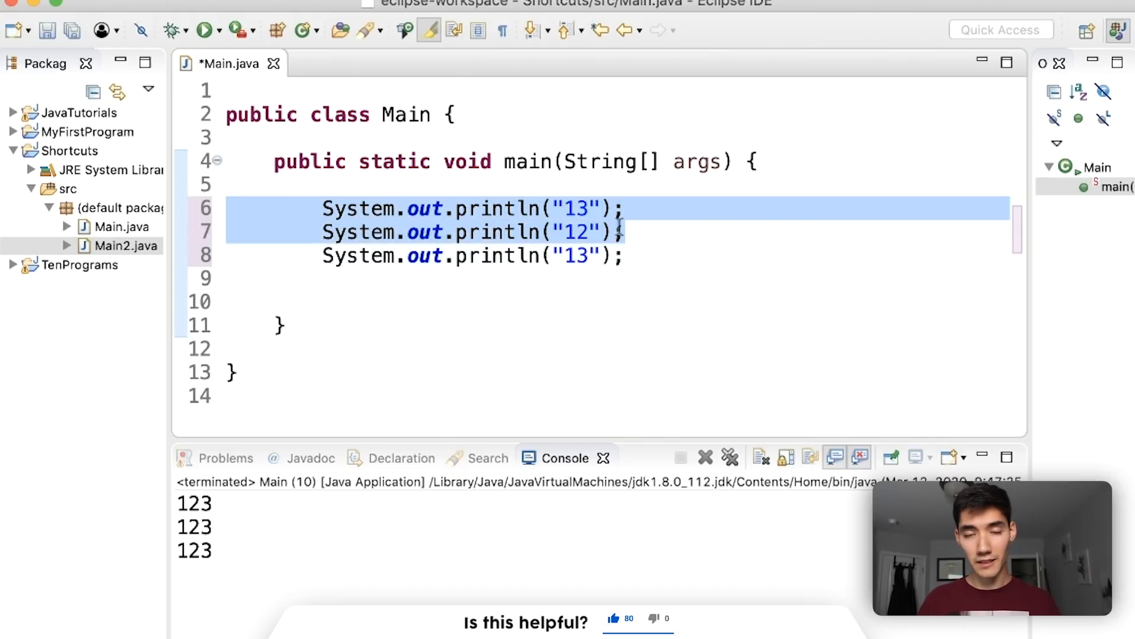
Comment out the first two print lines, save Main.java, and run it.
left_click(630, 232)
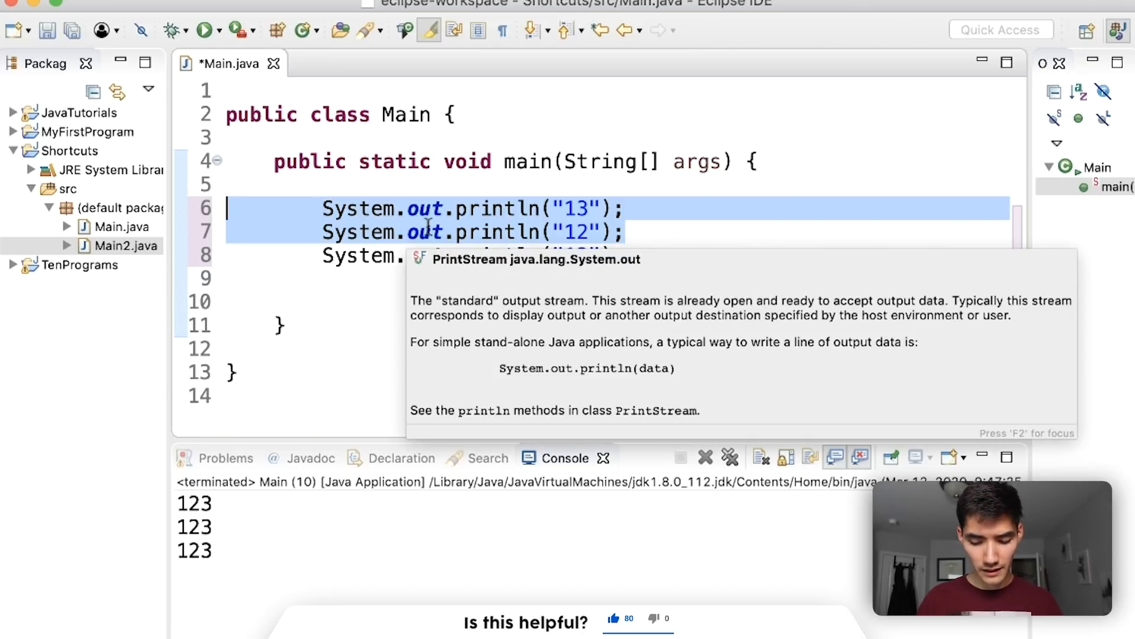
key("cmd+/")
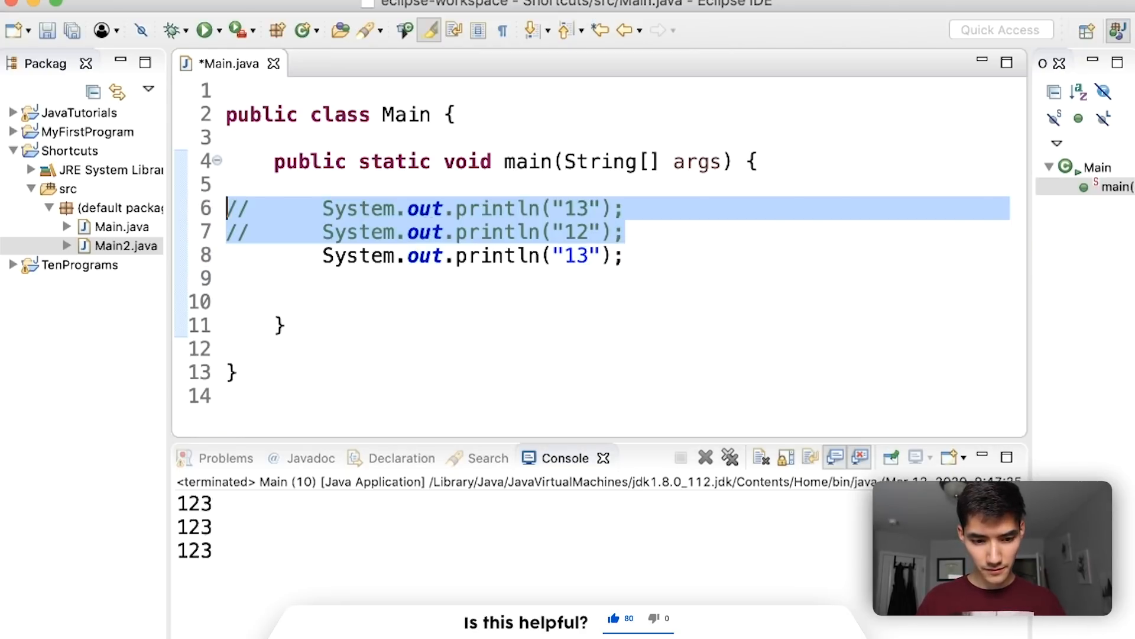
left_click(546, 232)
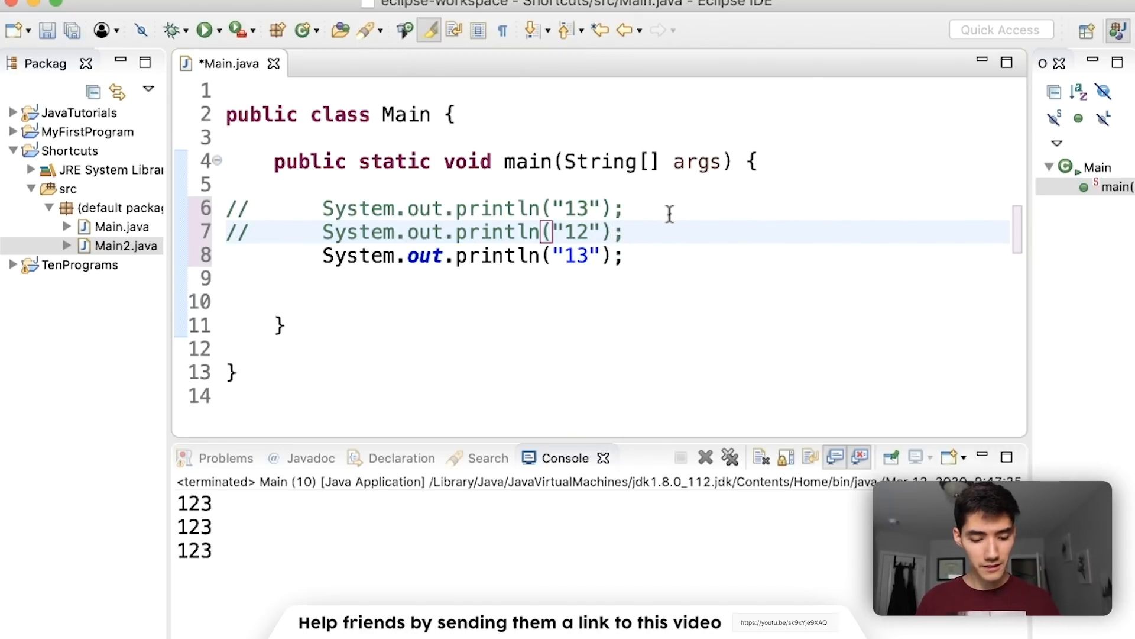
key("cmd+s")
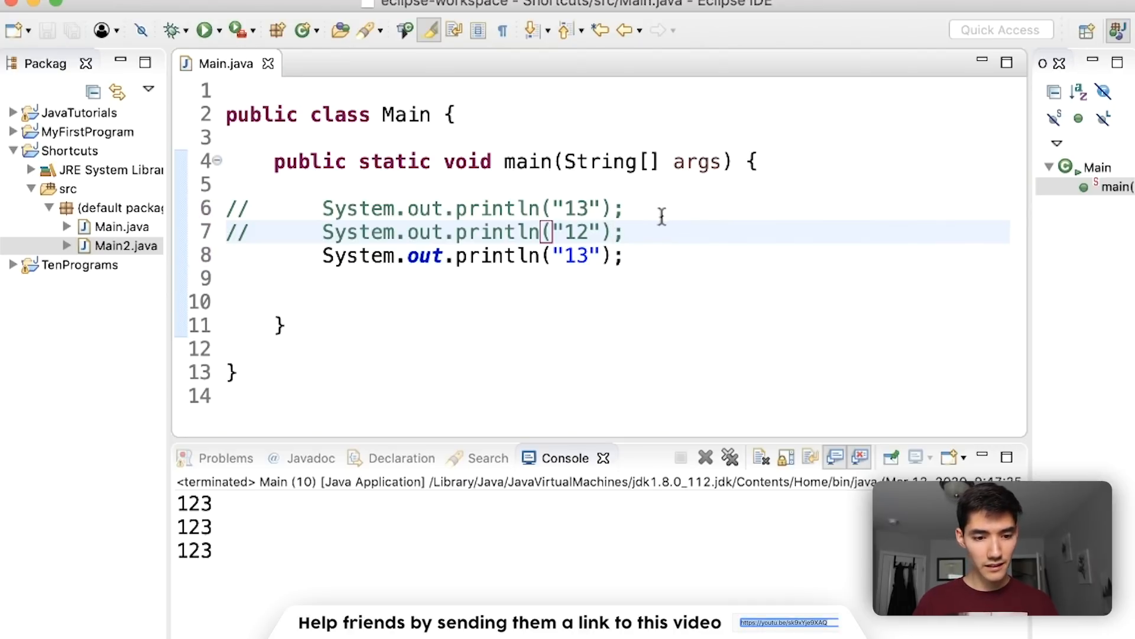
left_click(206, 30)
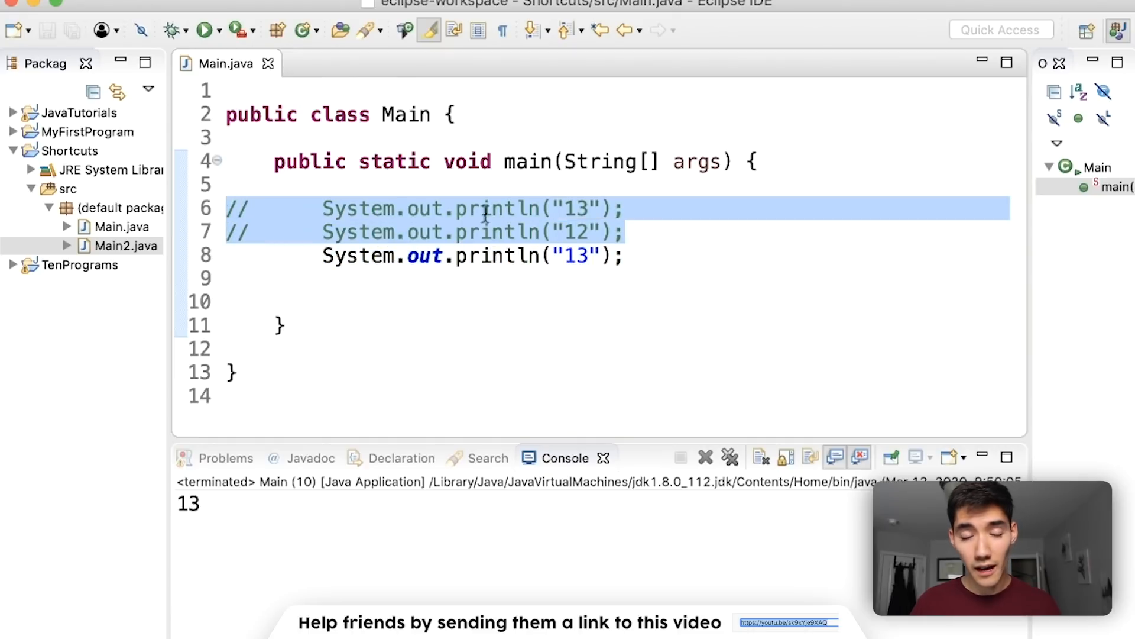
Reselect the two commented print lines, run again, and toggle their comment markers.
left_click(630, 232)
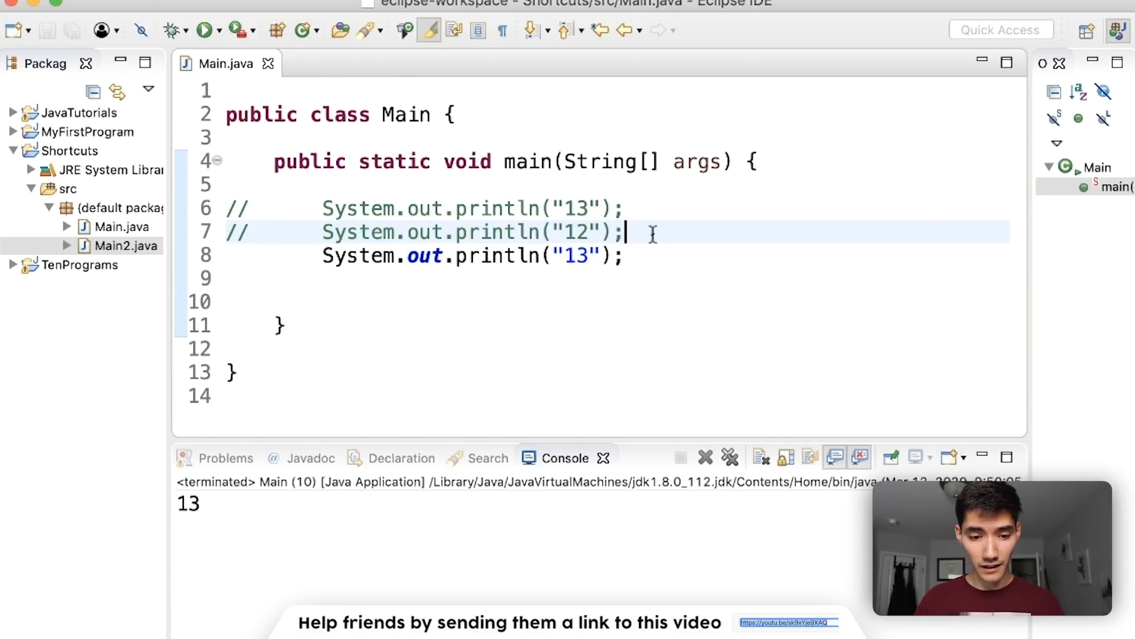
left_click_drag(629, 232, 225, 209)
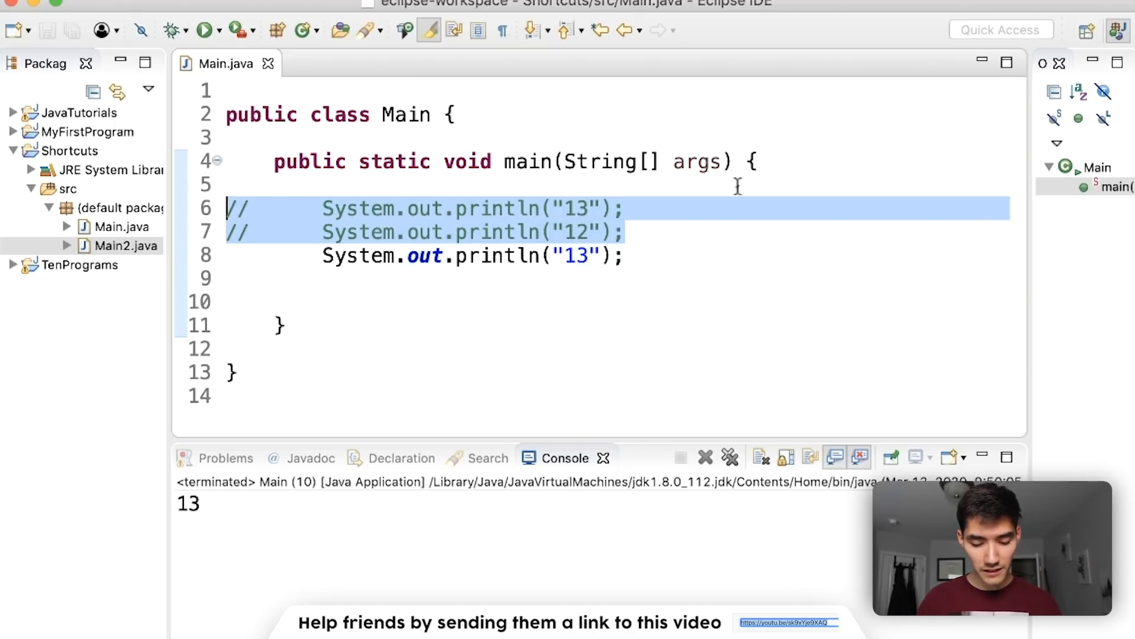
left_click(628, 233)
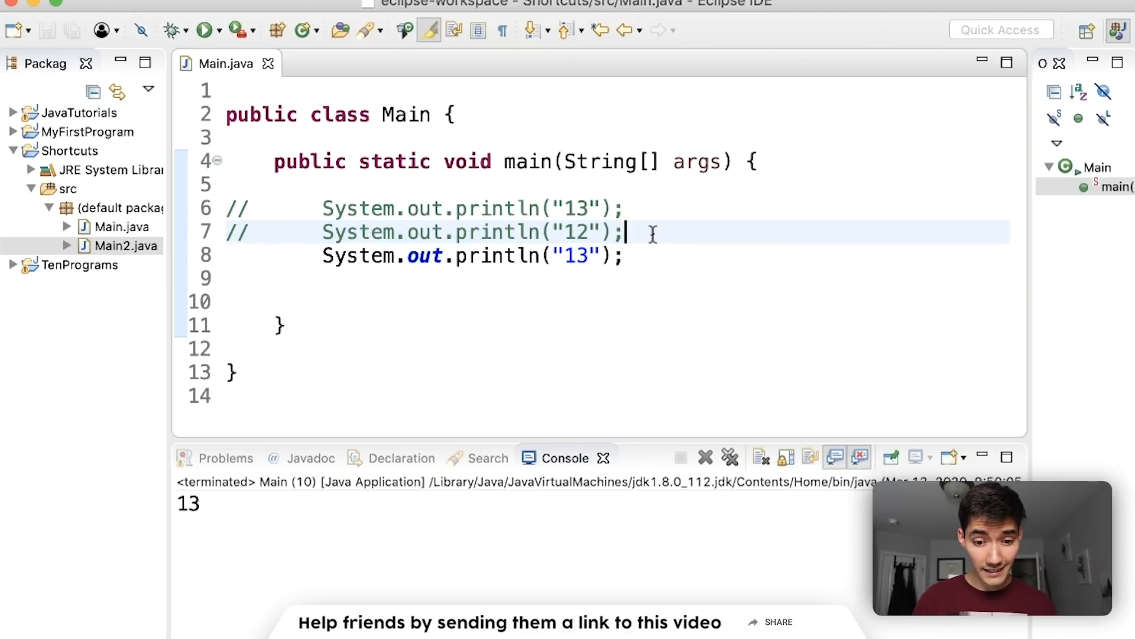
left_click_drag(623, 232, 225, 208)
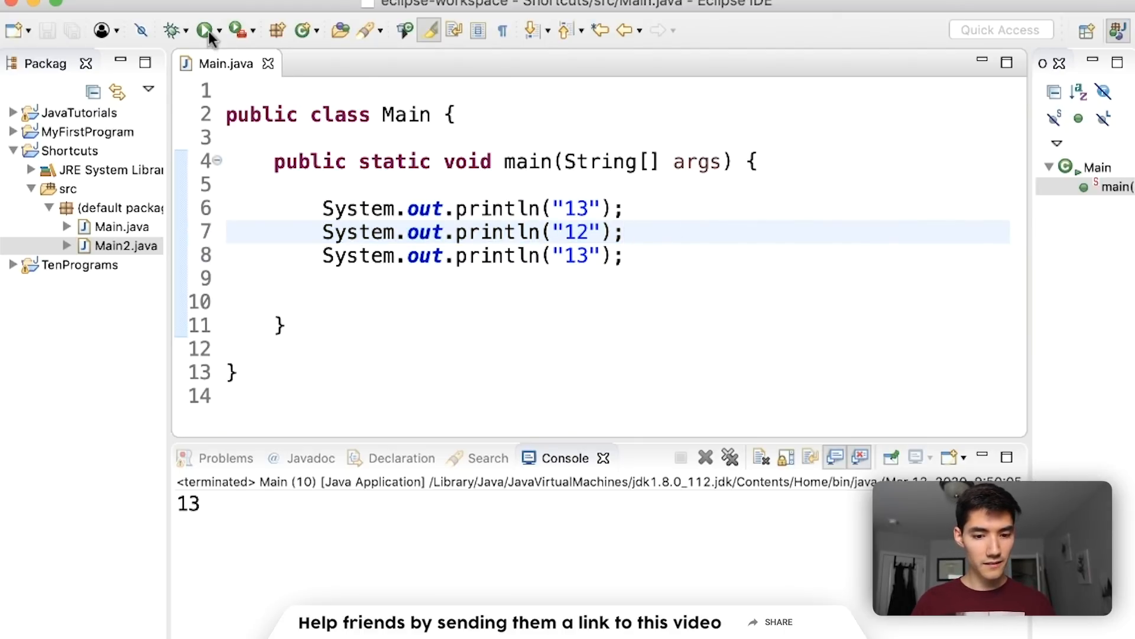
left_click(206, 30)
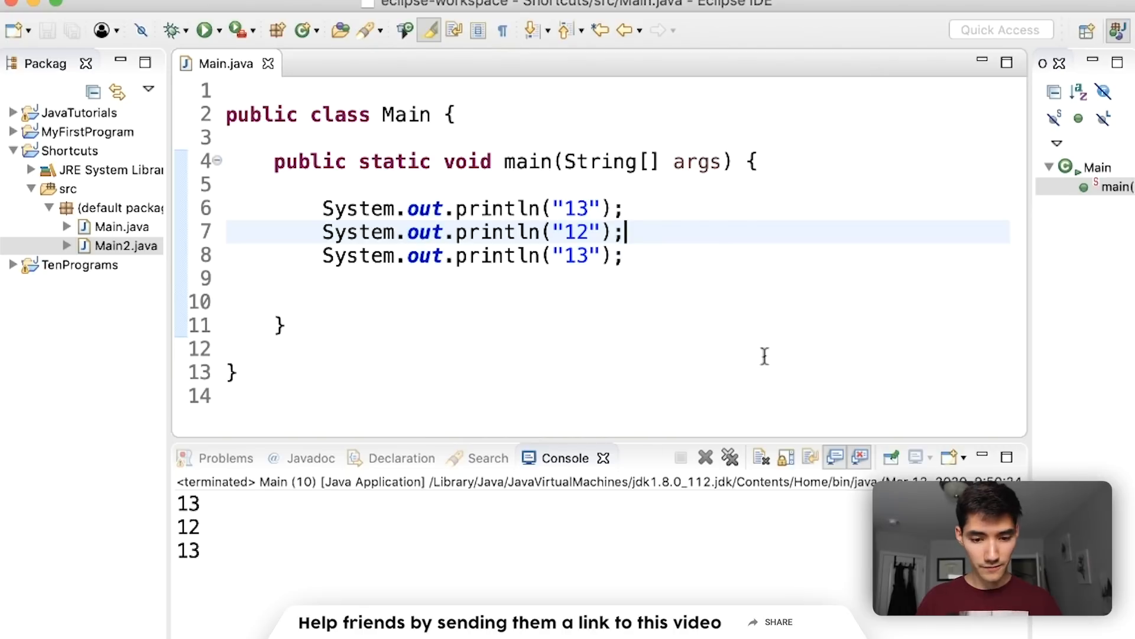
key("Cmd+/")
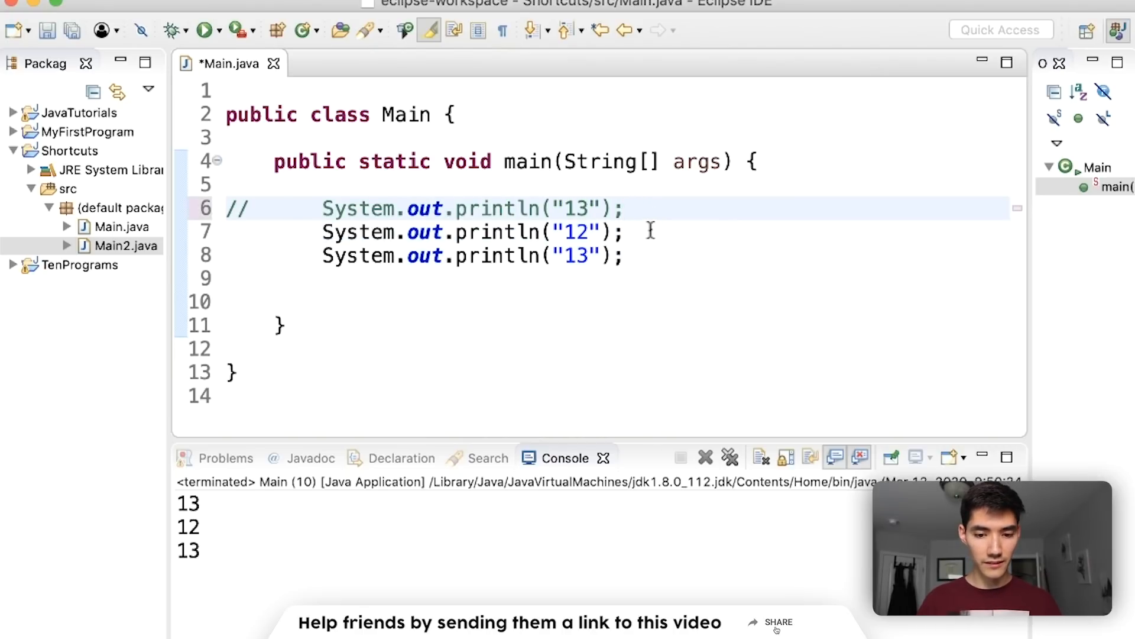
key("cmd+/")
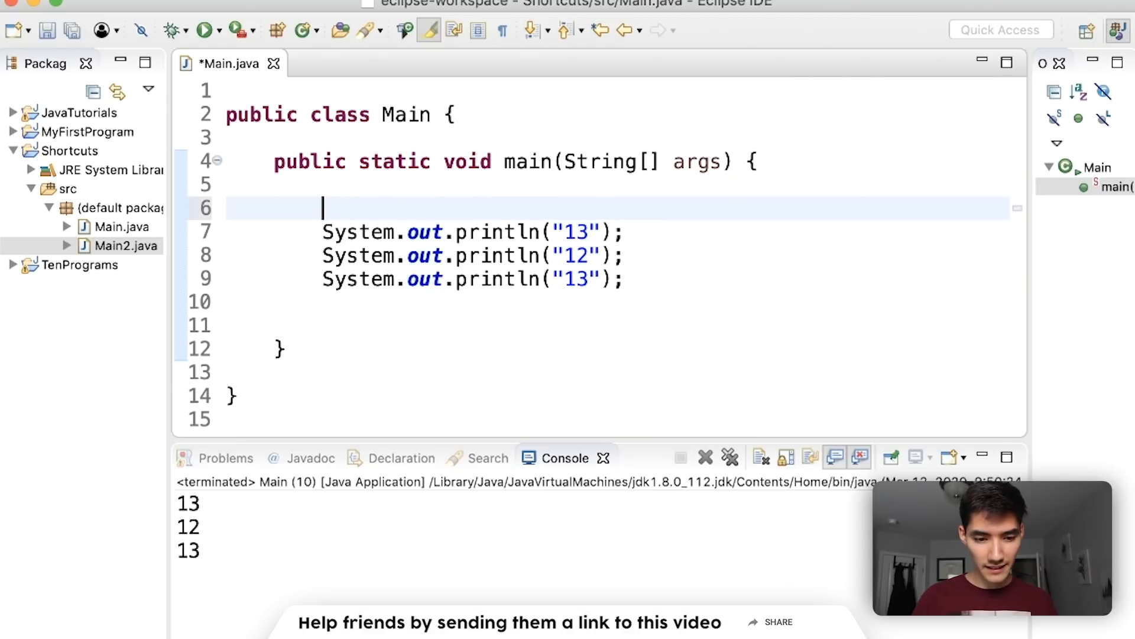
Type an if (true) { block with println("13") and select the three print lines.
type("if(")
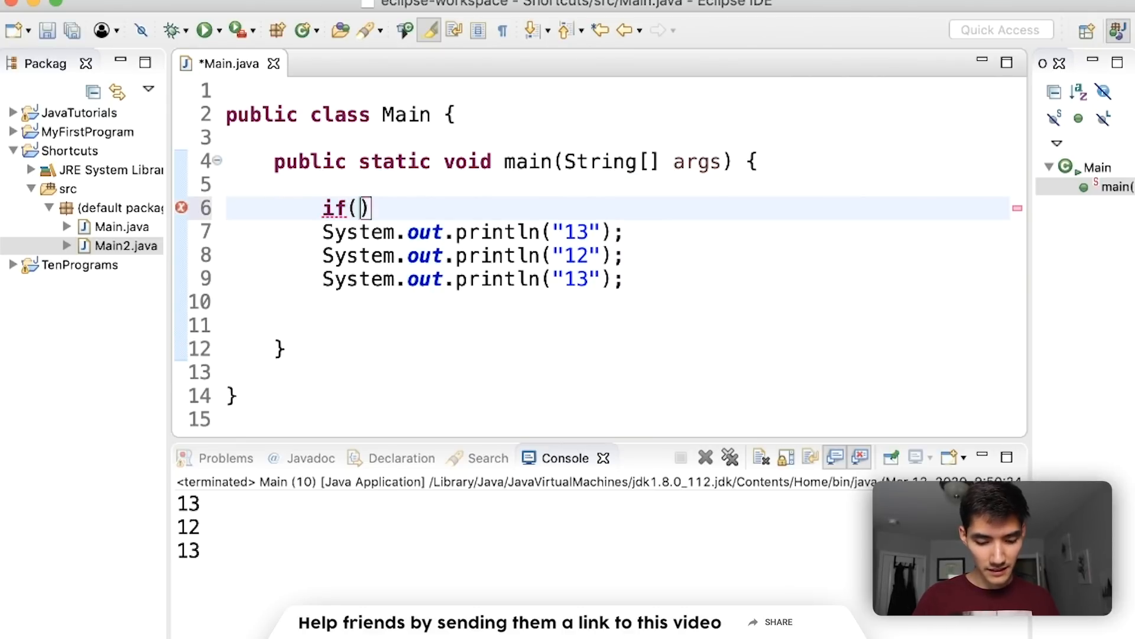
type("true) {")
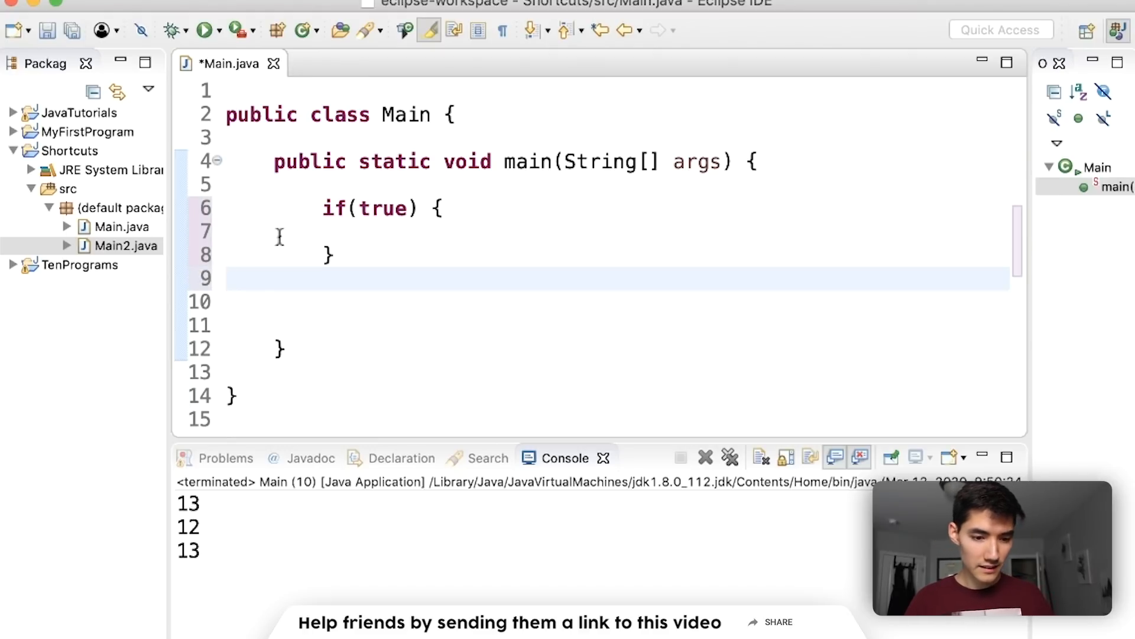
type("System.out.println(\"13\");")
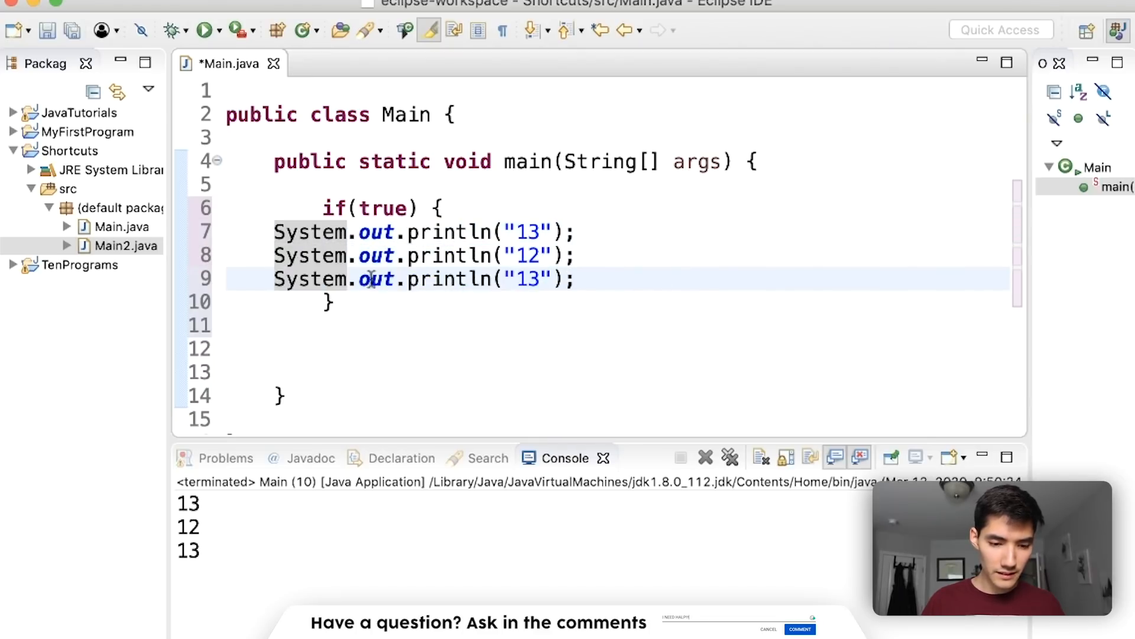
left_click_drag(274, 231, 575, 279)
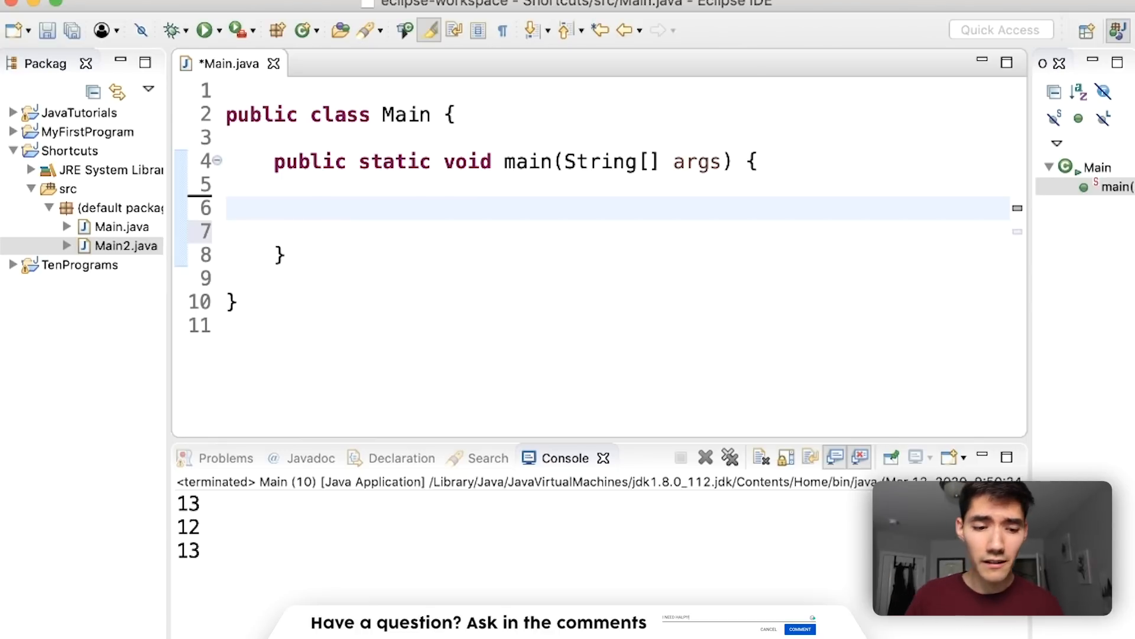
Fill main with one typed System.out.println(); plus two sysout-template println calls.
type("System.")
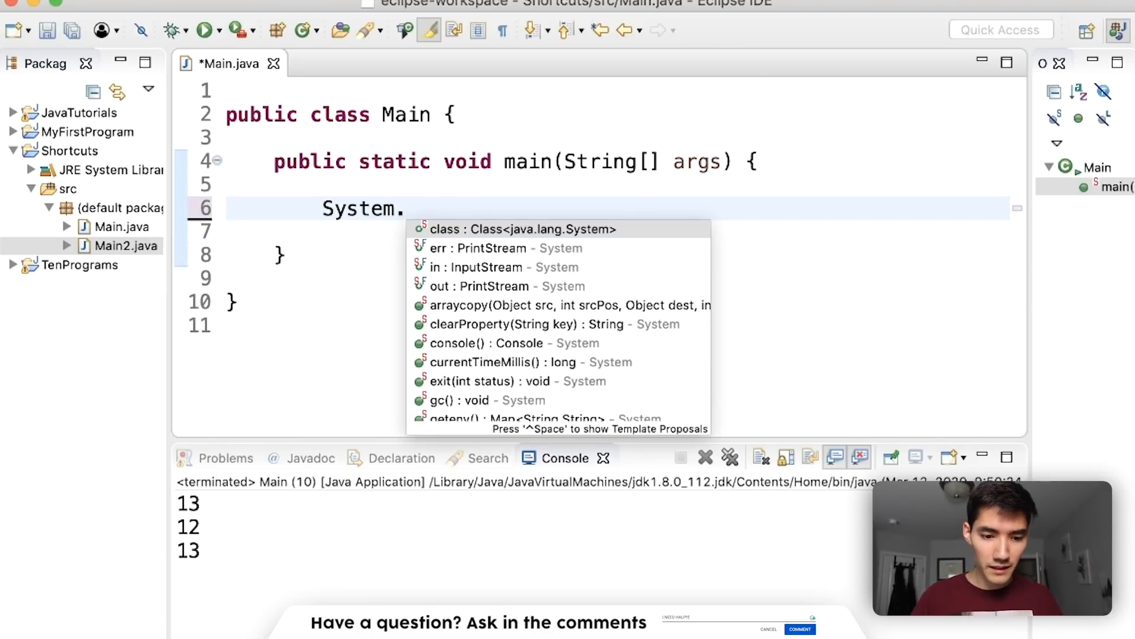
type("out.p")
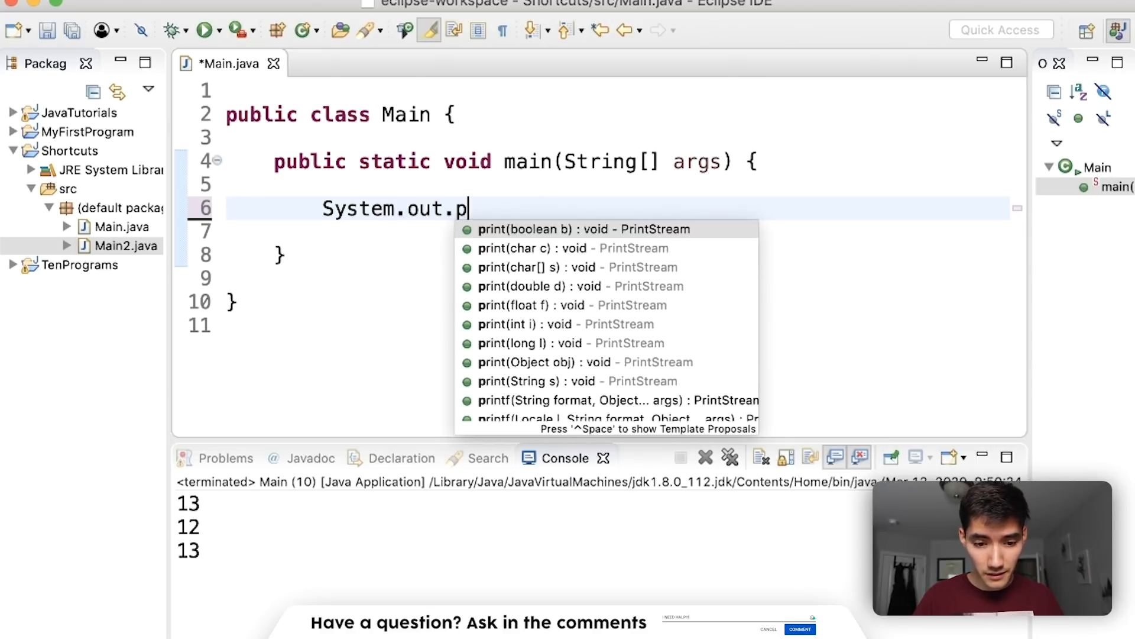
type("rintln();")
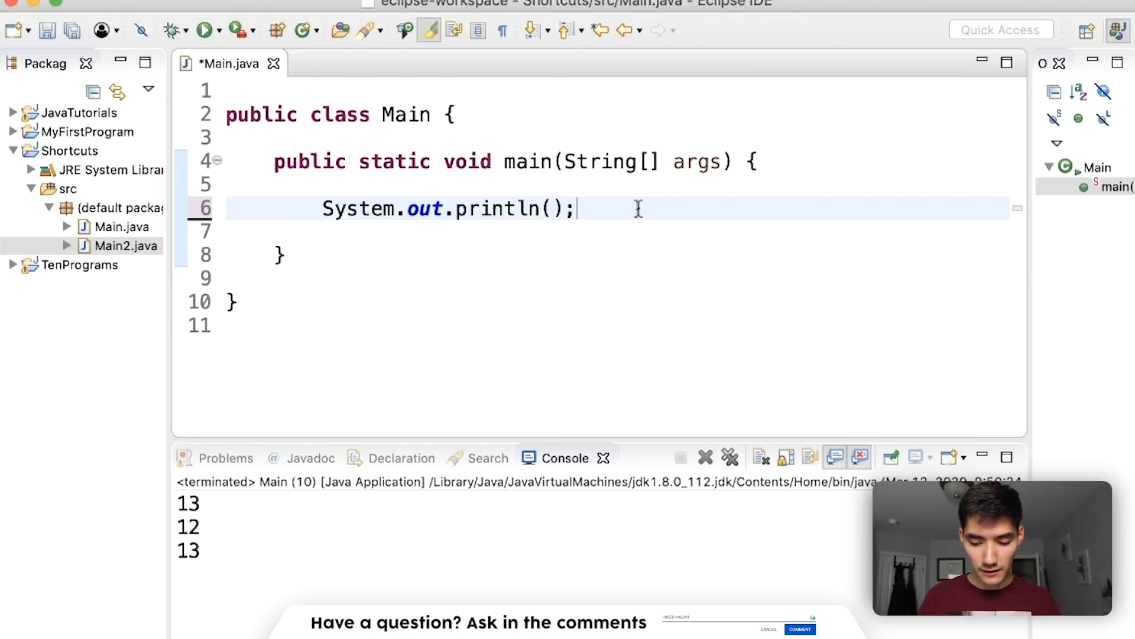
type("sysout")
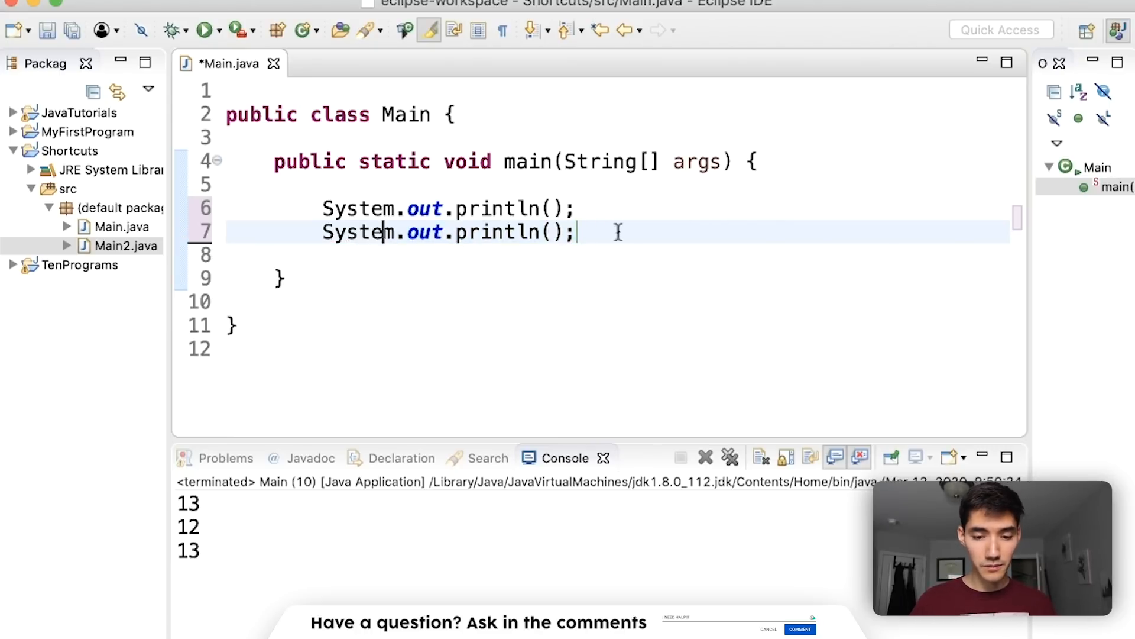
type("sysout")
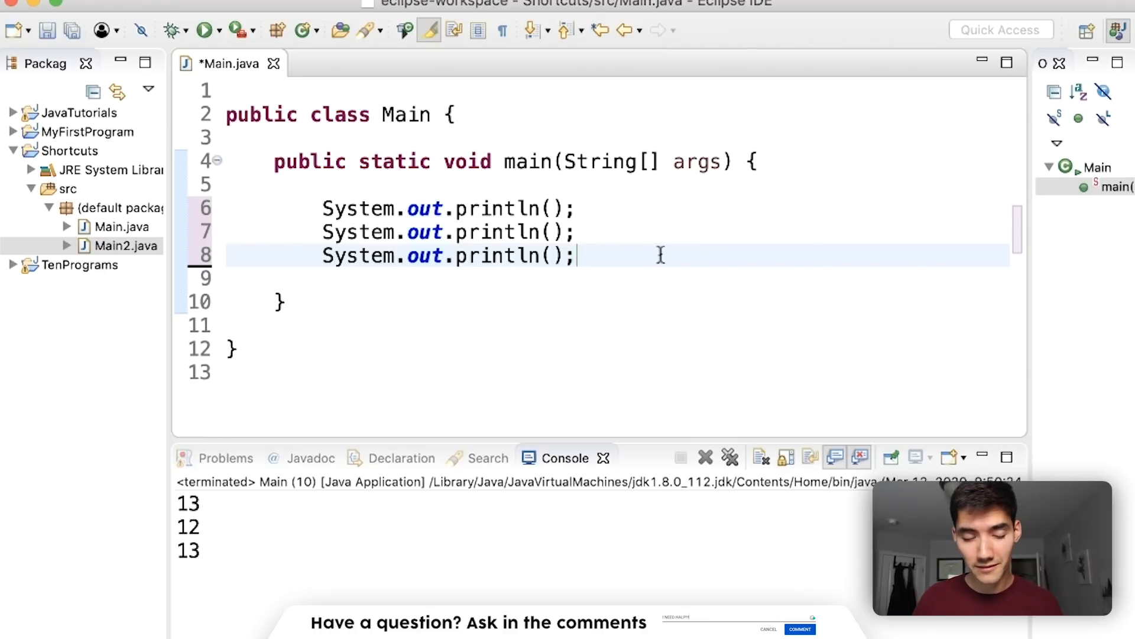
left_click(340, 63)
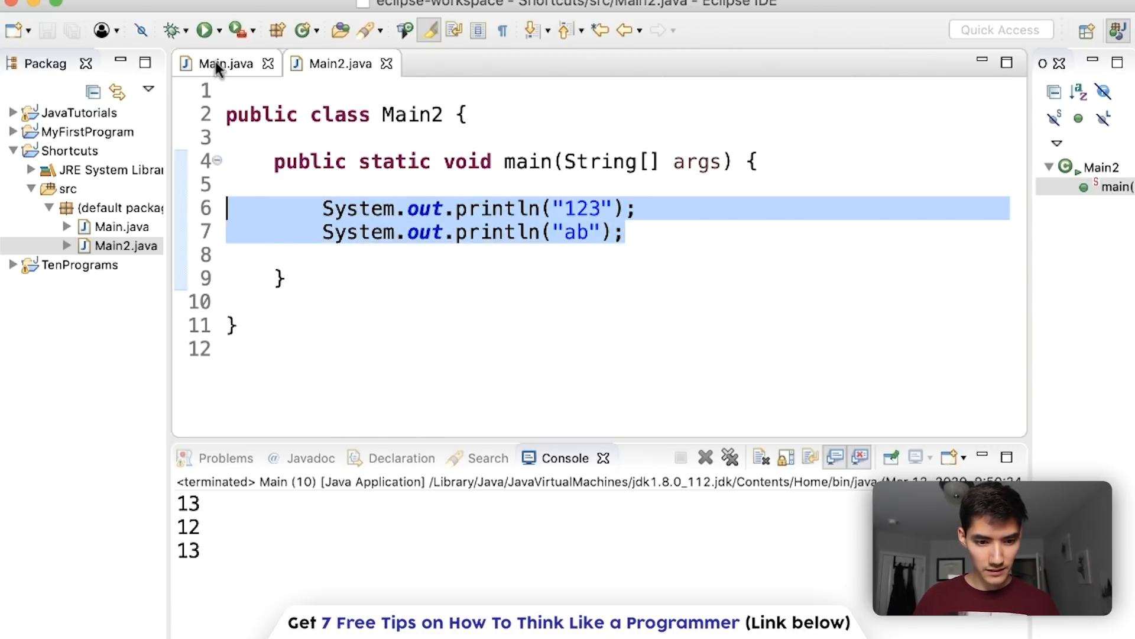
Return to the Main.java tab to receive Main2's 123 and ab print lines.
left_click(217, 64)
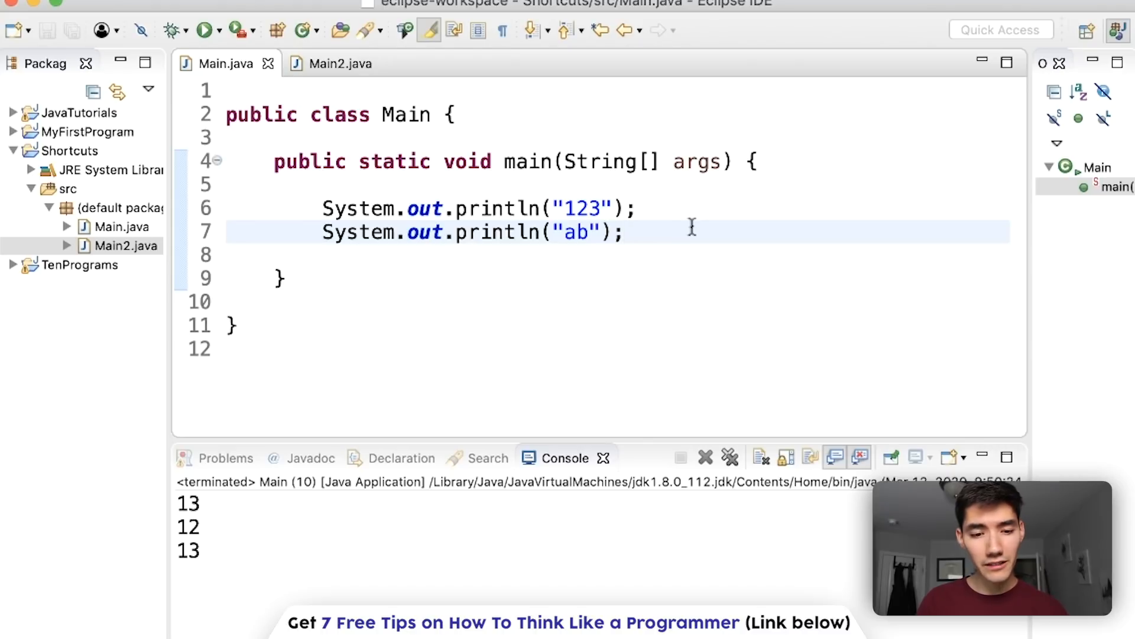
mouse_move(453, 161)
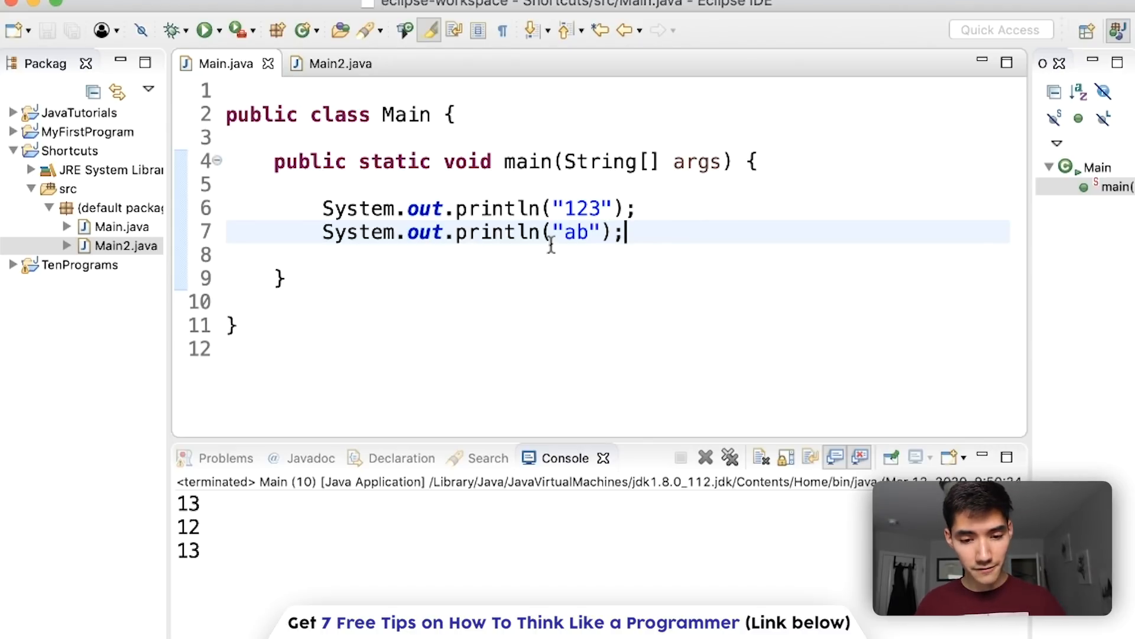
Find '12' in Main.java with Find/Replace, then flip between Main2.java and Main.java.
key("cmd+f")
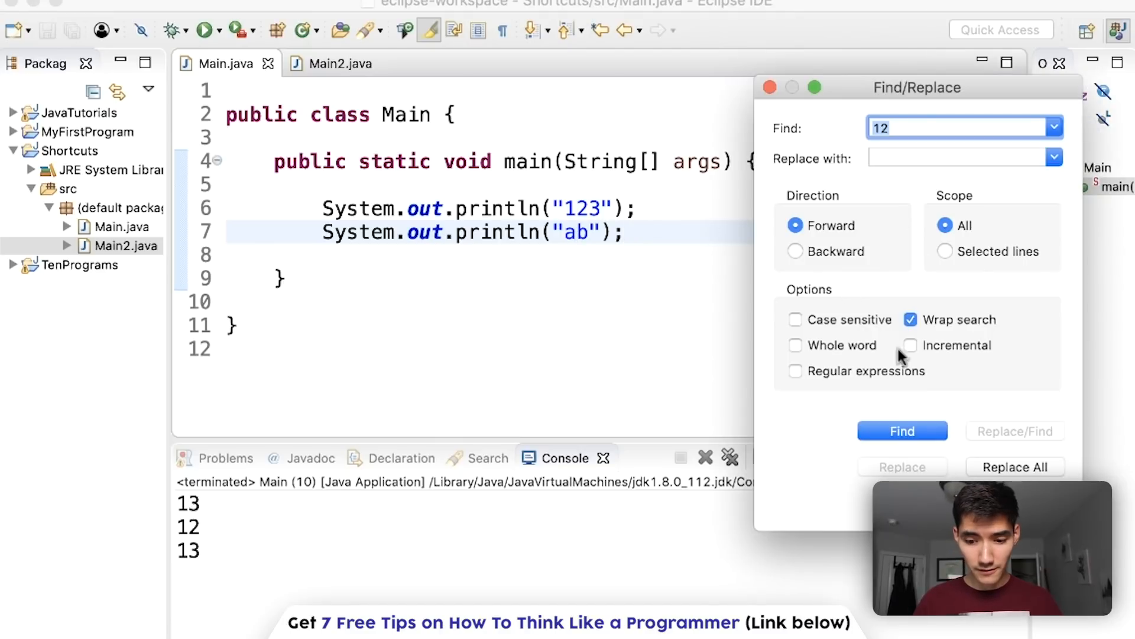
left_click(901, 431)
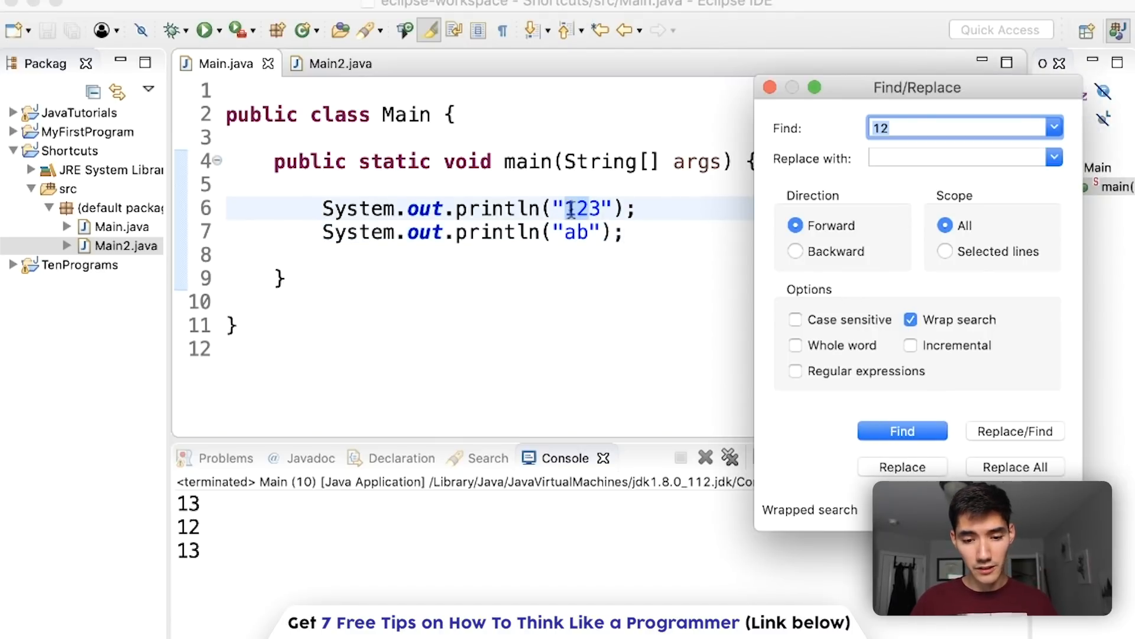
left_click(770, 87)
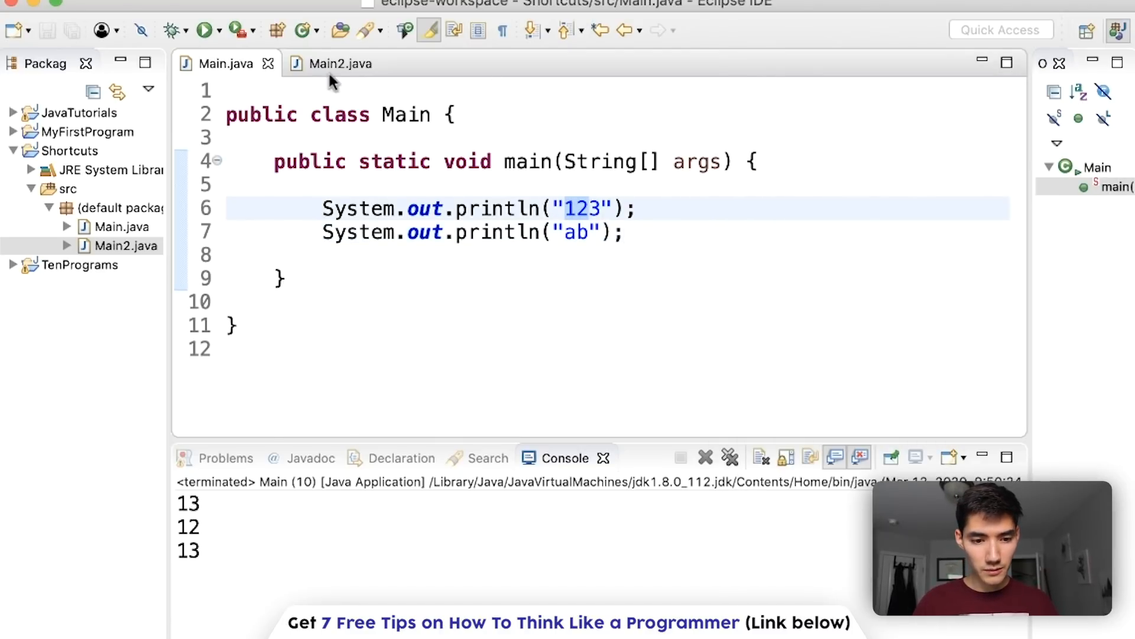
left_click(341, 64)
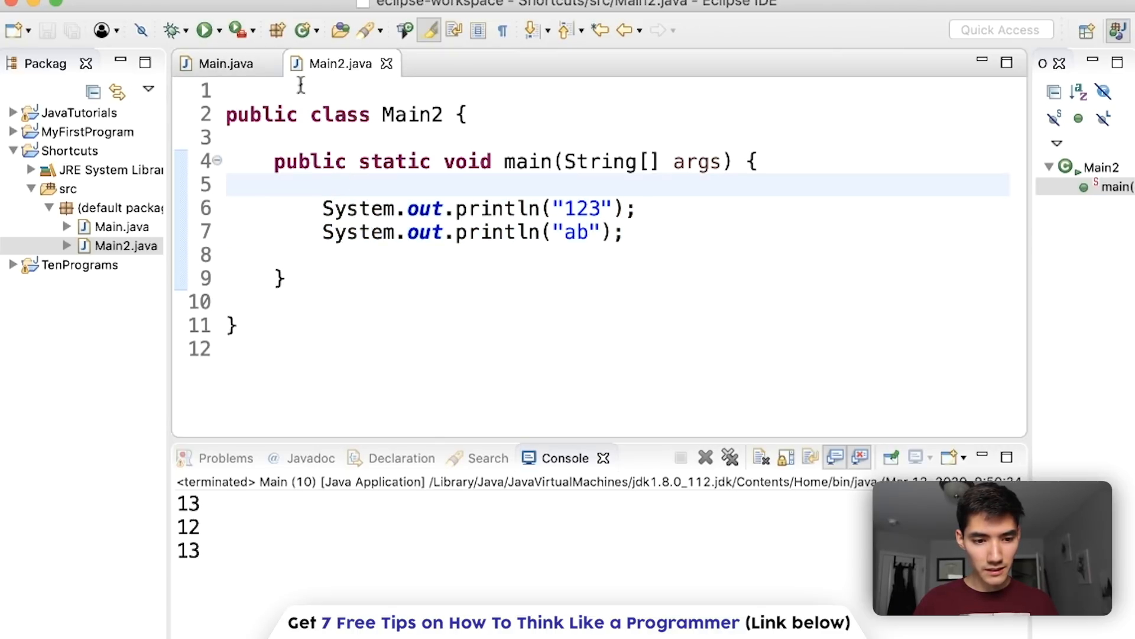
left_click(223, 63)
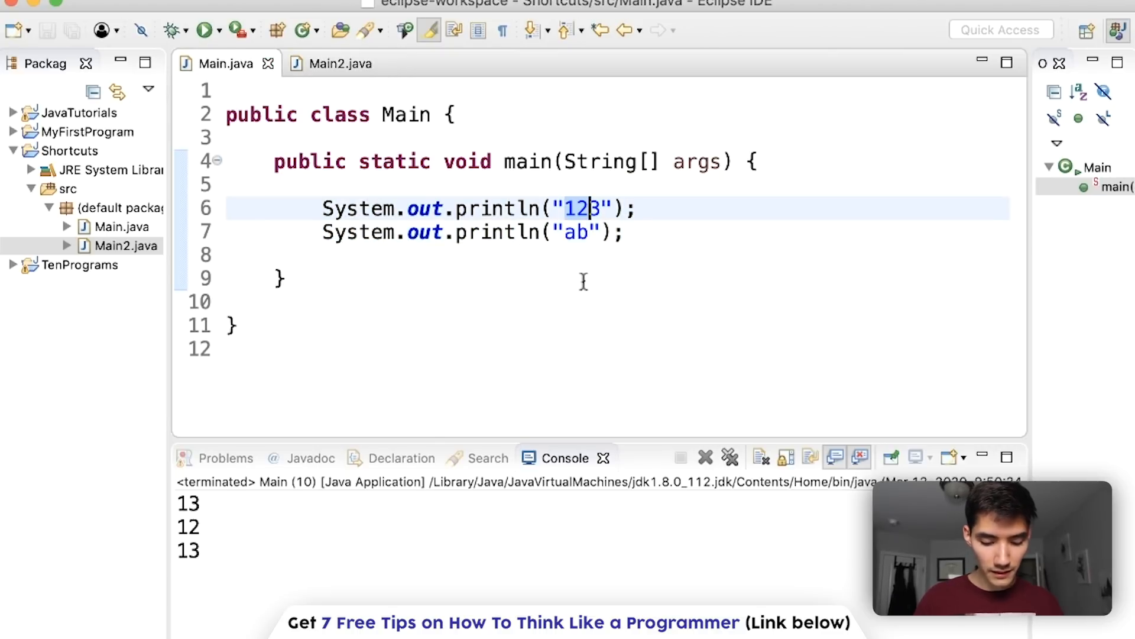
Run a workspace search for '12', check the File Search tab's 5 matches, and close.
key("Ctrl+h")
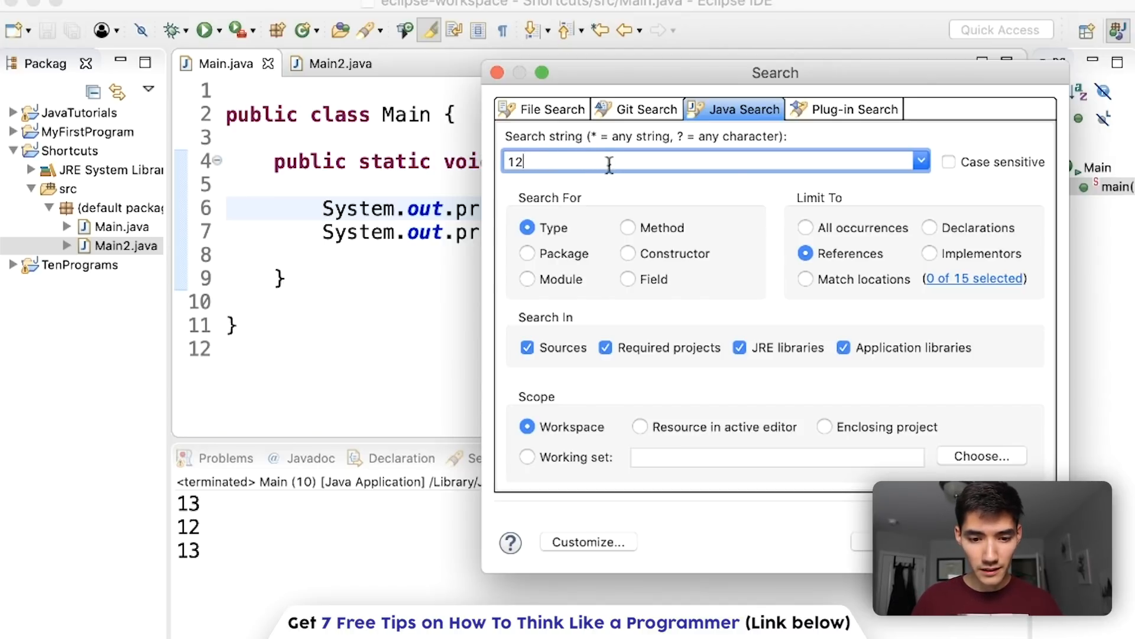
left_click(548, 109)
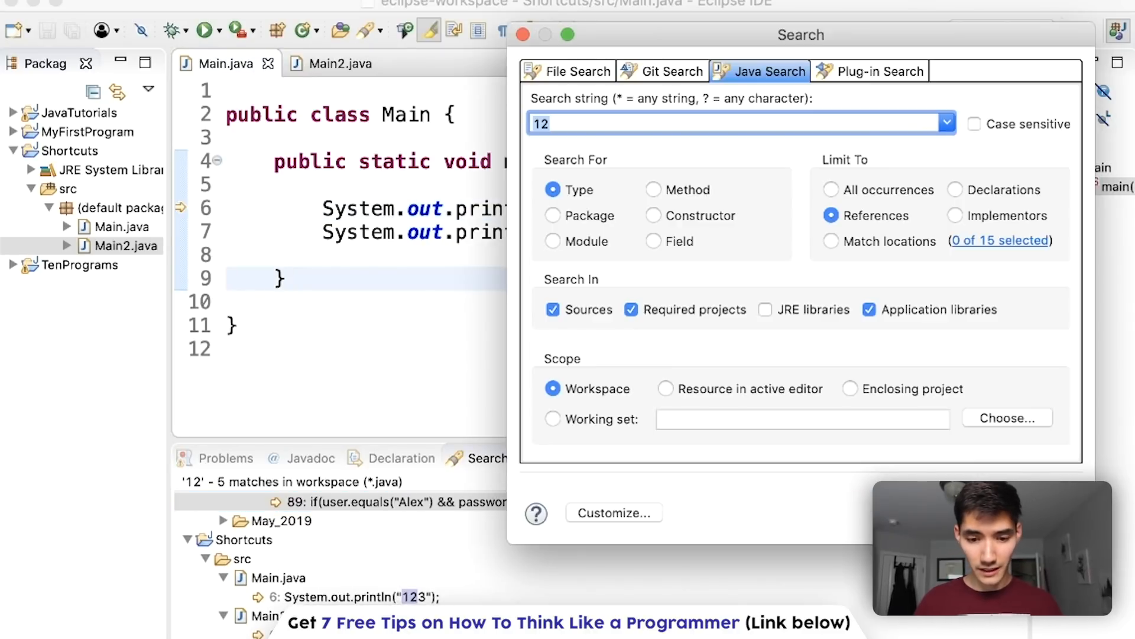
left_click(577, 71)
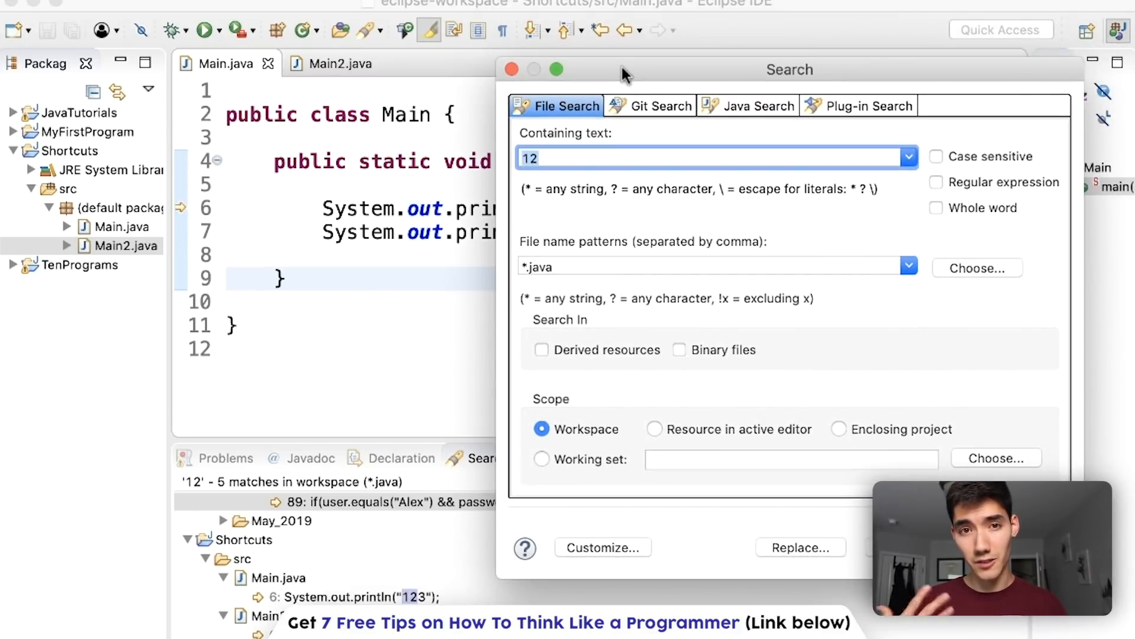
left_click(511, 70)
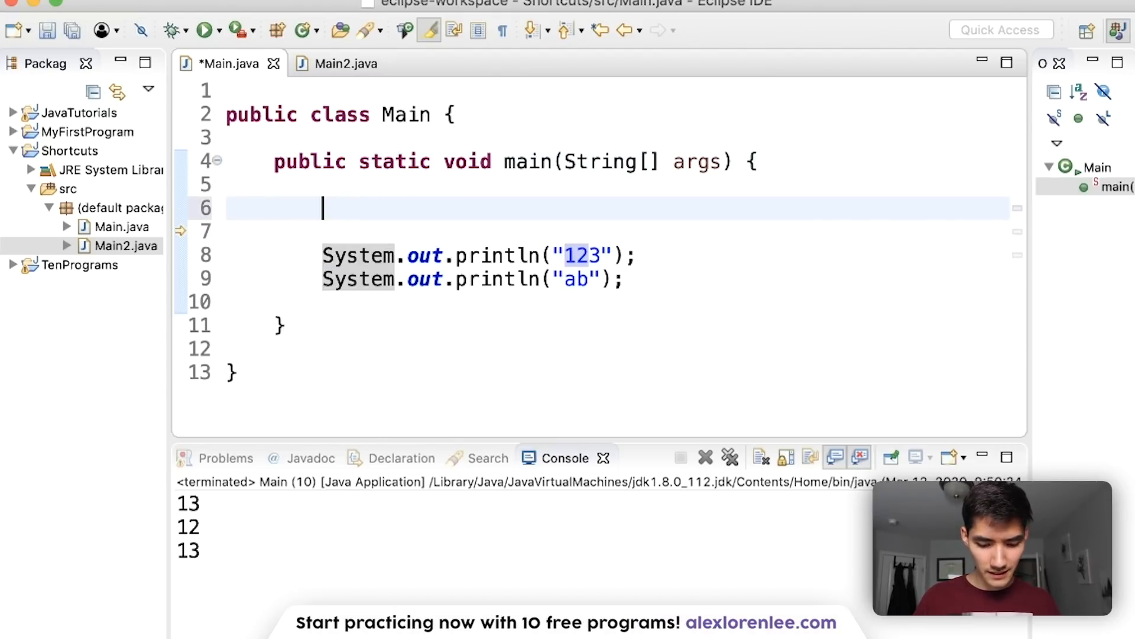
Clear the if(true) block and println("ab") statement out of Main's main method.
type("if(true)")
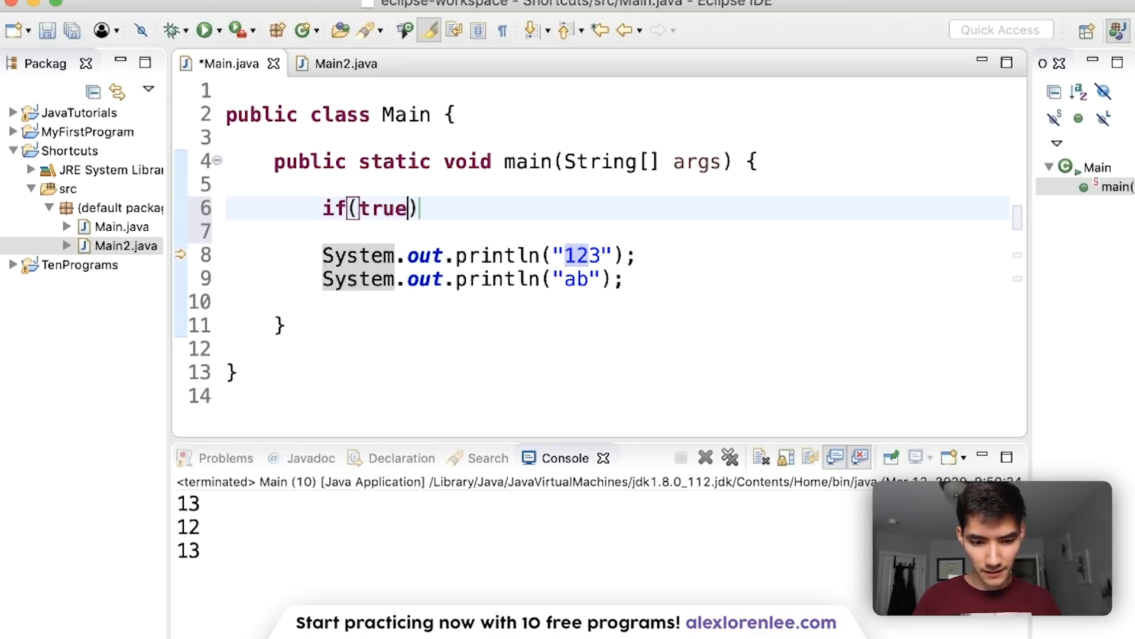
type("{")
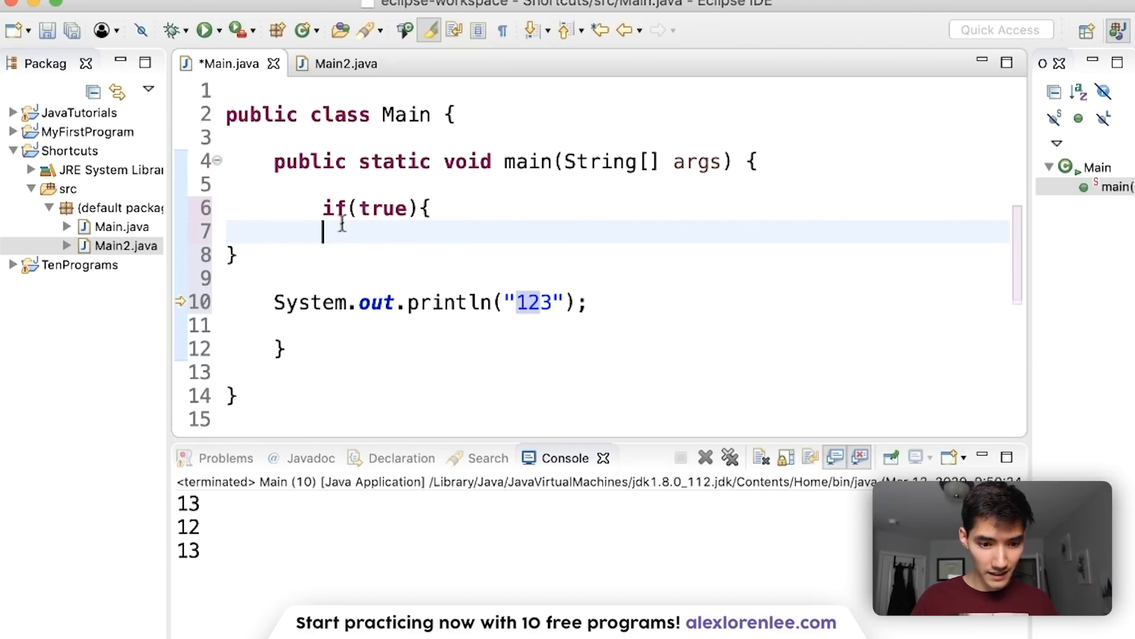
type("System.out.println(\"ab\");")
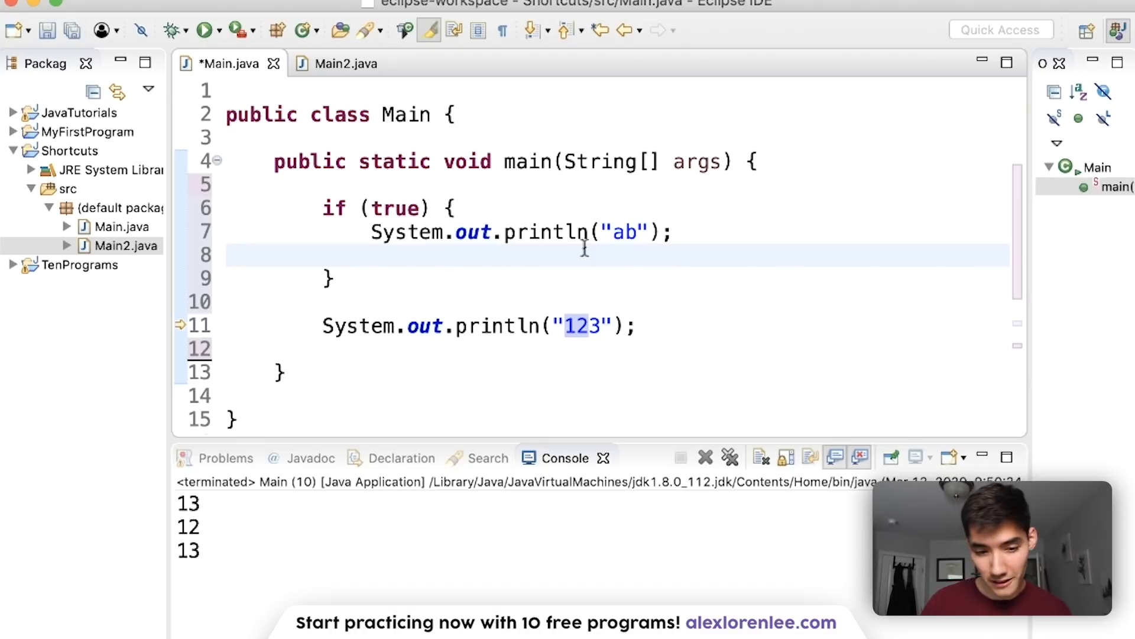
left_click(396, 232)
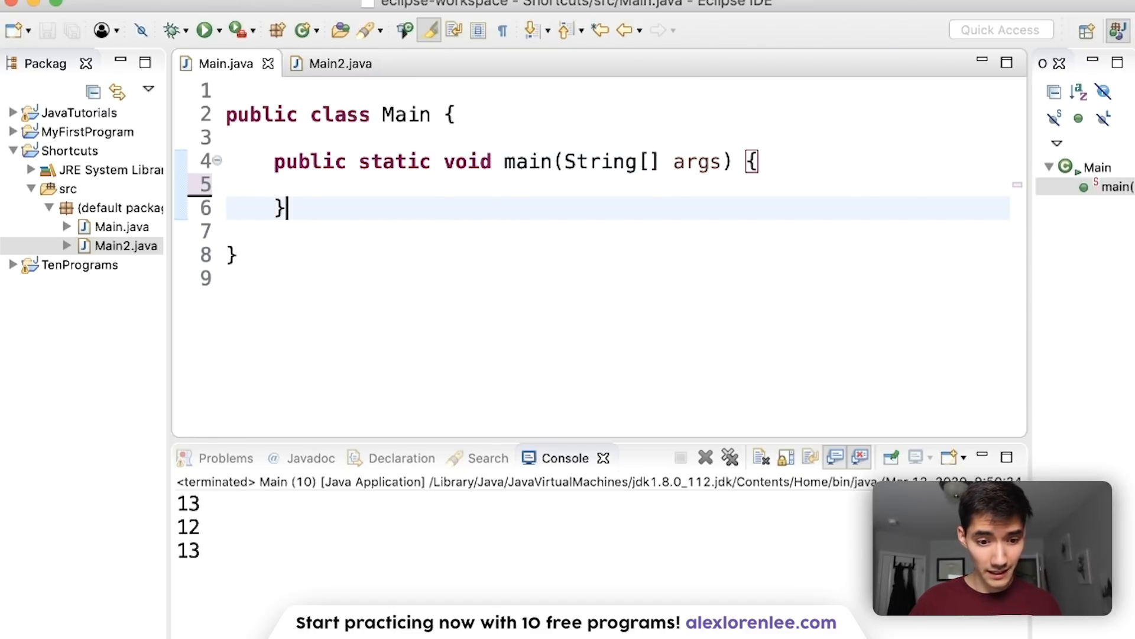
Declare a public void sayHi() method in Main.
type("public")
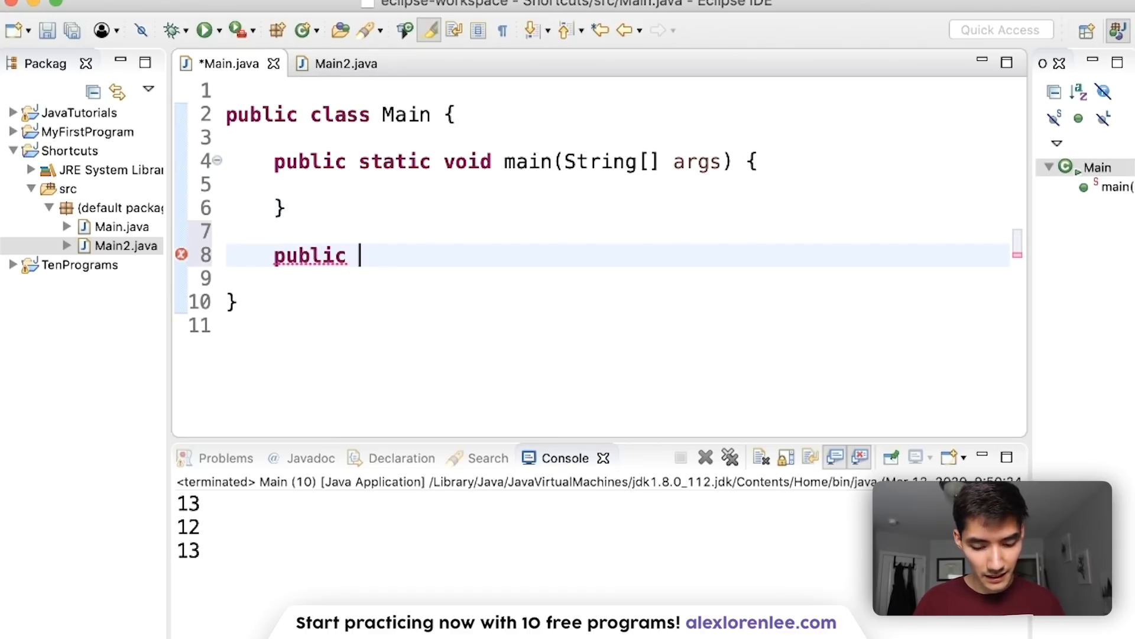
type("void")
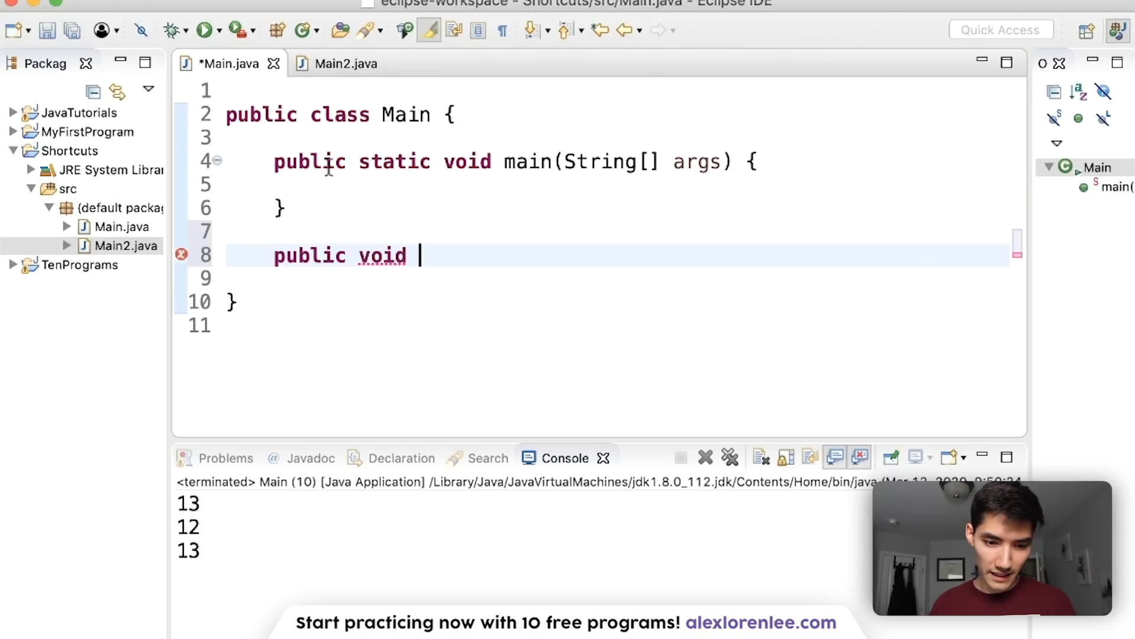
mouse_move(429, 238)
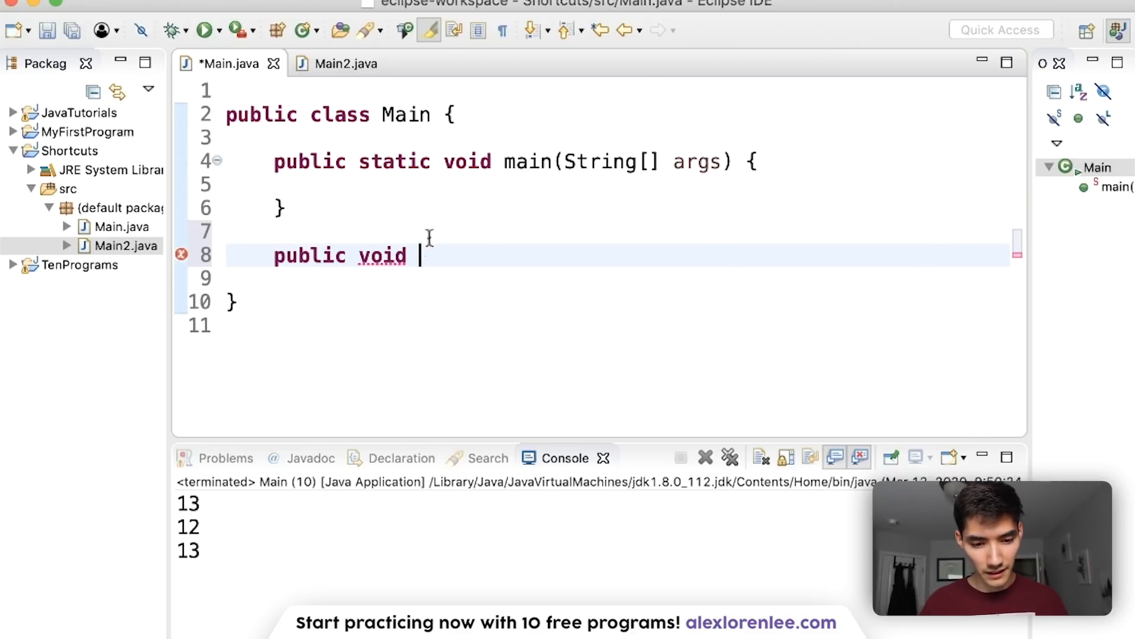
type("sayHi()")
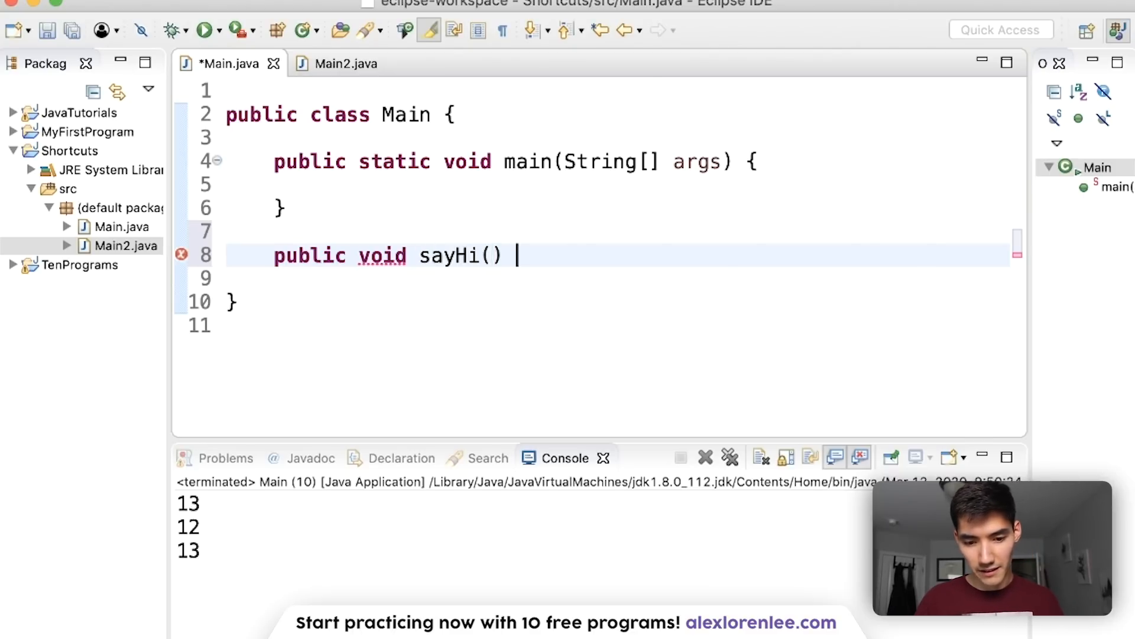
type("{")
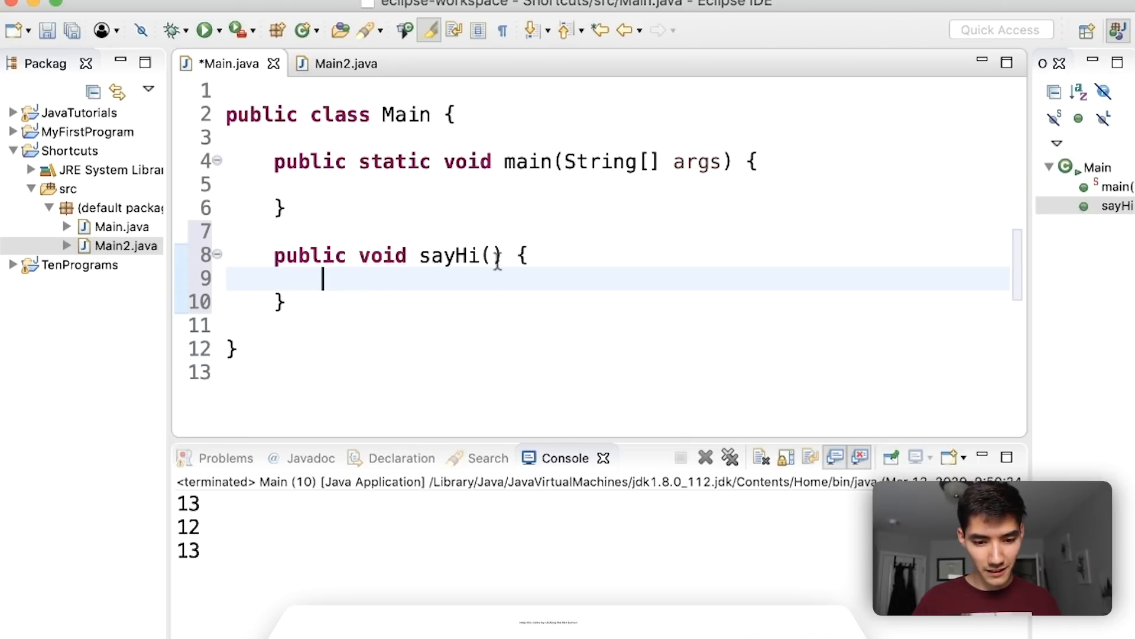
Make sayHi print "Hi" via the sysout template, then run the Main class.
type("sysou")
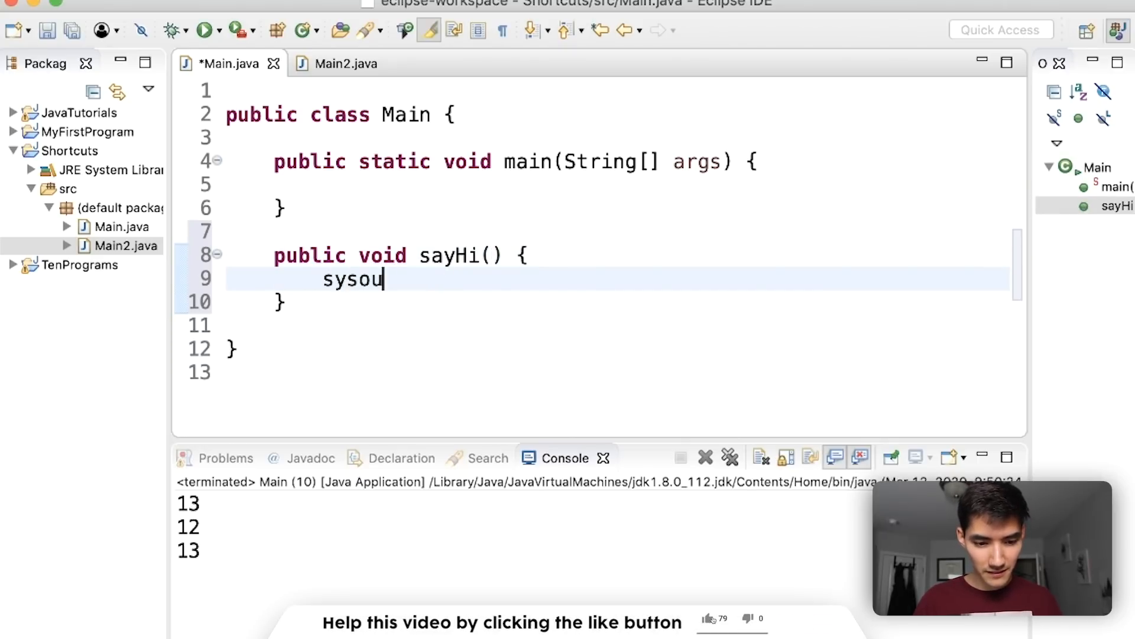
type("tem.out.println();")
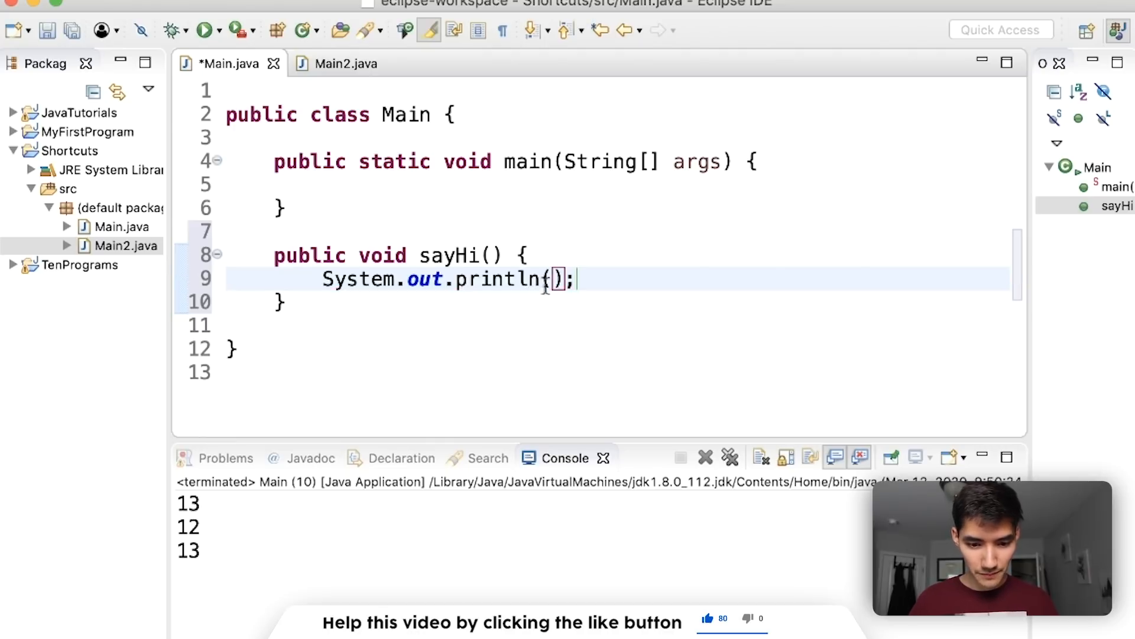
type("\"Hi\"")
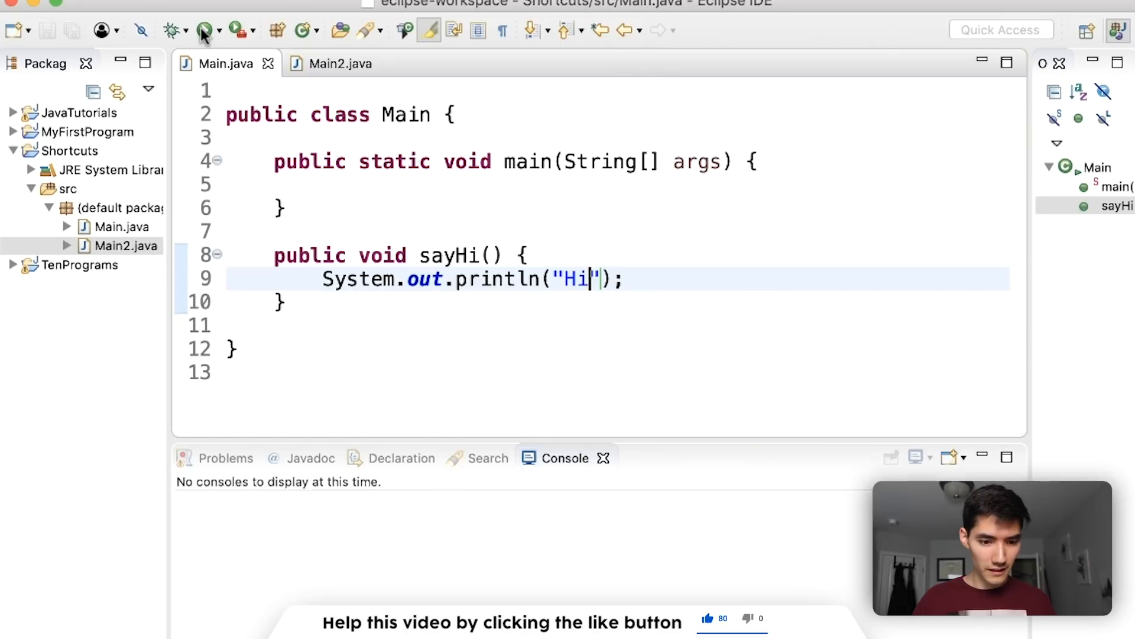
left_click(205, 29)
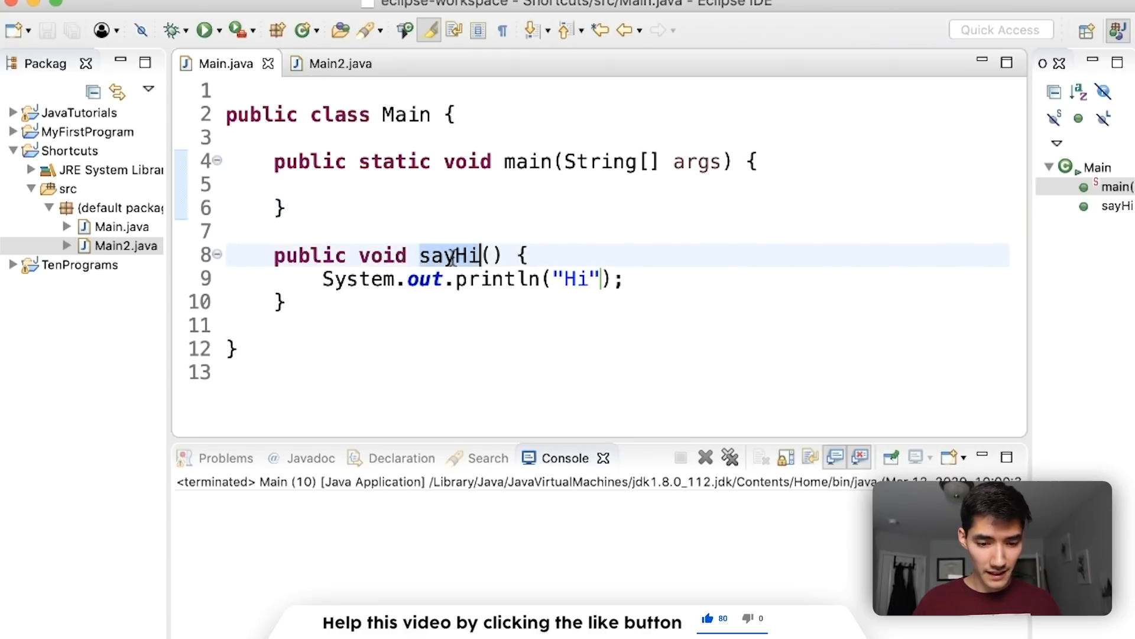
left_click(335, 63)
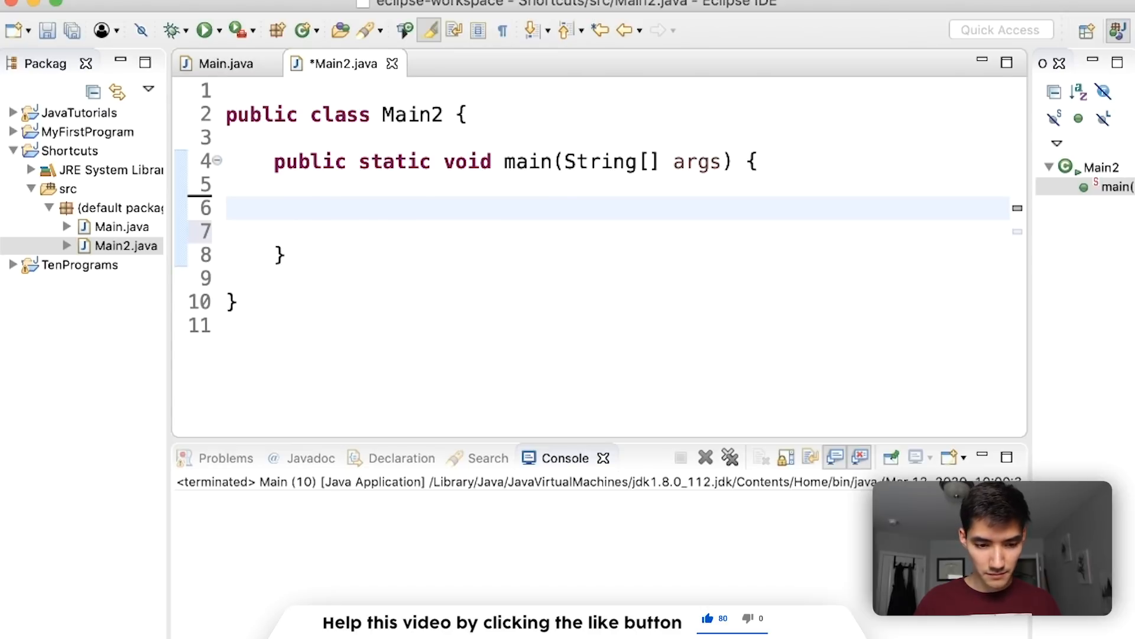
In Main2, create Main m = new Main() and call m.sayHi(), confirming Hi in the console.
type("Main m")
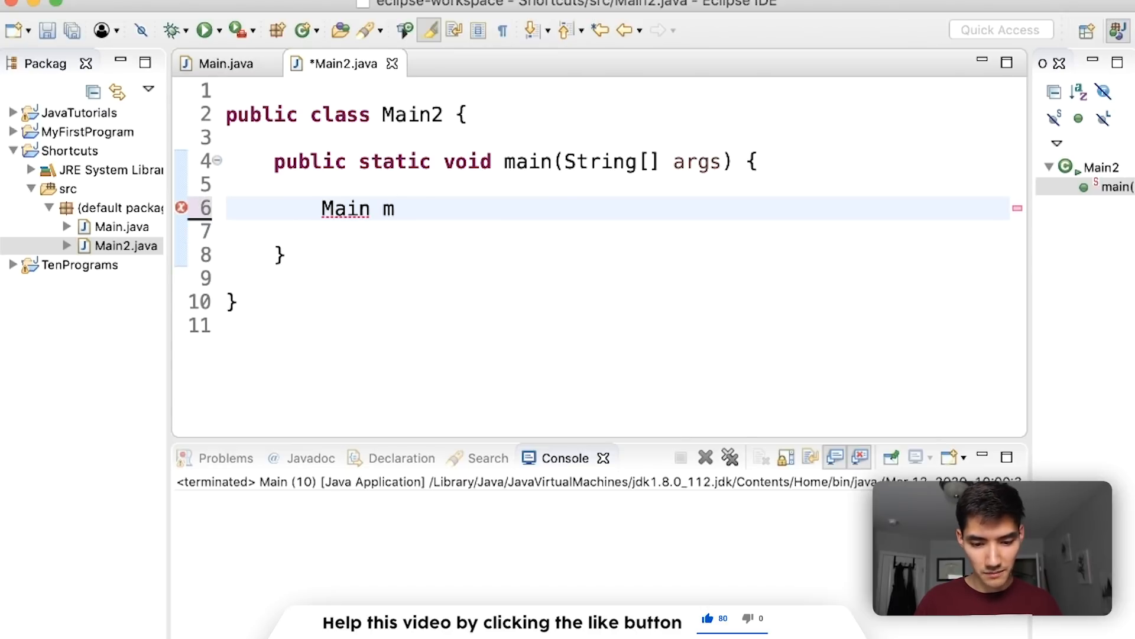
type("= new Main();")
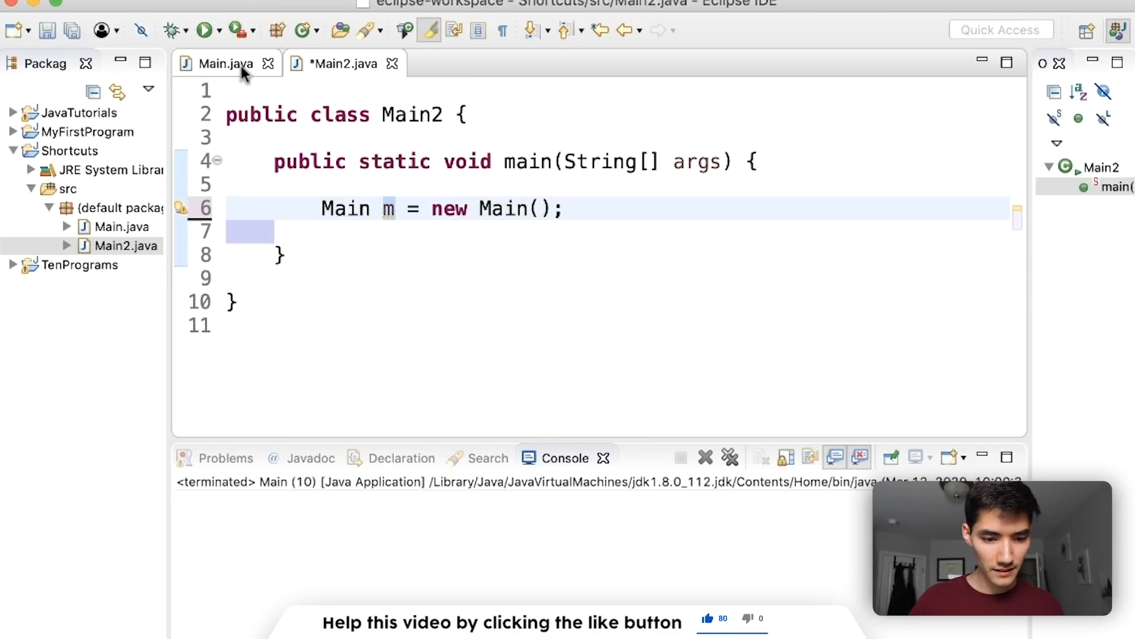
left_click(225, 64)
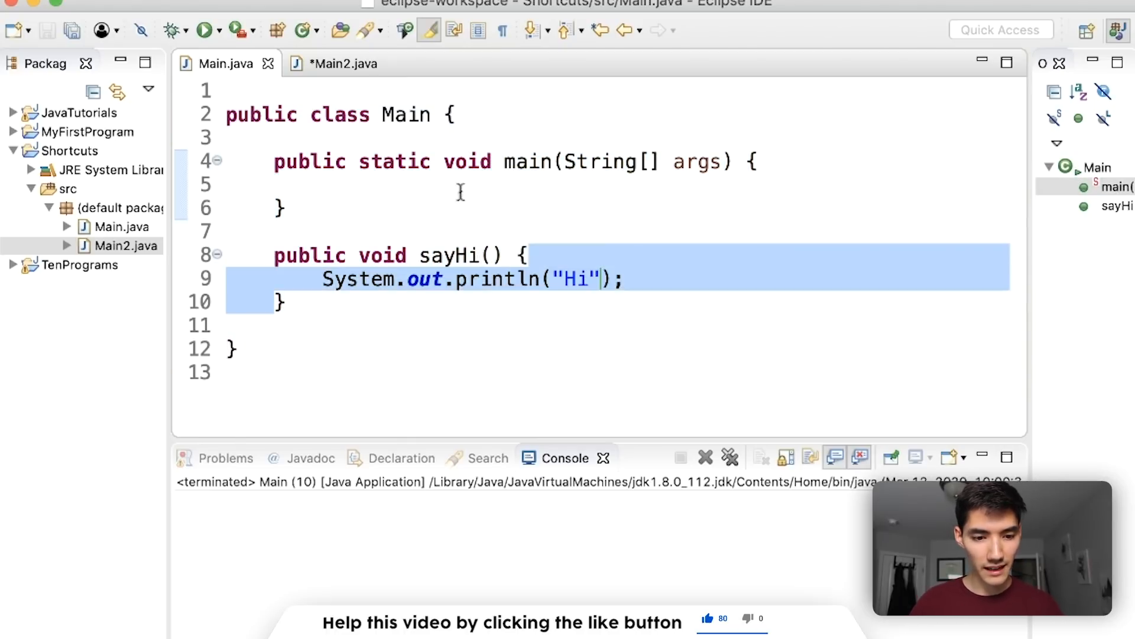
left_click(344, 64)
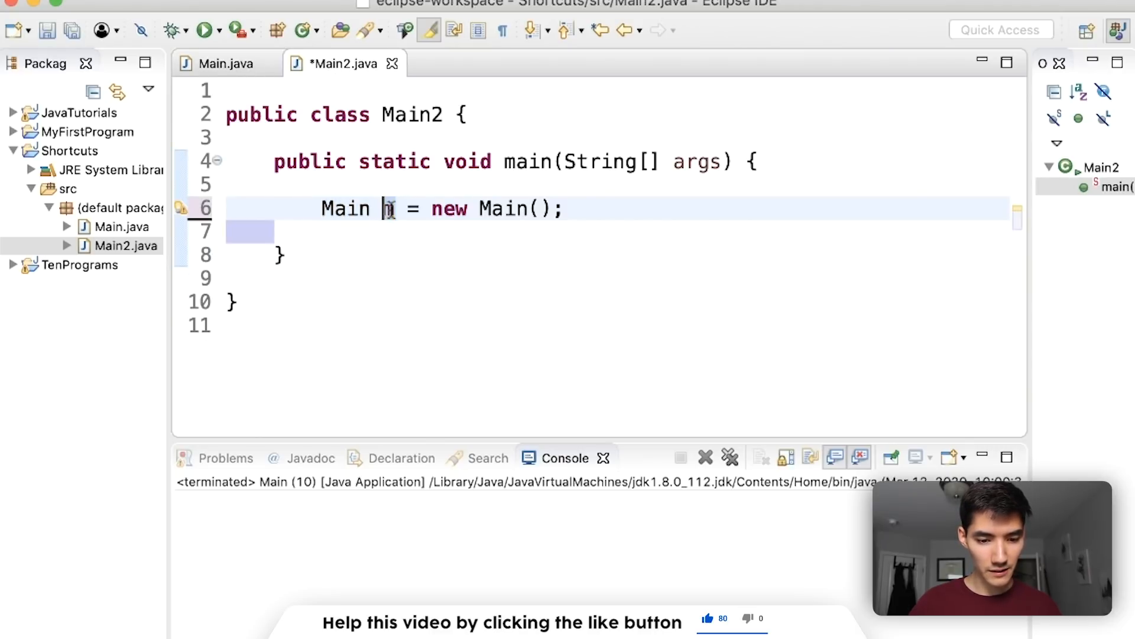
type("m.sayHi();")
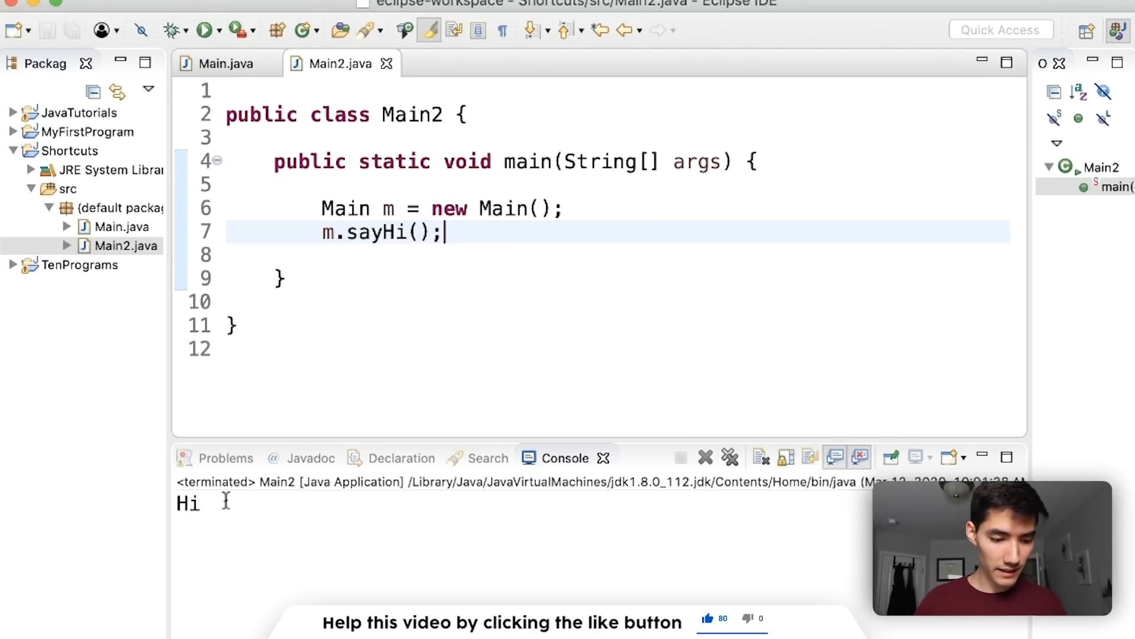
double_click(187, 503)
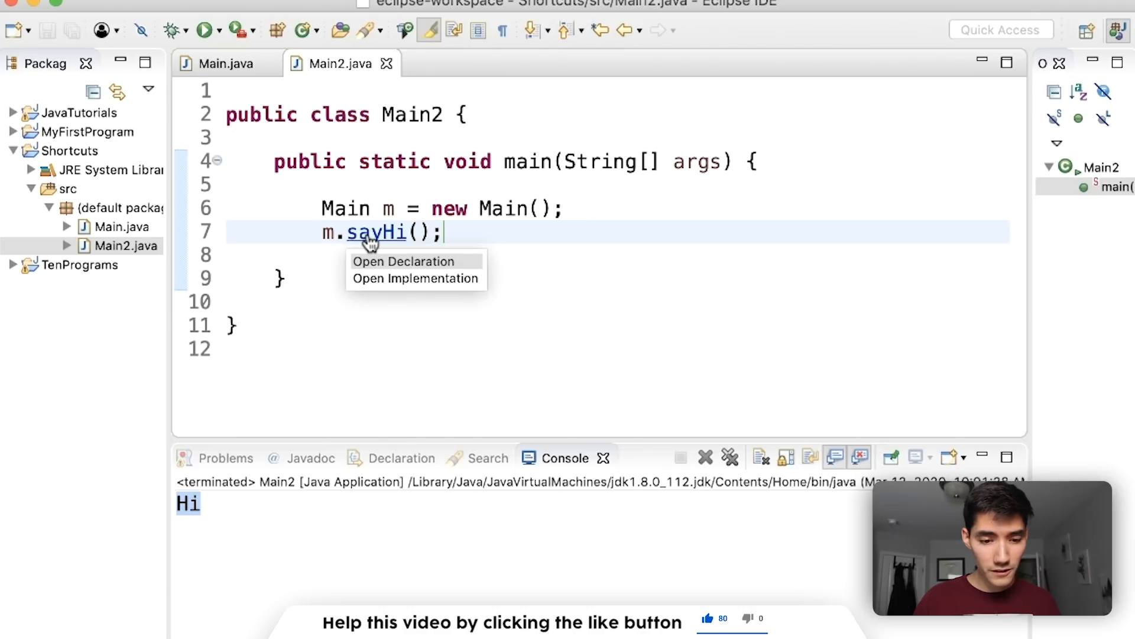
mouse_move(391, 242)
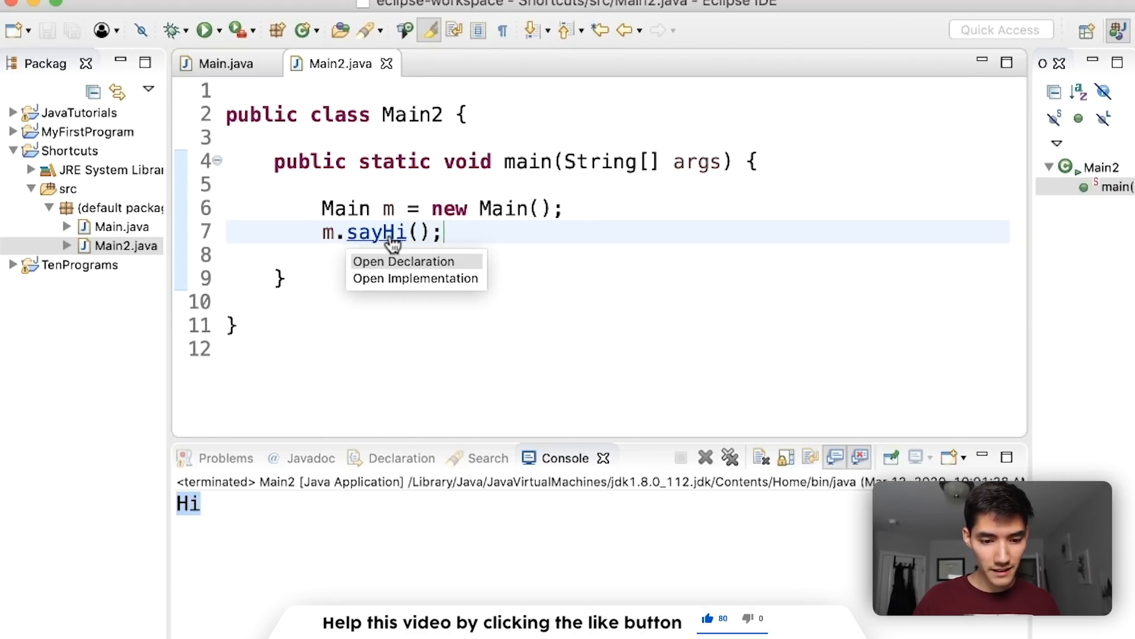
Open sayHi's declaration in Main from the m.sayHi() call in Main2.
left_click(404, 261)
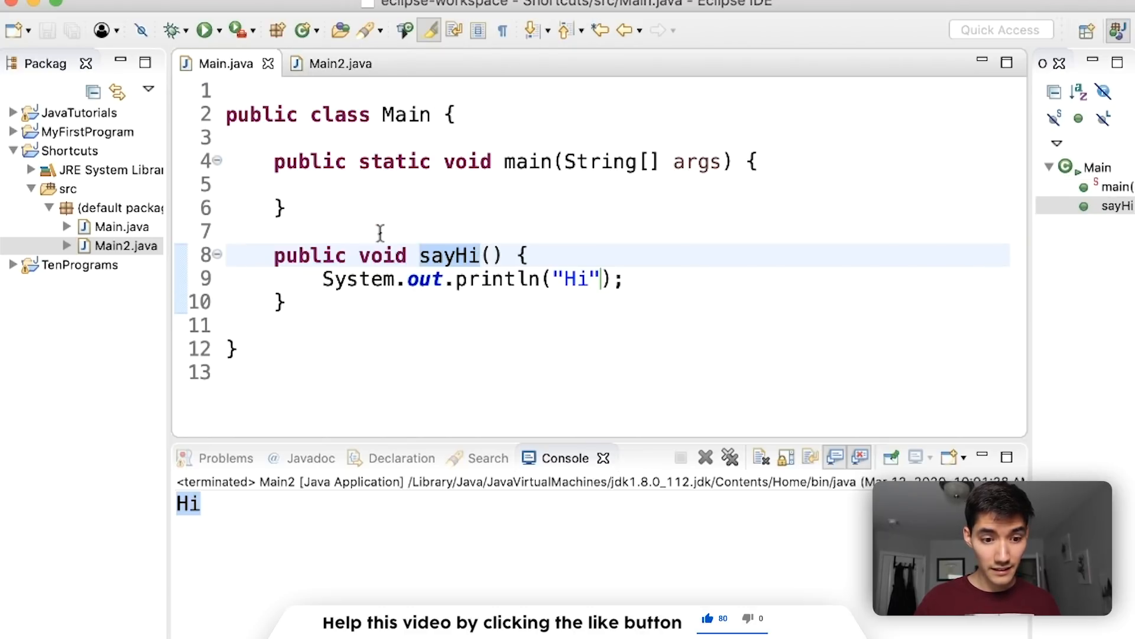
mouse_move(454, 197)
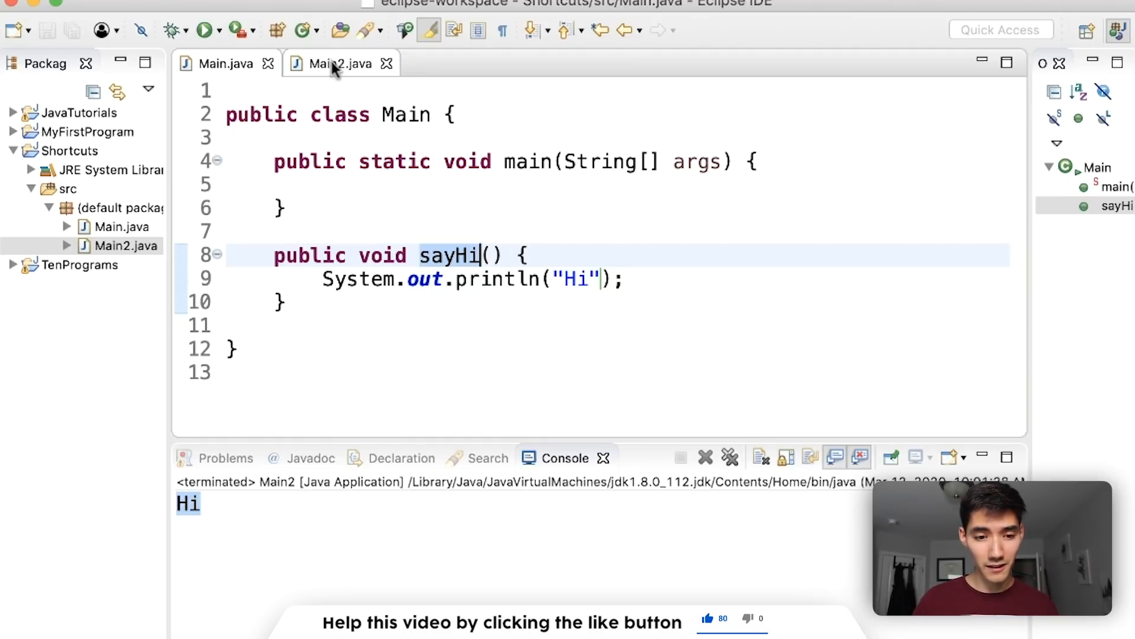
left_click(341, 64)
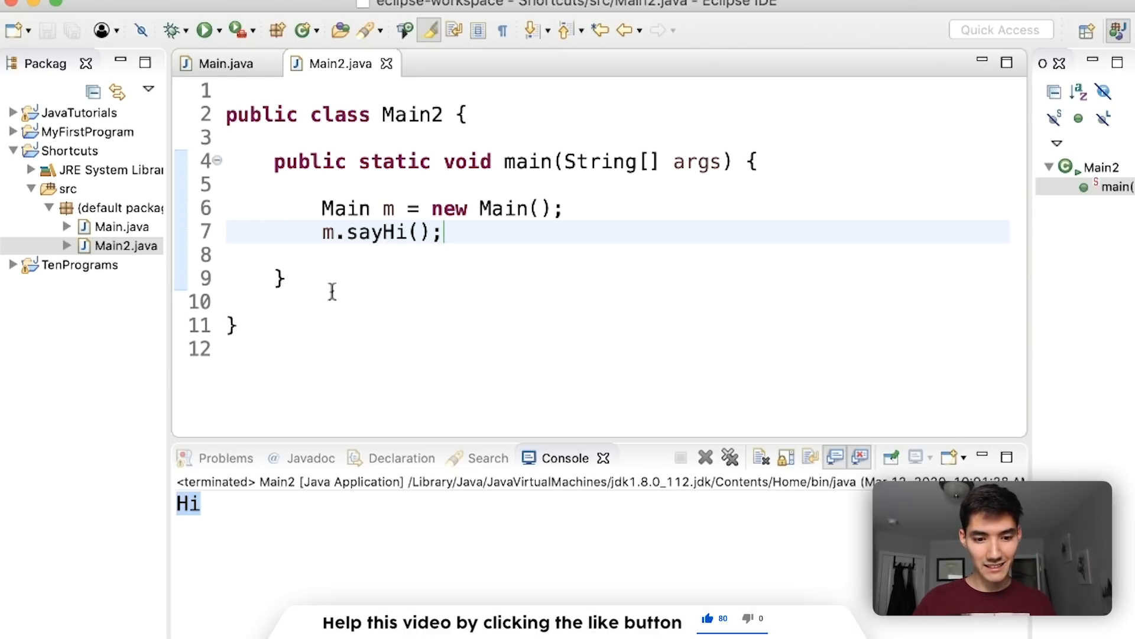
left_click(375, 231)
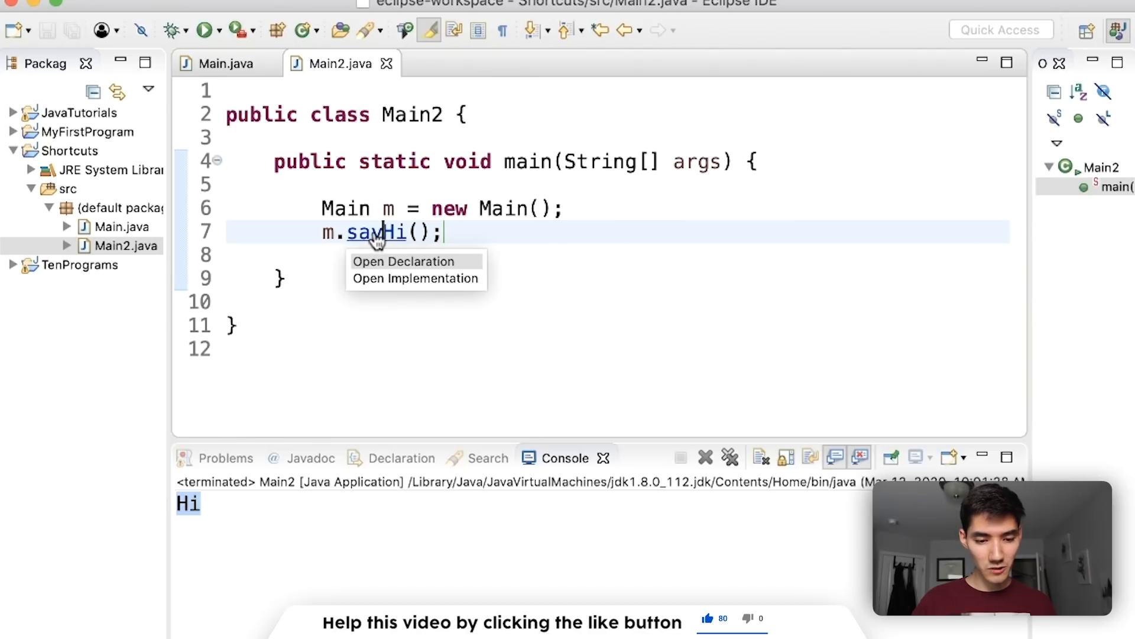
left_click(403, 262)
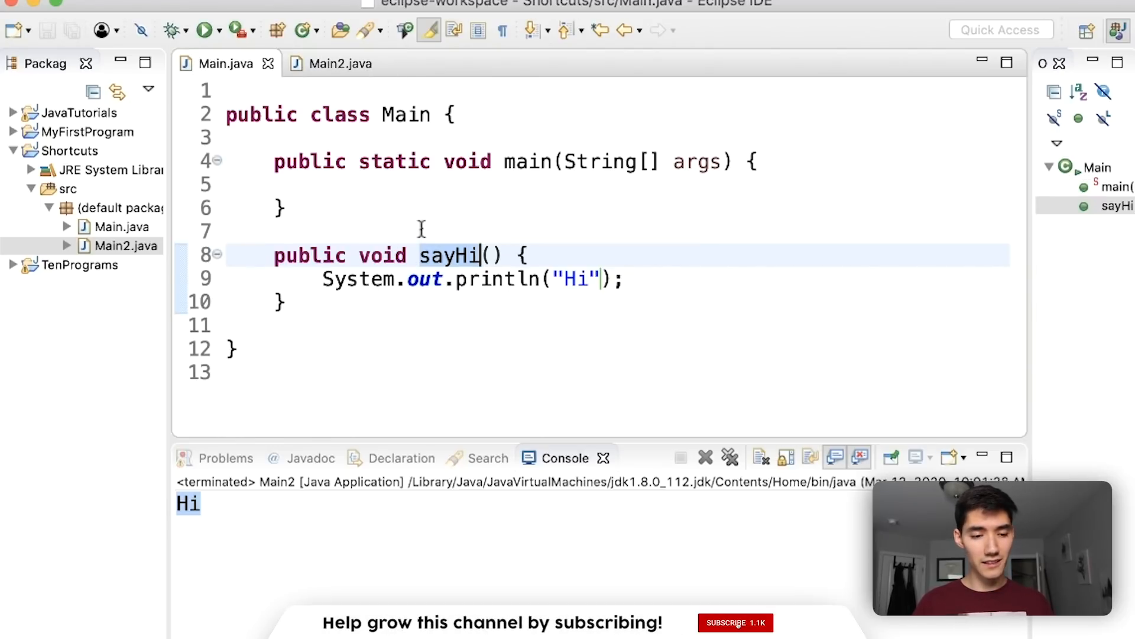
Back in Main2, jump to the Main class definition.
left_click(338, 63)
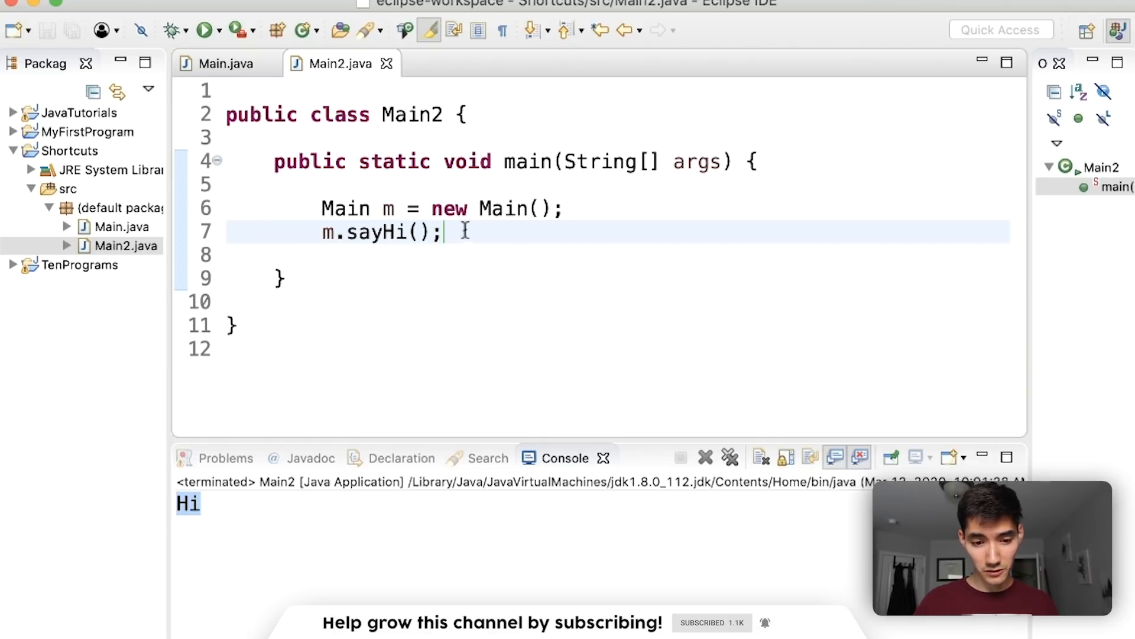
left_click(346, 209)
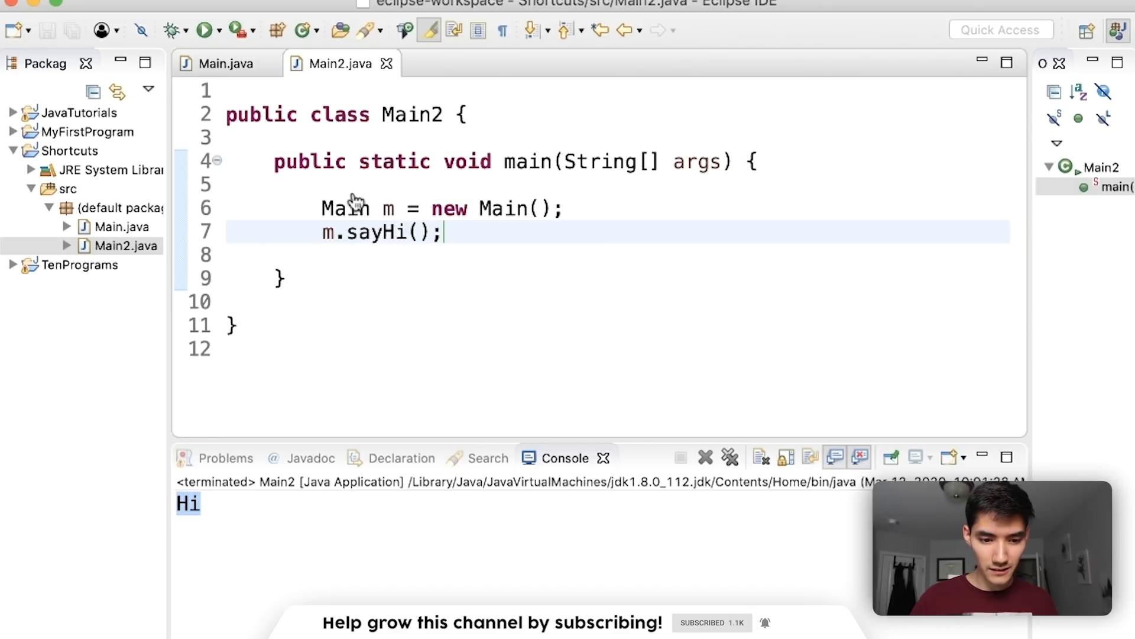
left_click(229, 63)
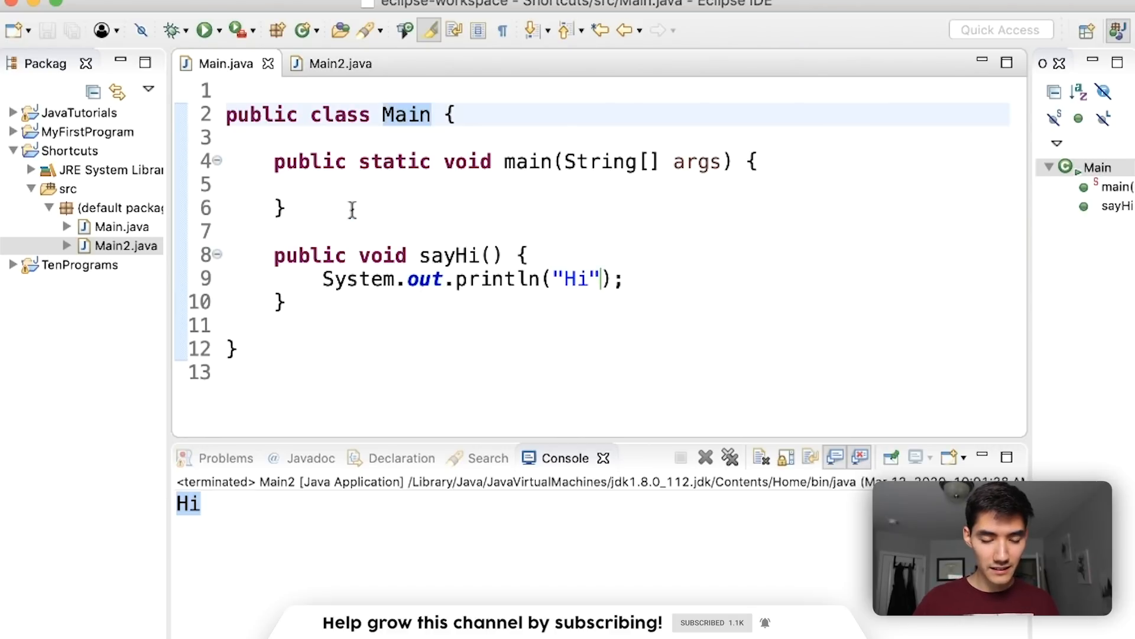